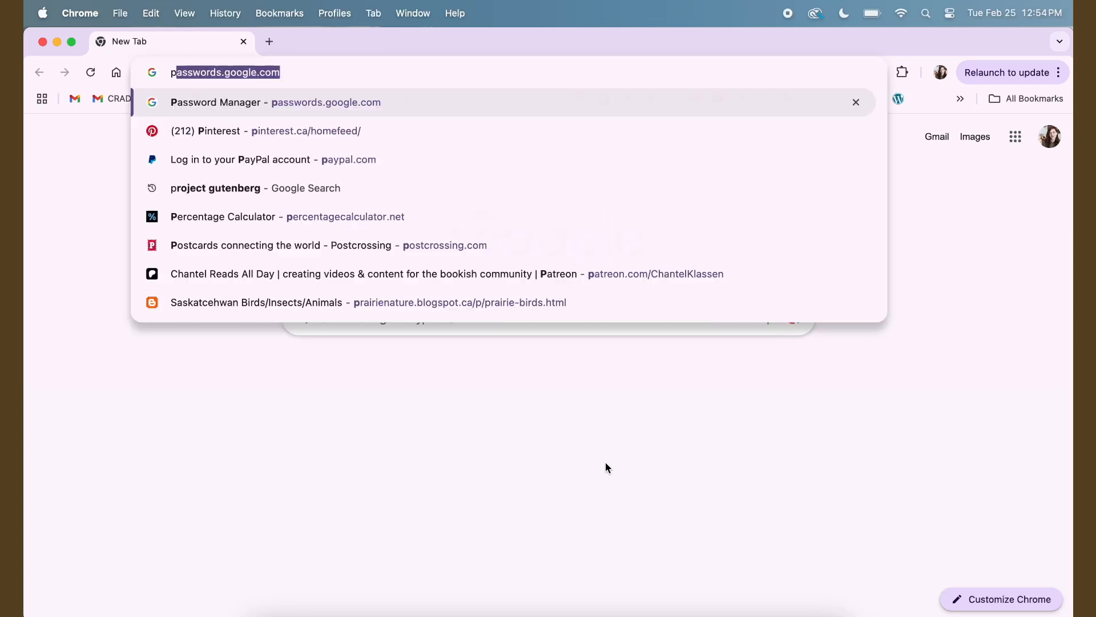
Open gutenberg.org from the address bar and load the 'elizabeth gaskell' quick-search suggestion.
text(project)
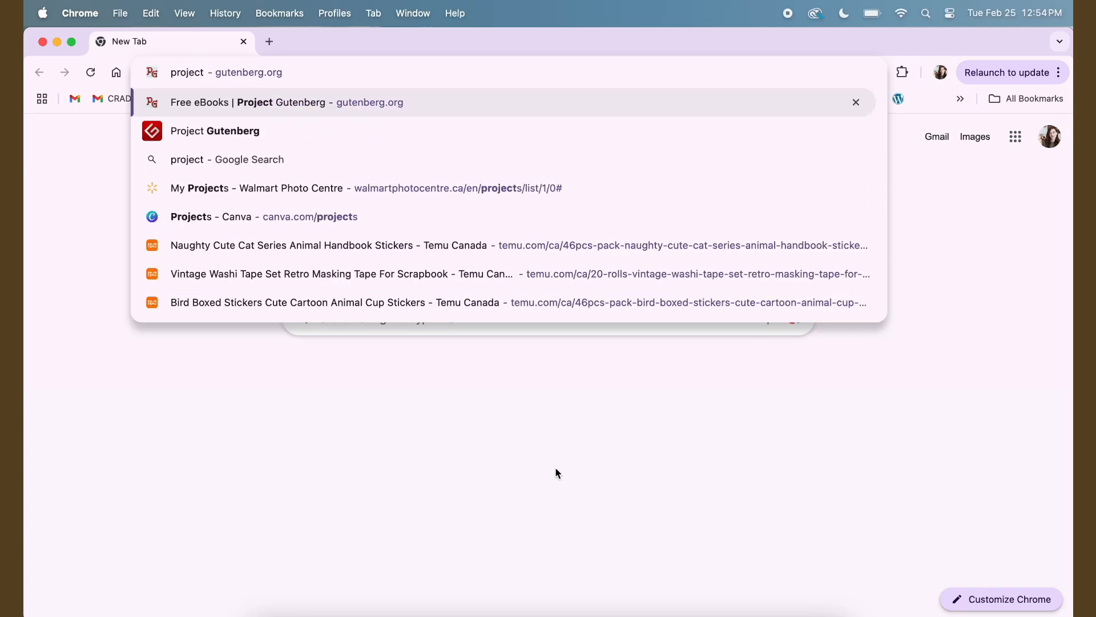
click(286, 102)
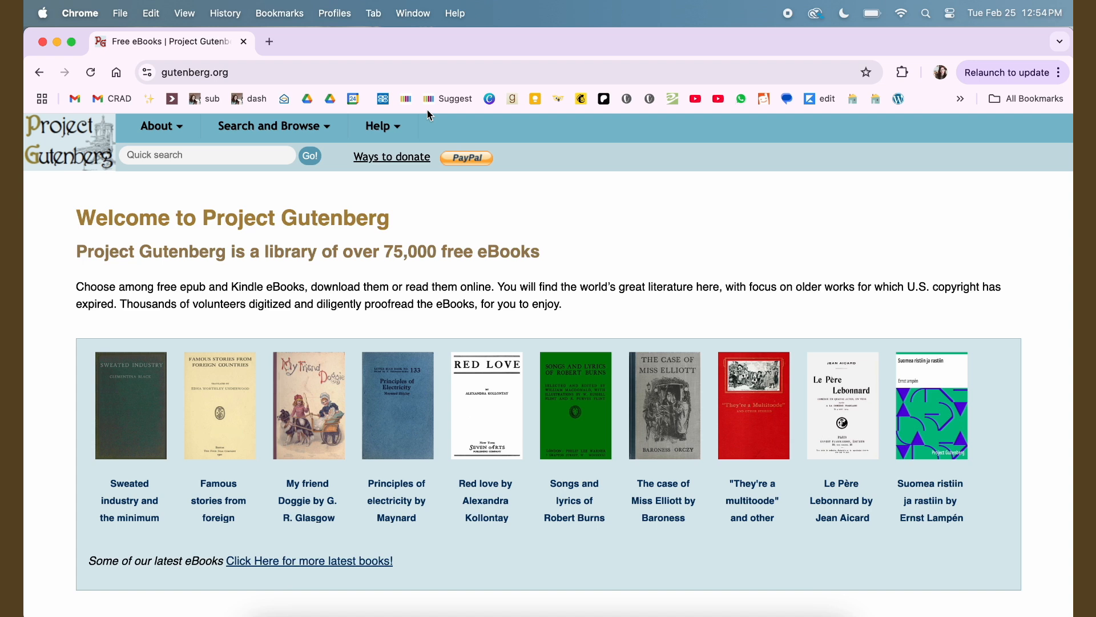
mouse_move(240, 205)
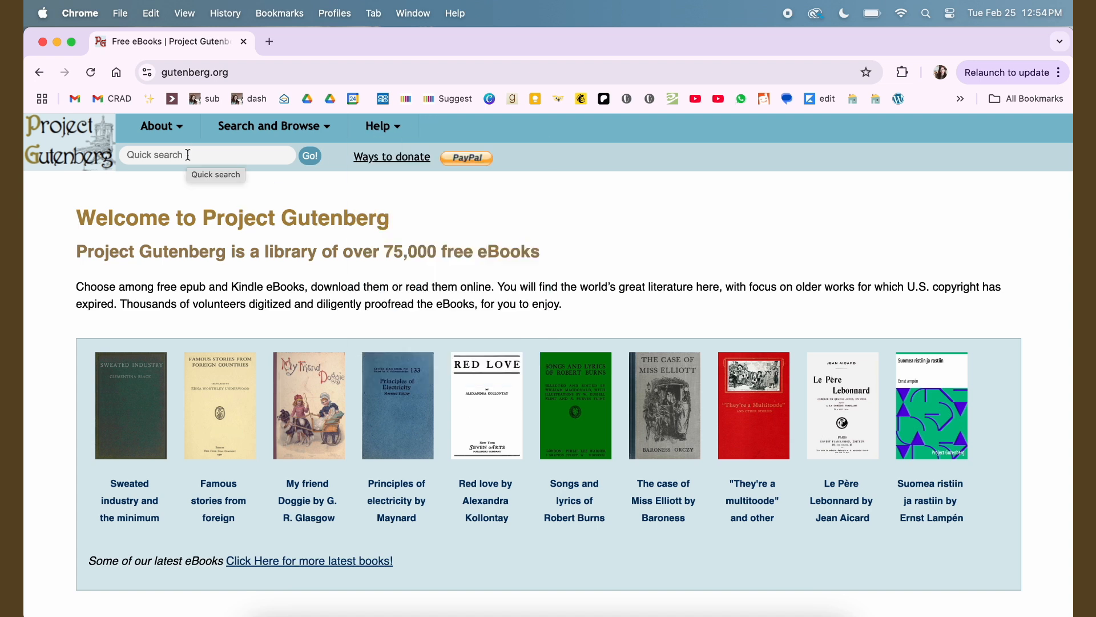
click(206, 155)
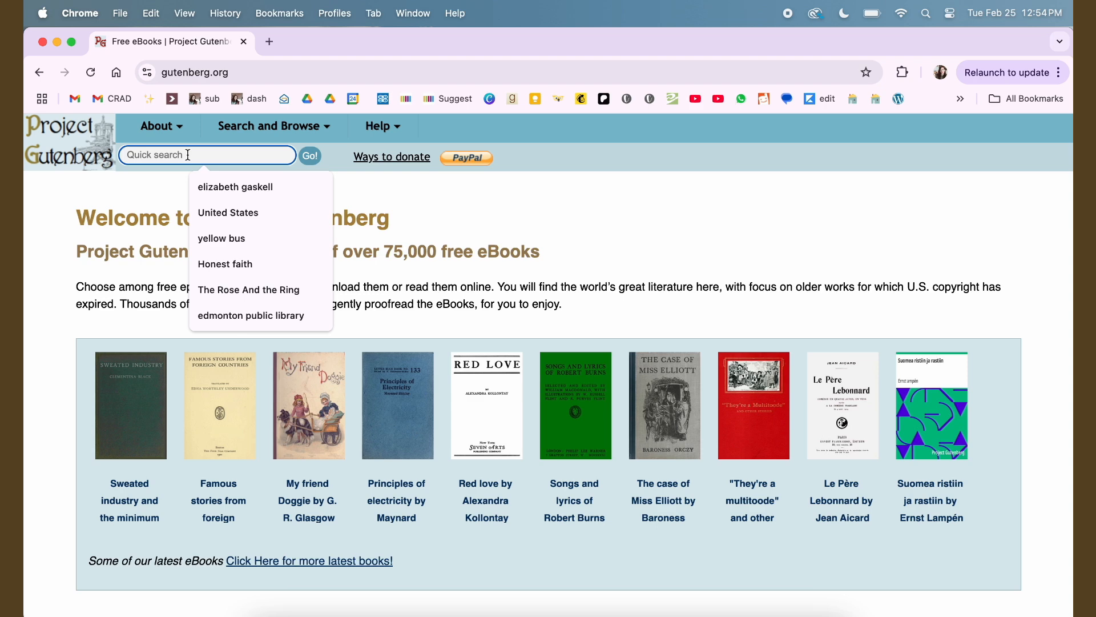
click(234, 187)
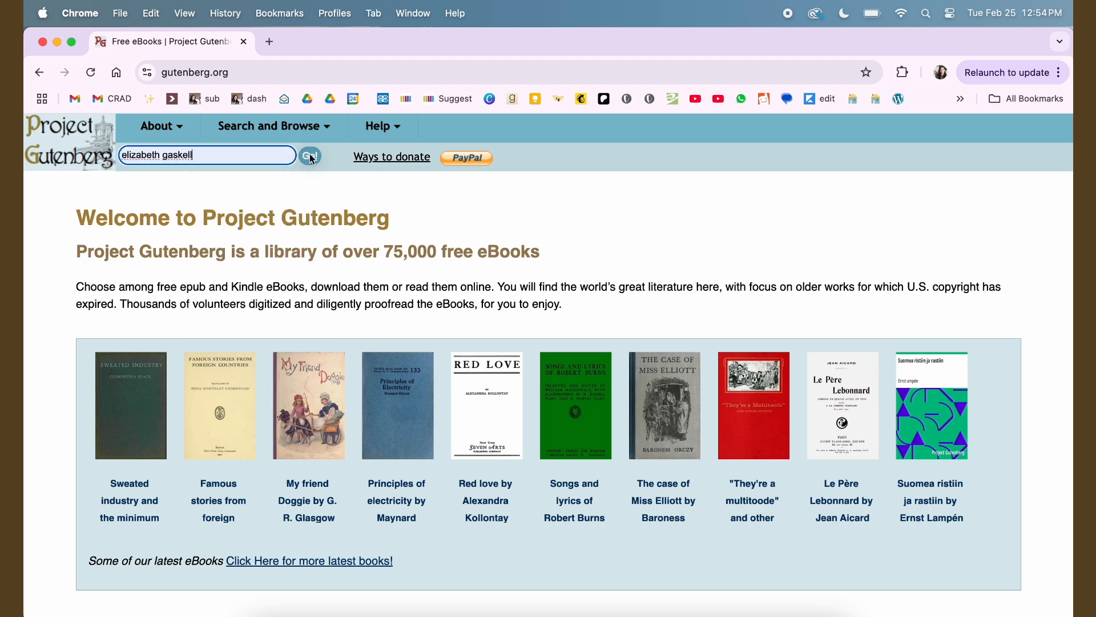
Run the elizabeth gaskell search and bring up Cousin Phillis's download formats in a new tab.
click(309, 155)
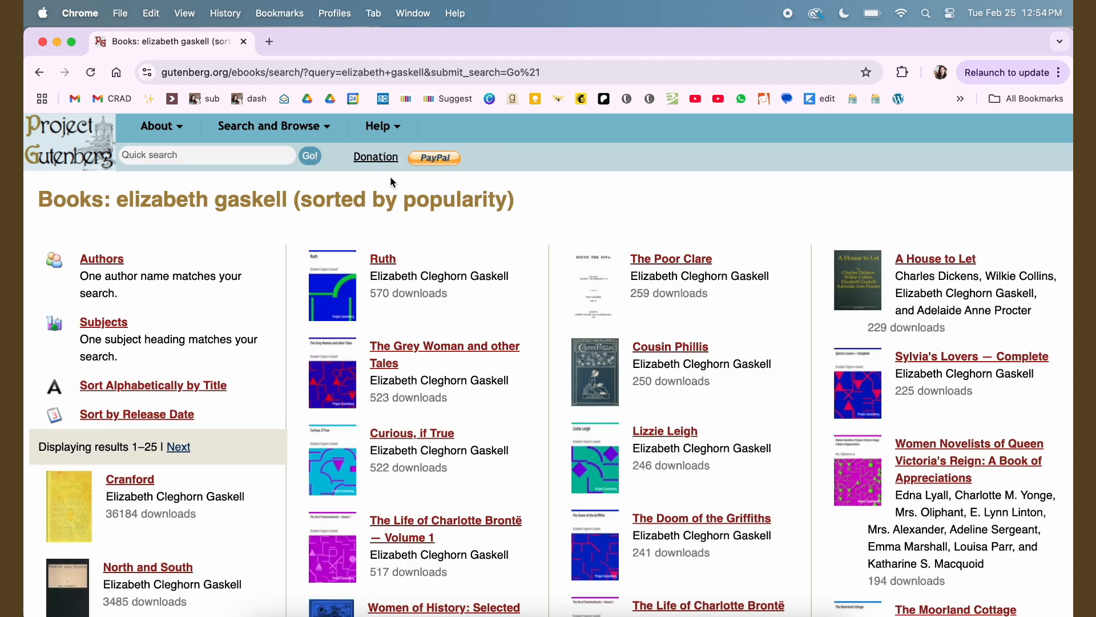
mouse_move(774, 380)
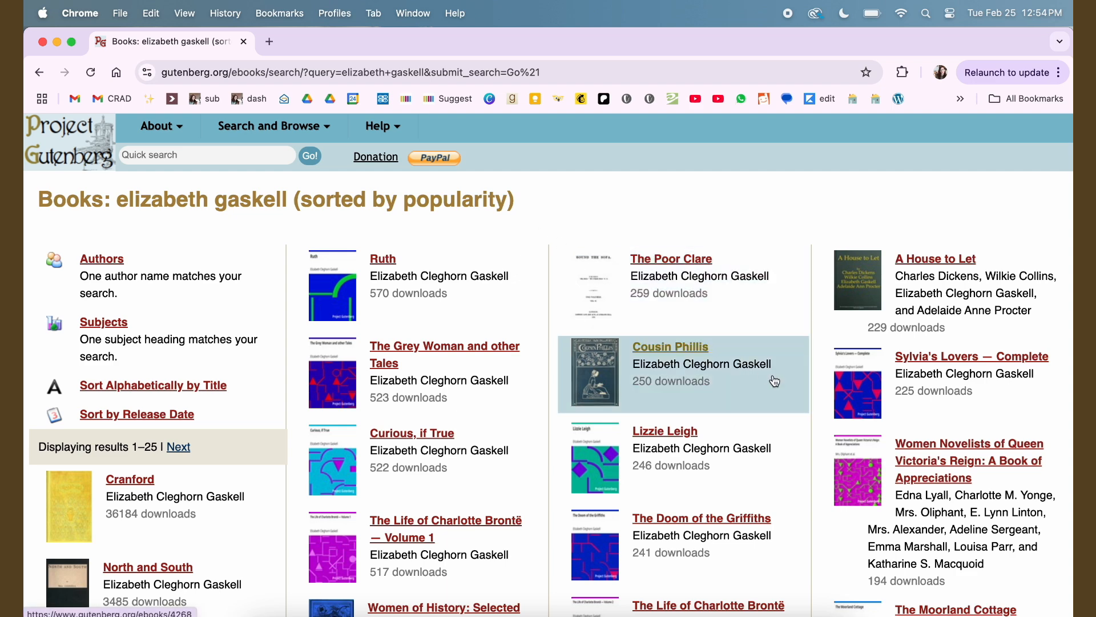
scroll(down, 3)
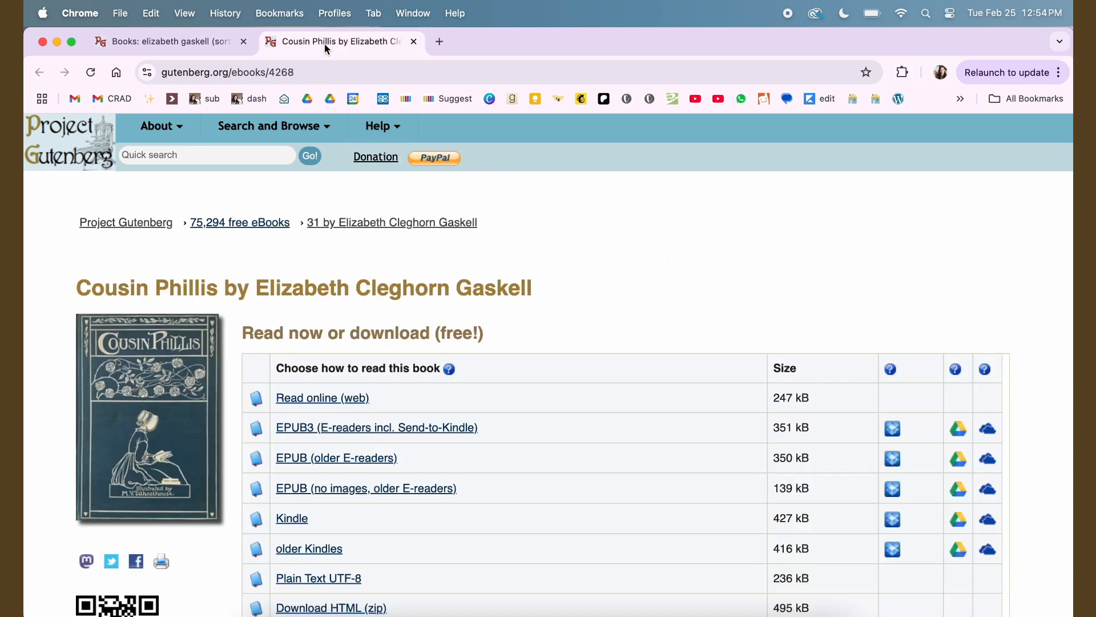
mouse_move(126, 437)
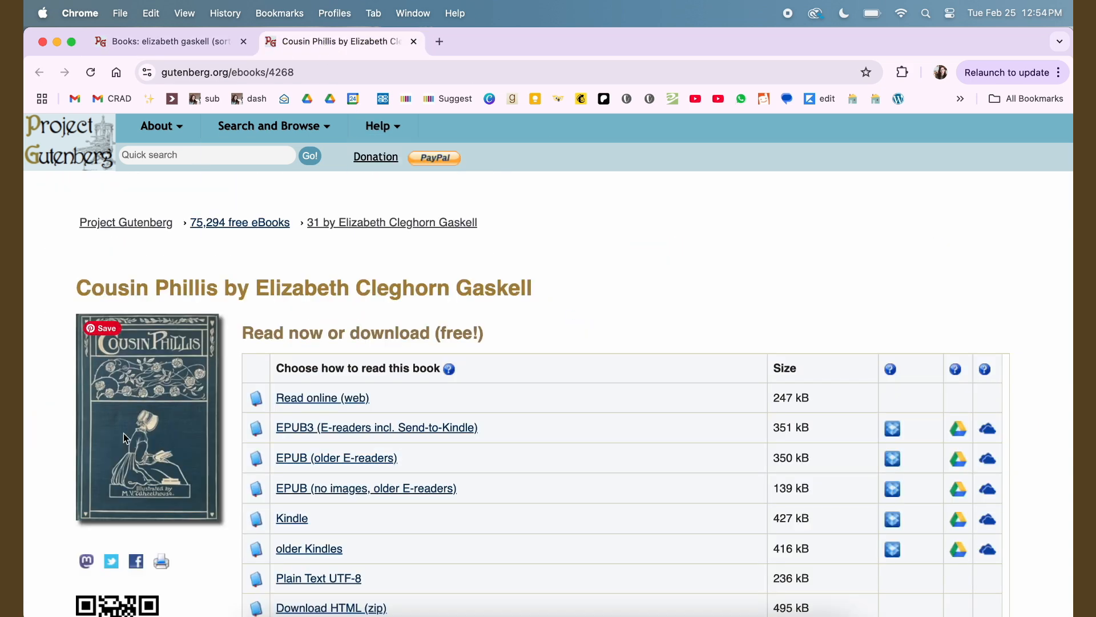
mouse_move(82, 367)
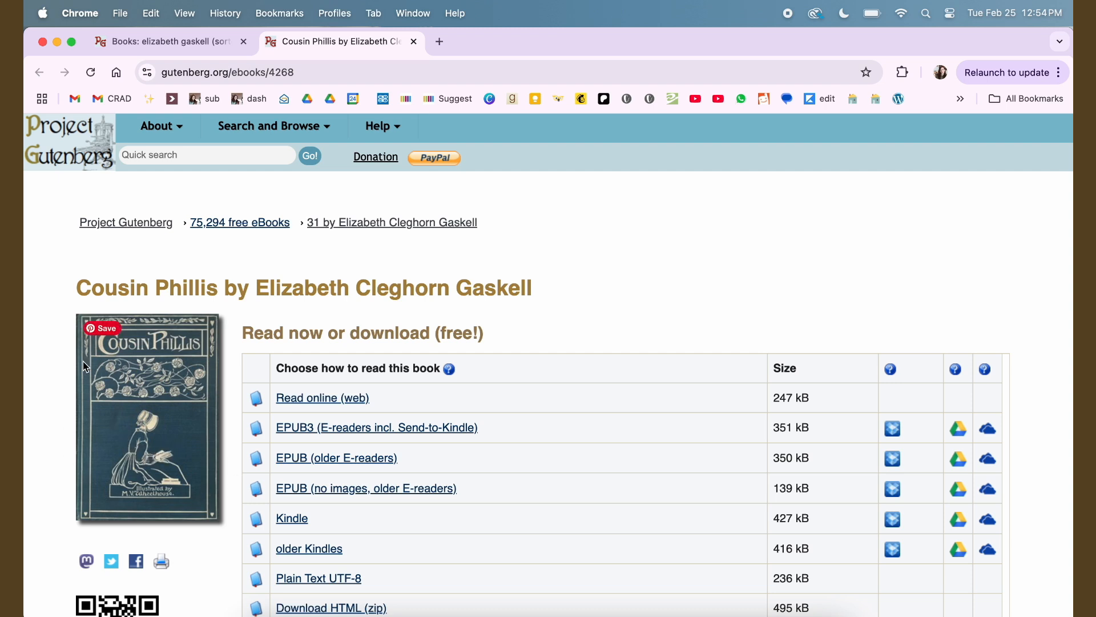
mouse_move(277, 441)
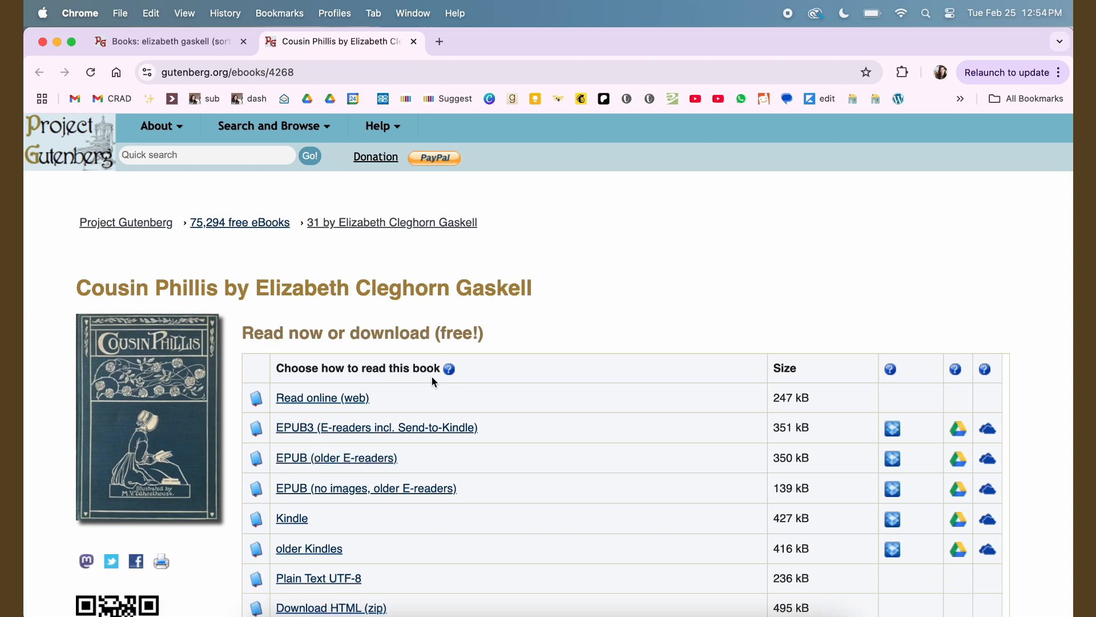
mouse_move(509, 468)
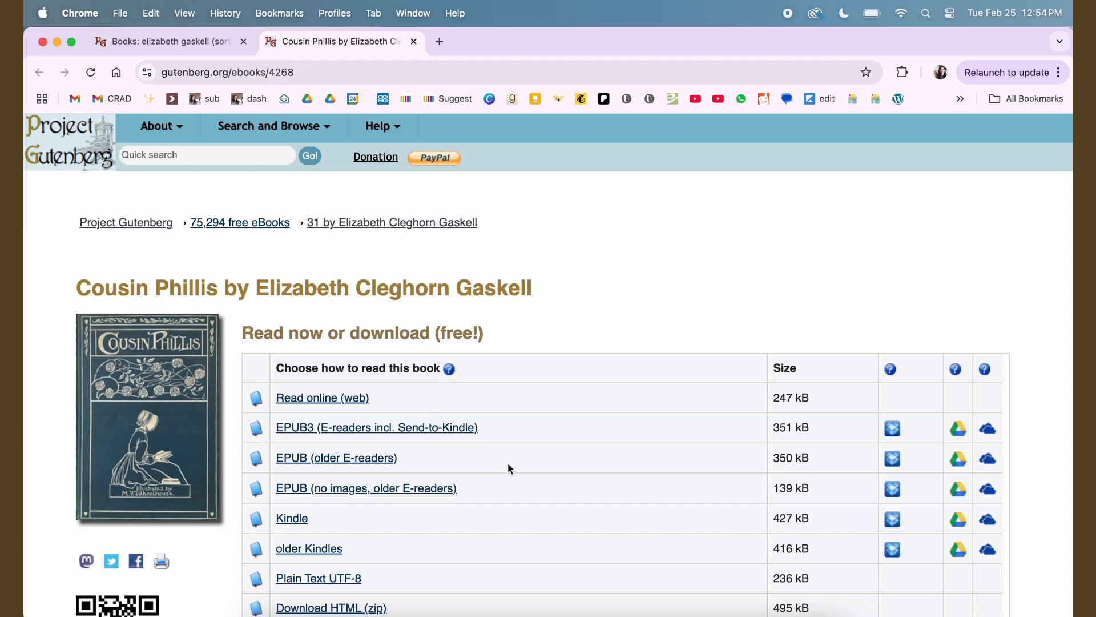
scroll(down, 3)
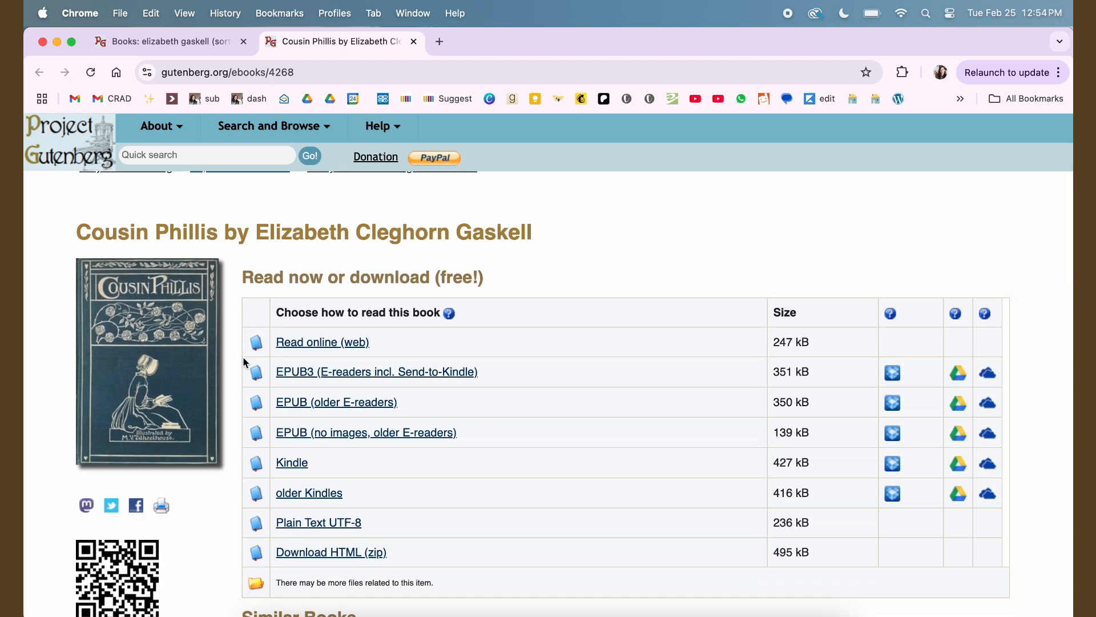
mouse_move(321, 352)
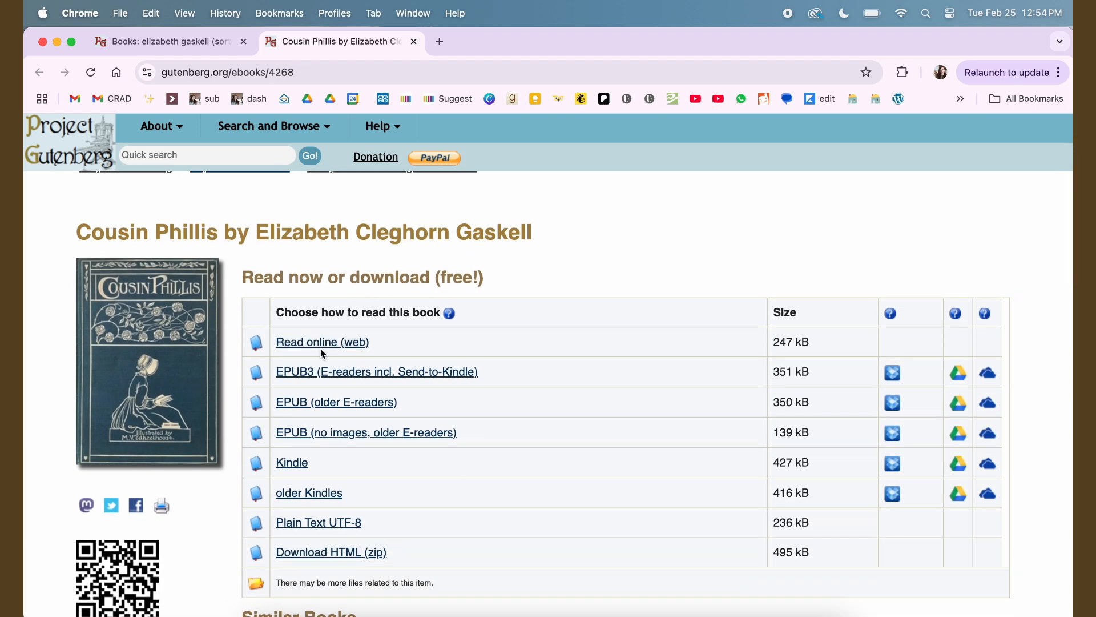
mouse_move(349, 378)
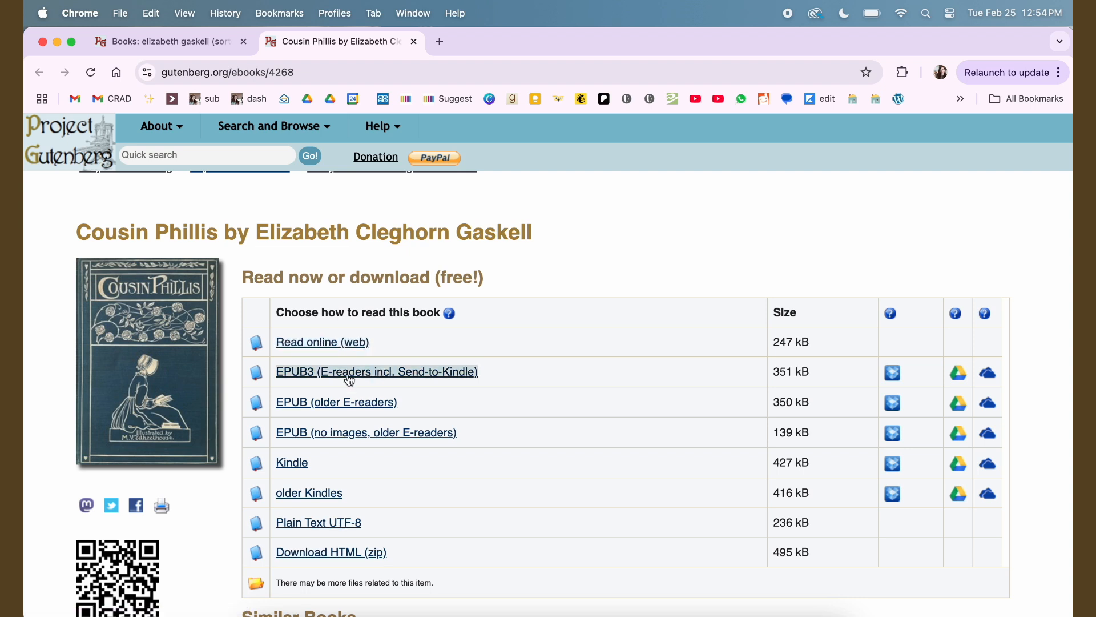
mouse_move(336, 401)
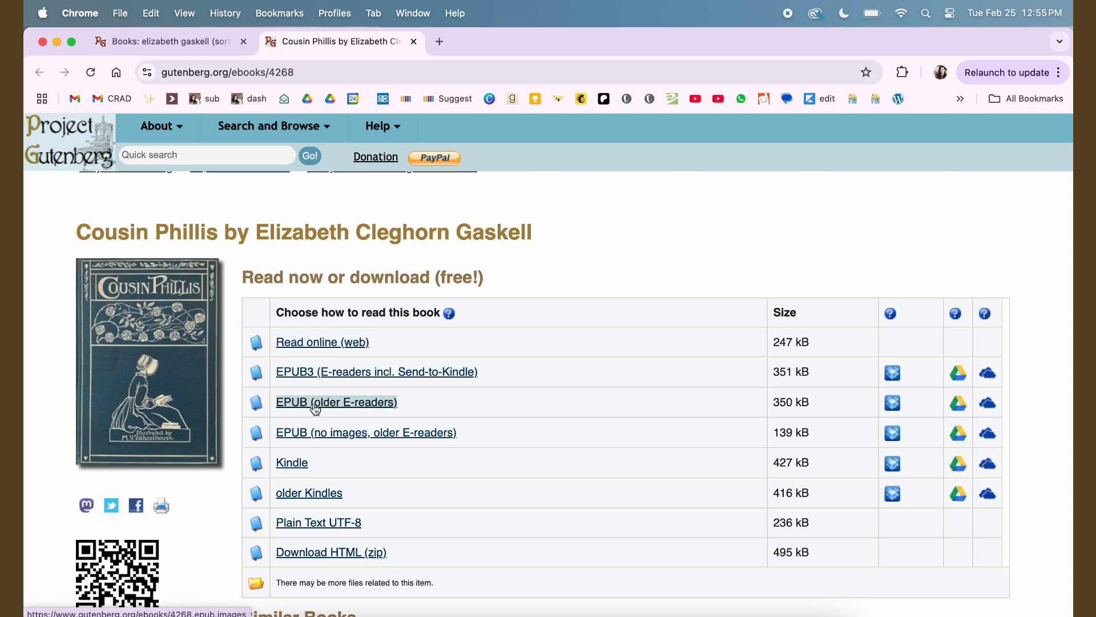
mouse_move(333, 439)
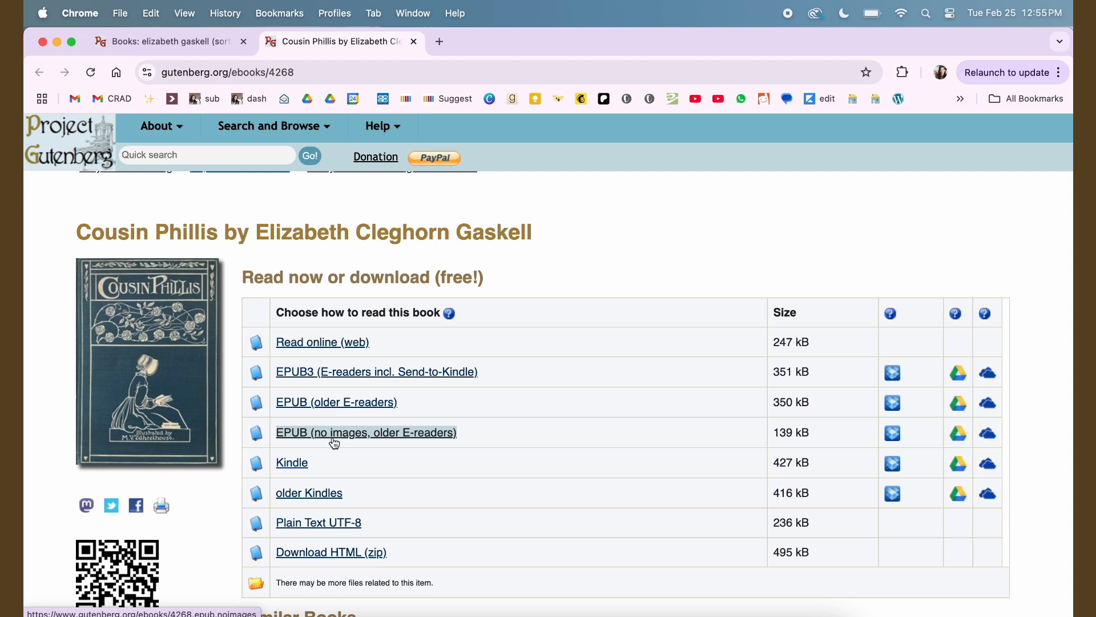
mouse_move(333, 443)
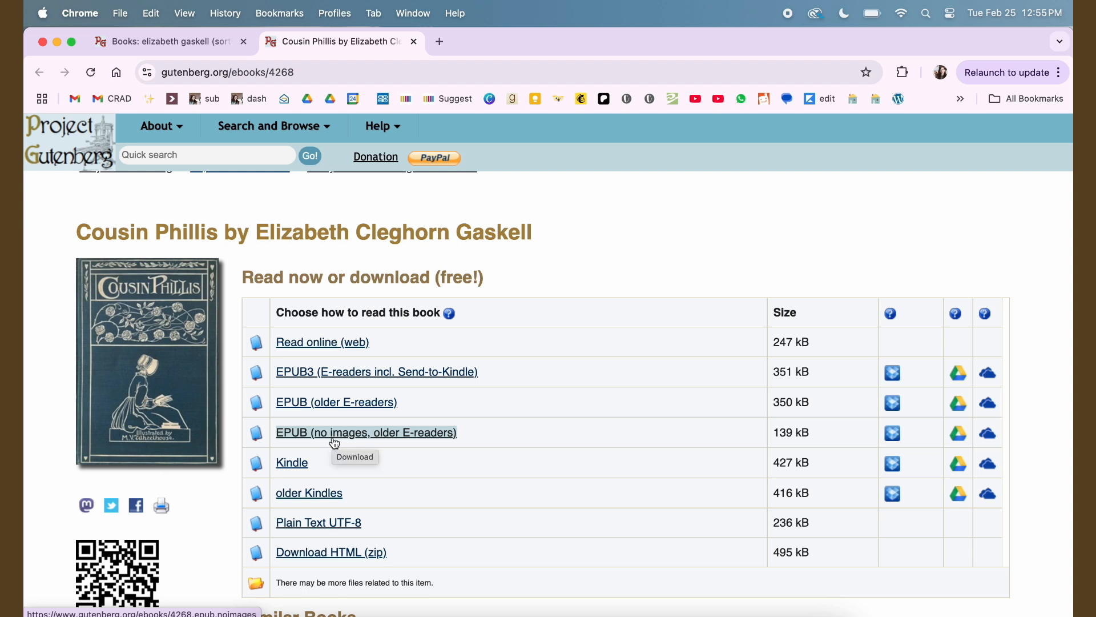
mouse_move(335, 402)
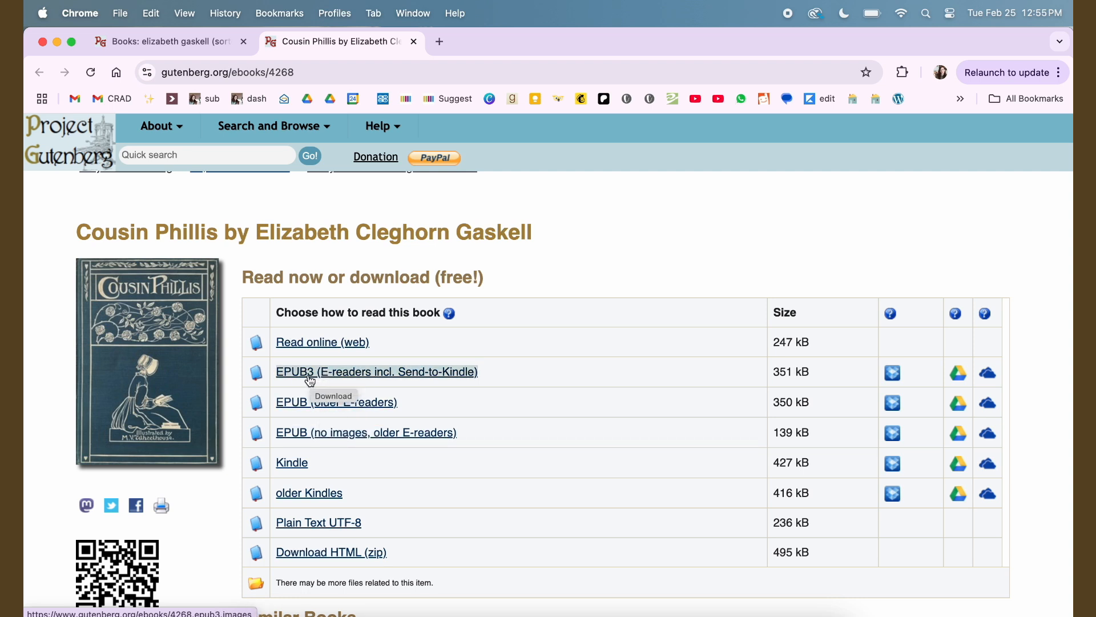
mouse_move(317, 401)
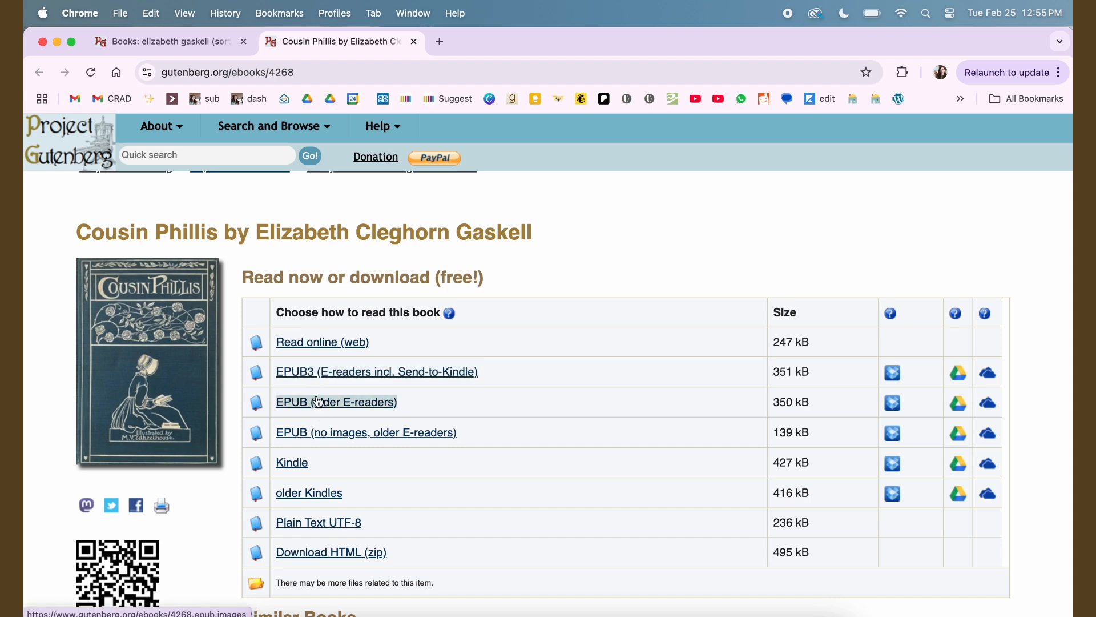
mouse_move(336, 402)
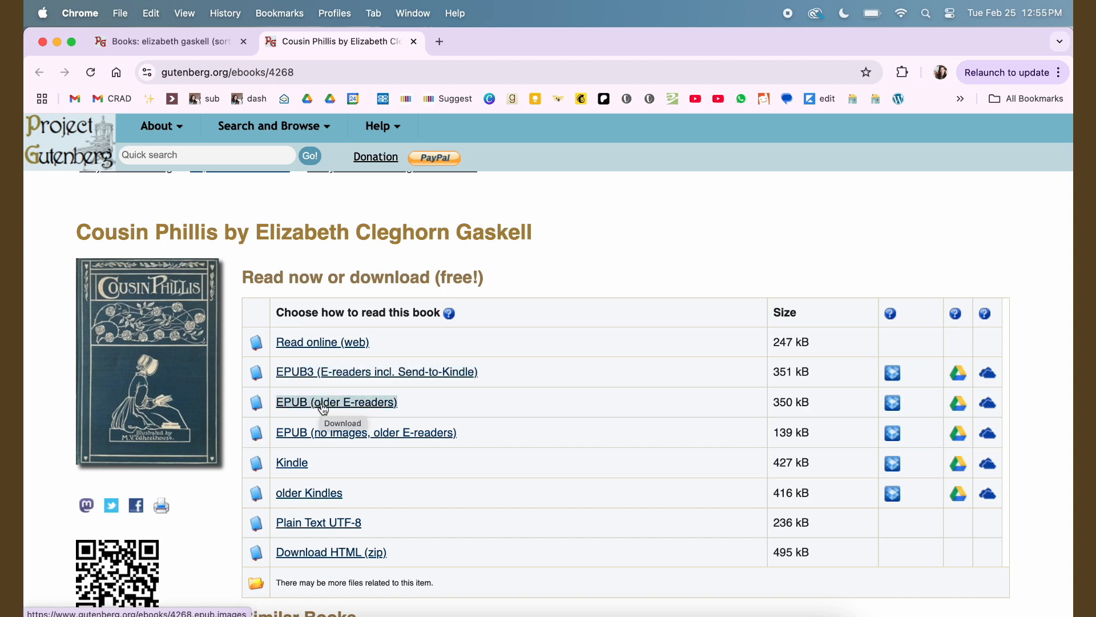
Save Cousin Phillis's older e-reader EPUB to Documents under a 'Cousin Phil…' filename.
click(336, 402)
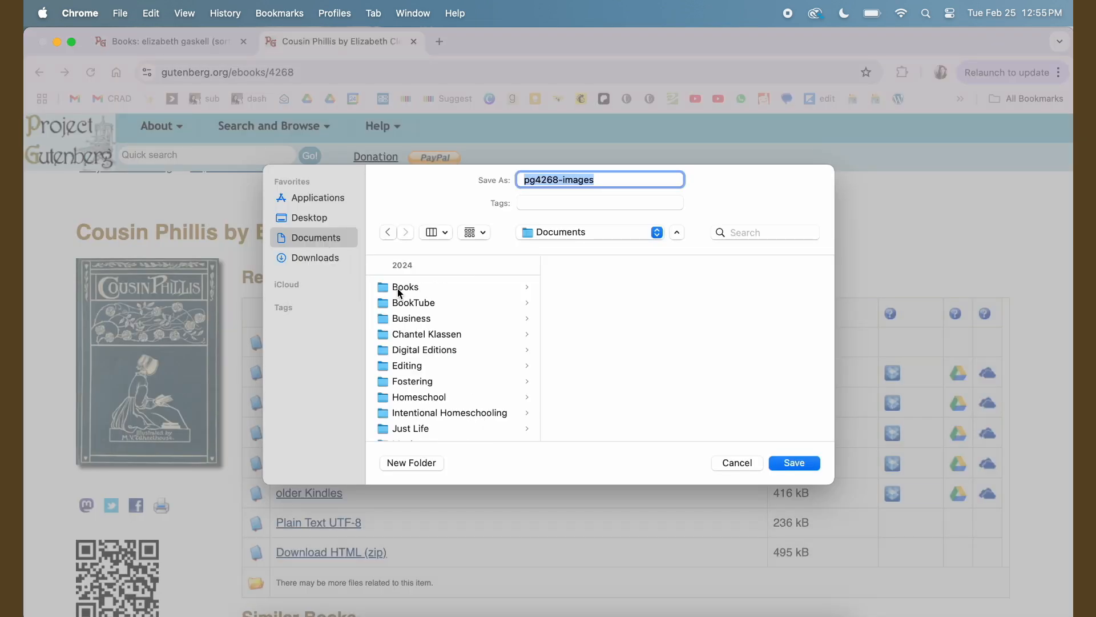
text(c)
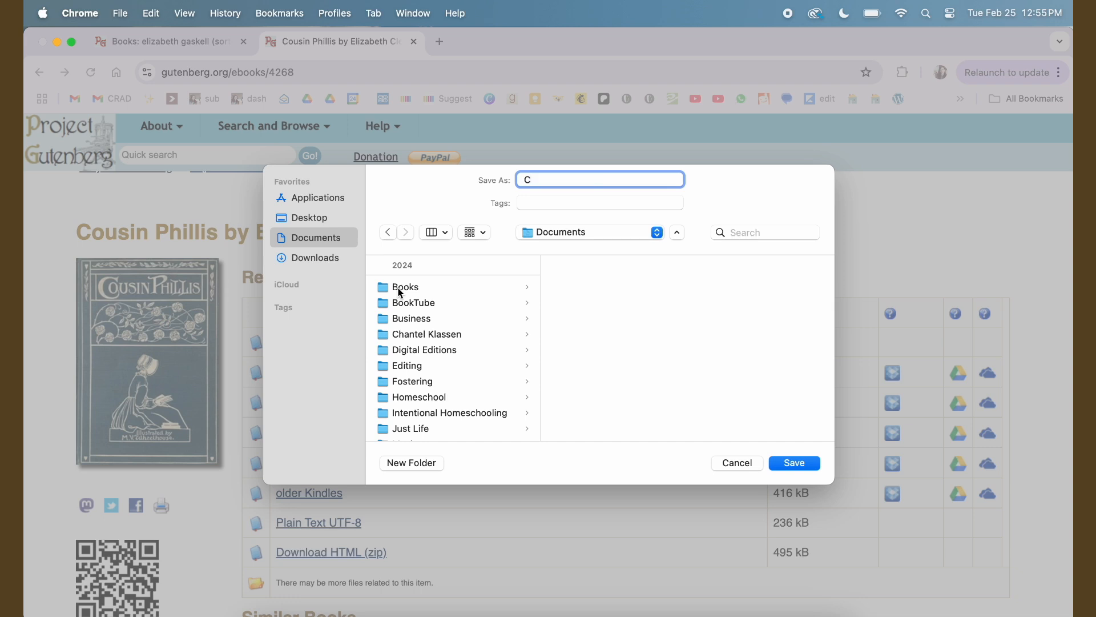
text(ousin Phil)
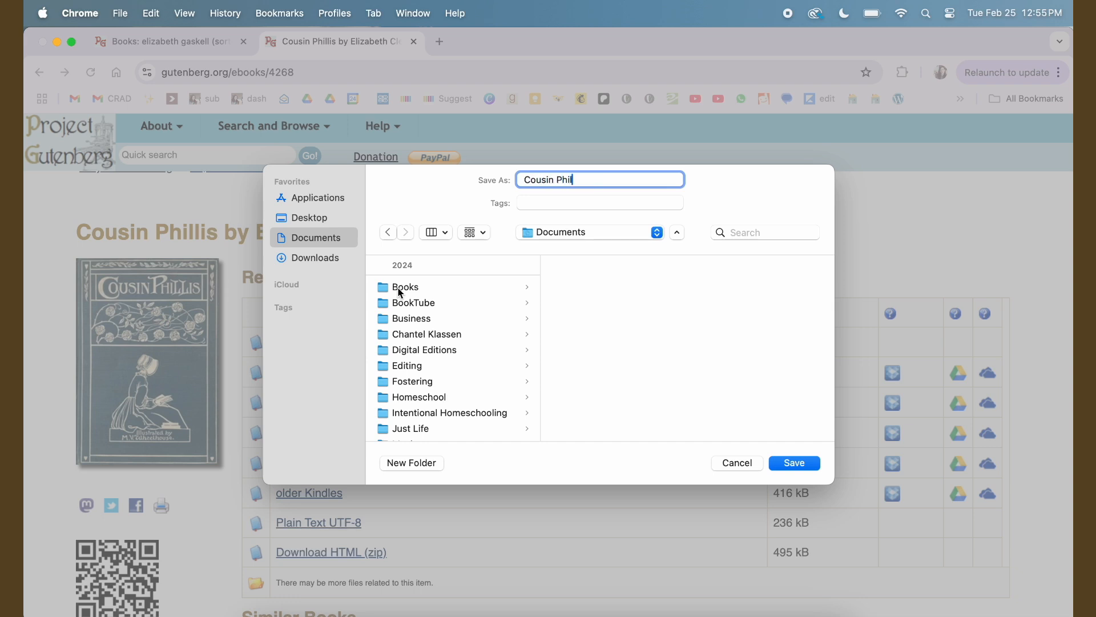
click(793, 462)
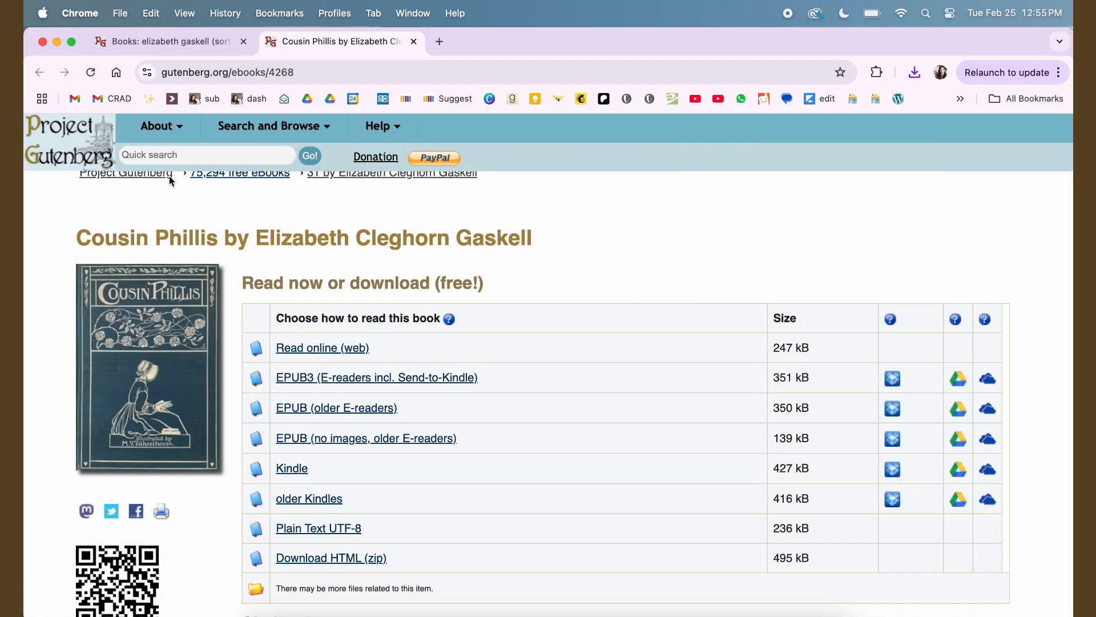
Open the Half a Life-Time Ago book page and start saving its EPUB with images.
click(413, 41)
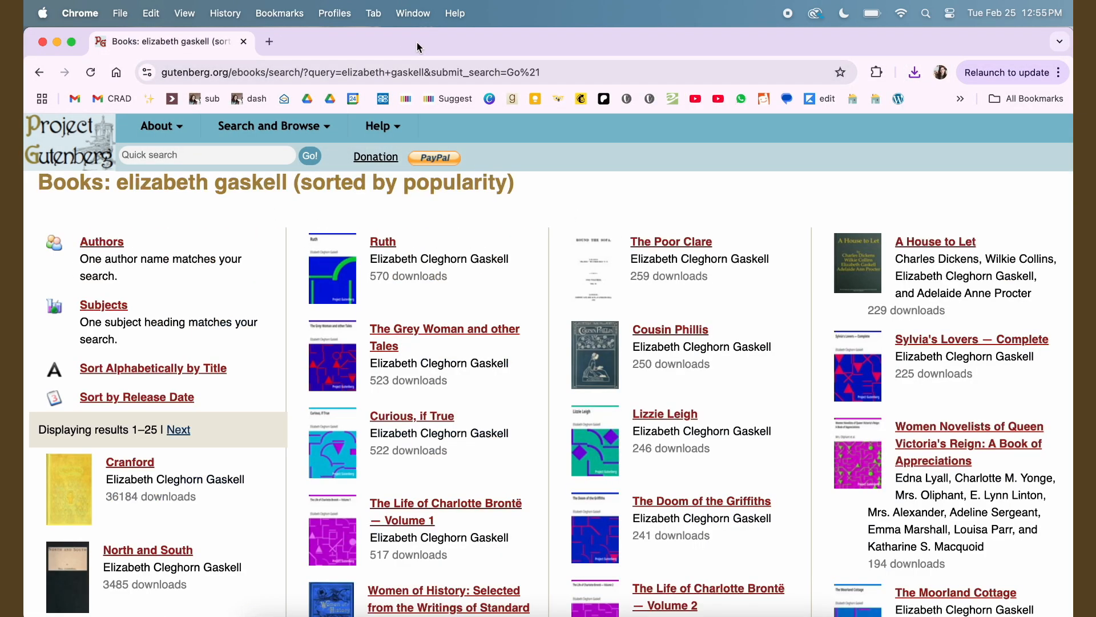
mouse_move(523, 393)
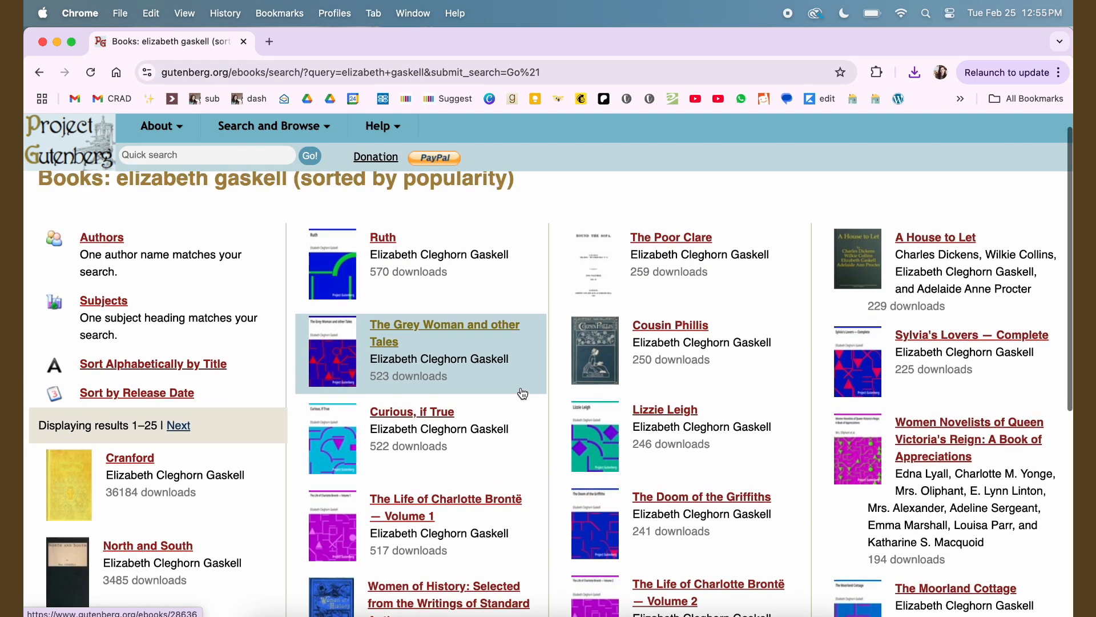
scroll(down, 3)
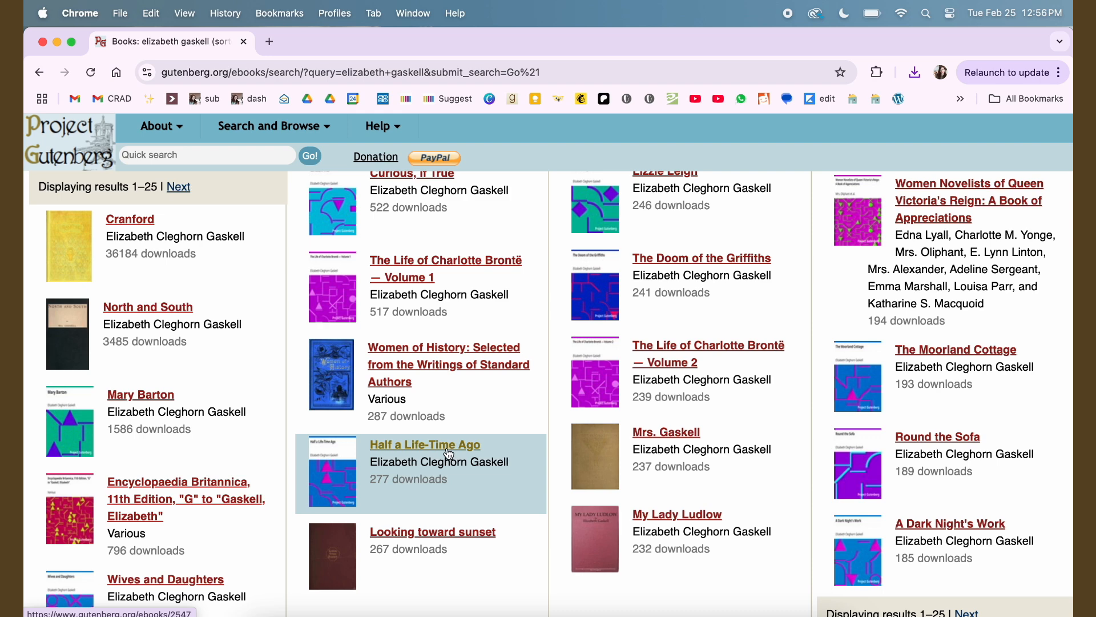
click(425, 444)
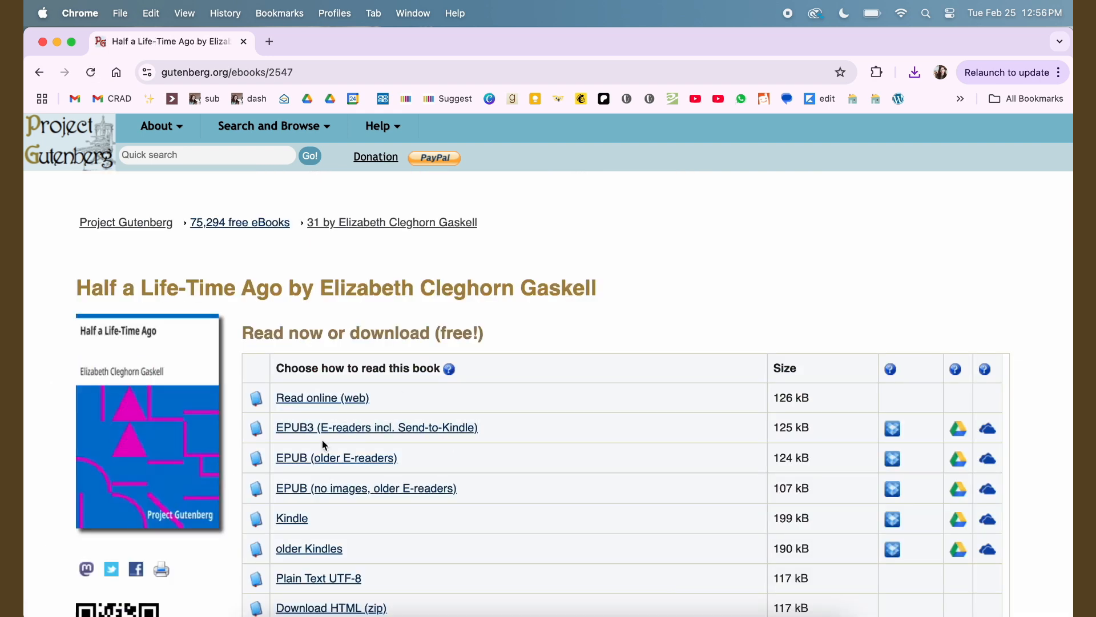
mouse_move(325, 463)
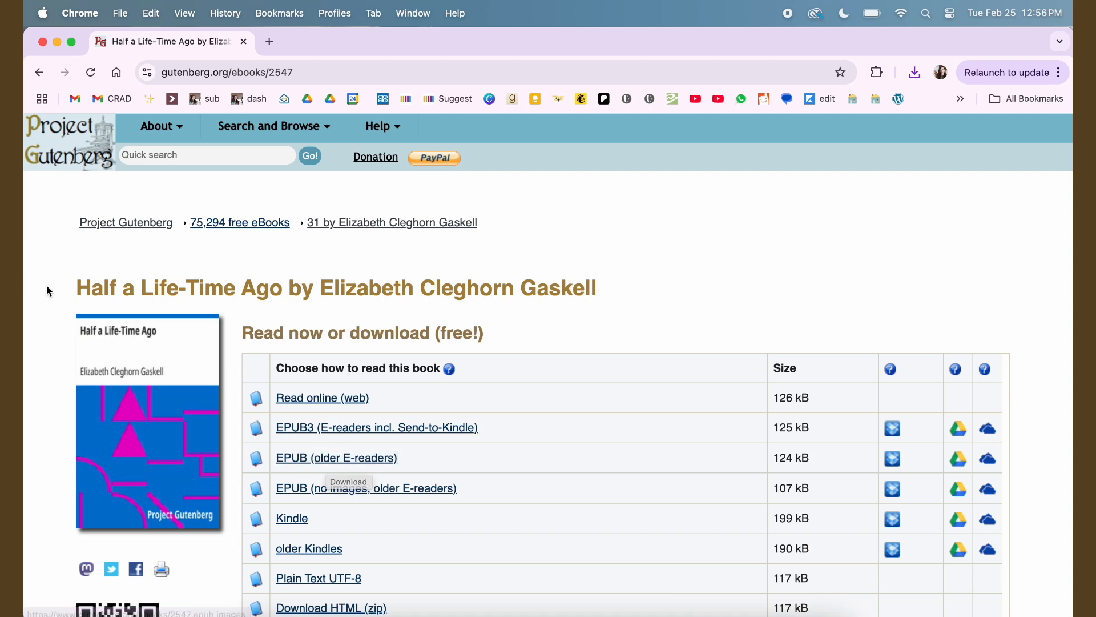
drag(77, 288, 273, 287)
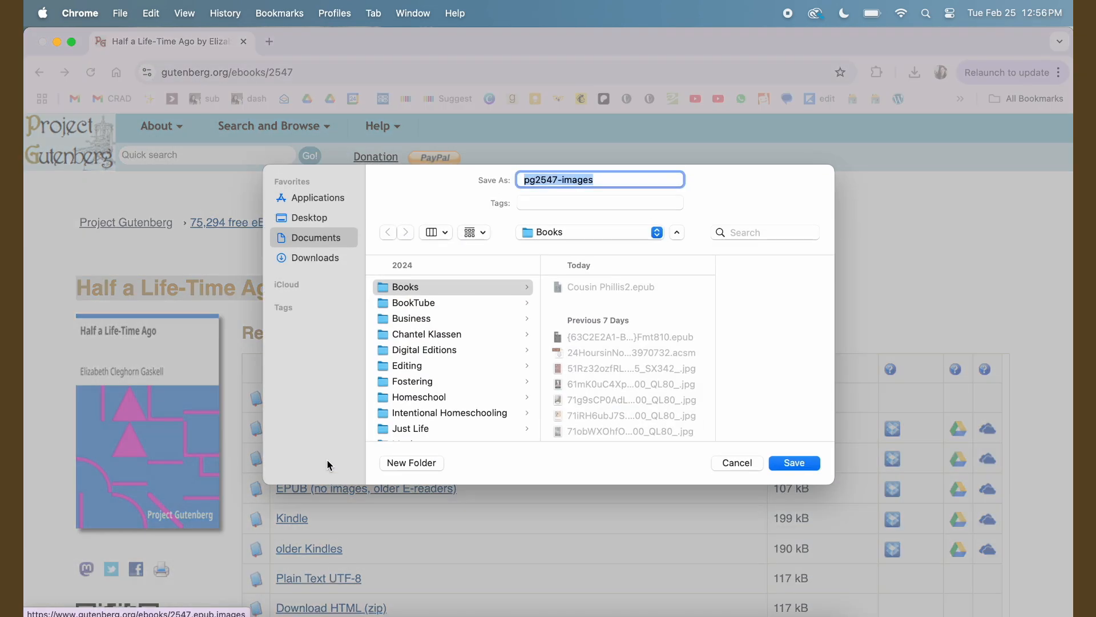
Name the EPUB 'Half a Life-Time Ago' and save it in Books.
text(Half a Life-Time Ago)
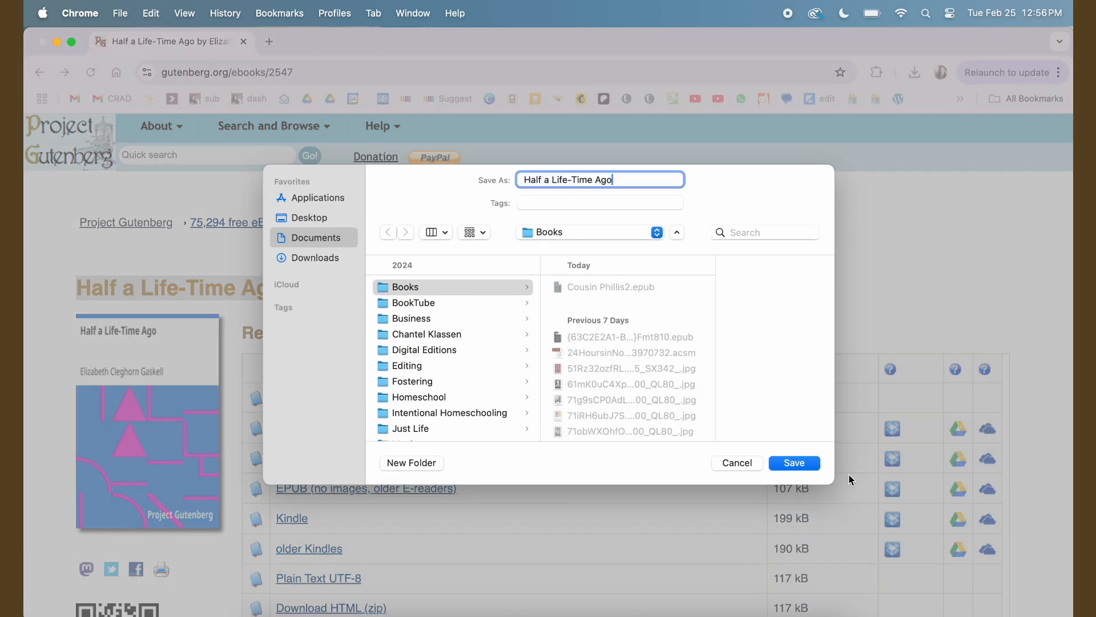
click(794, 461)
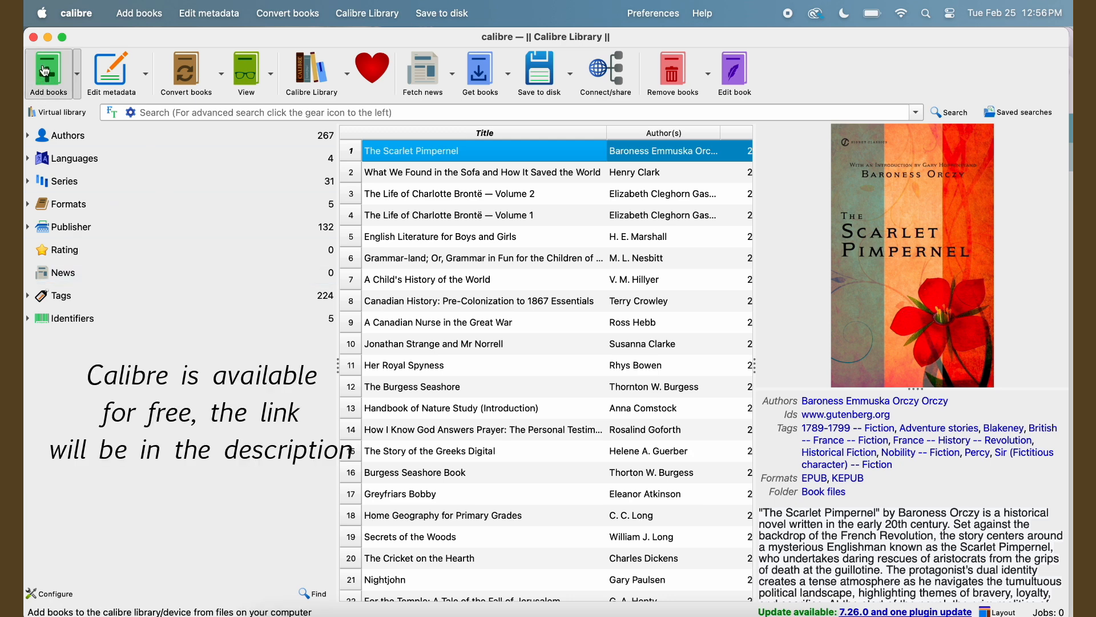
Add Half a Life-Time Ago.epub to calibre and cancel re-adding the duplicate Cousin Phillis.
click(44, 69)
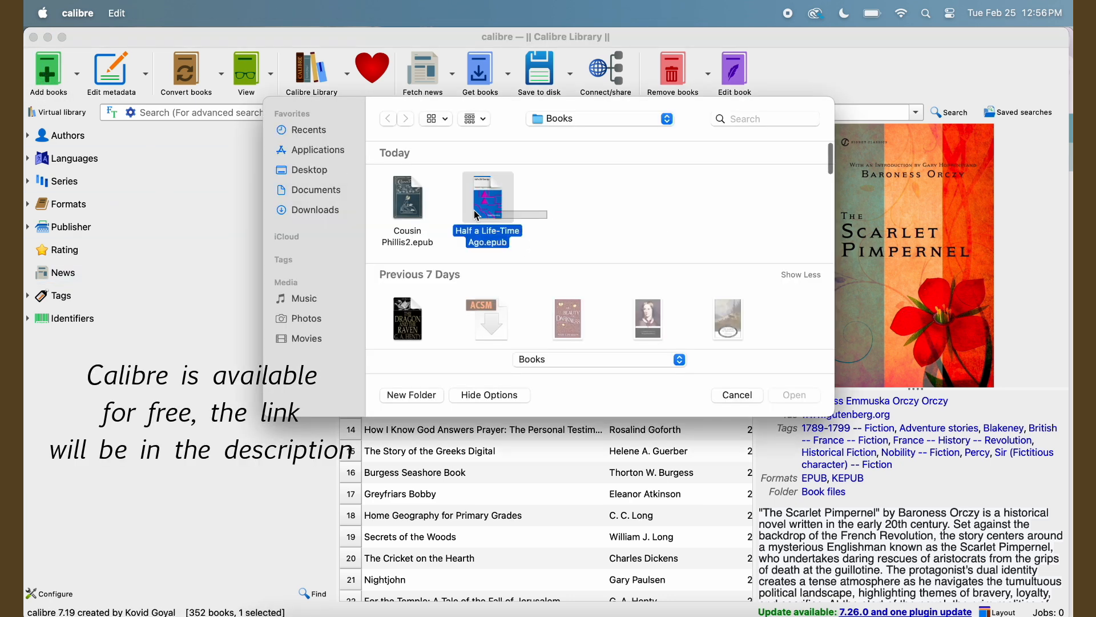
click(794, 394)
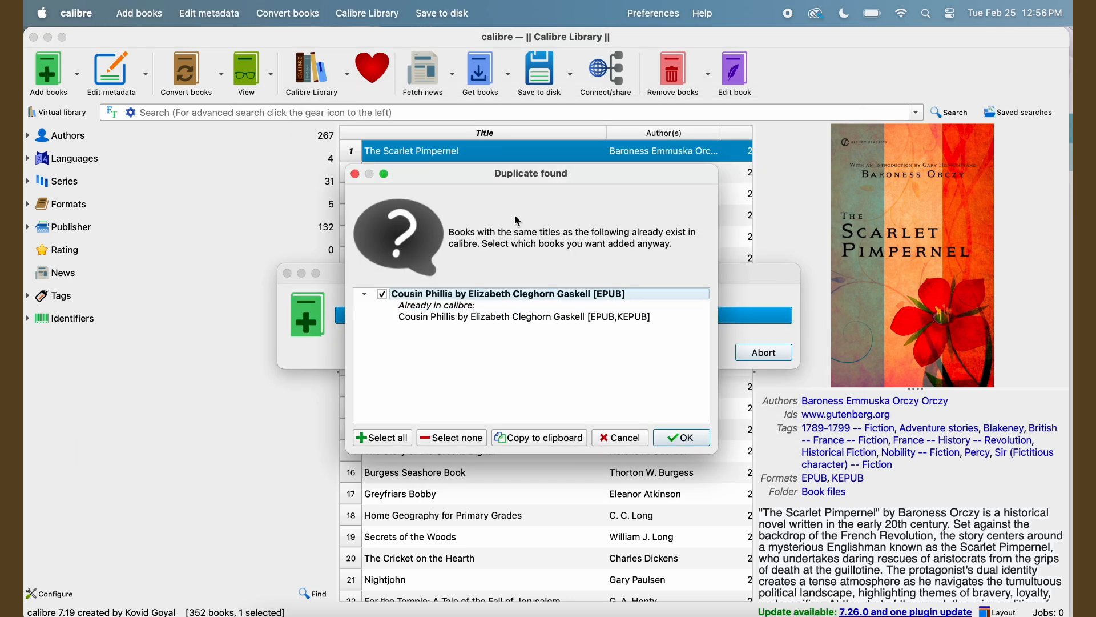
mouse_move(683, 456)
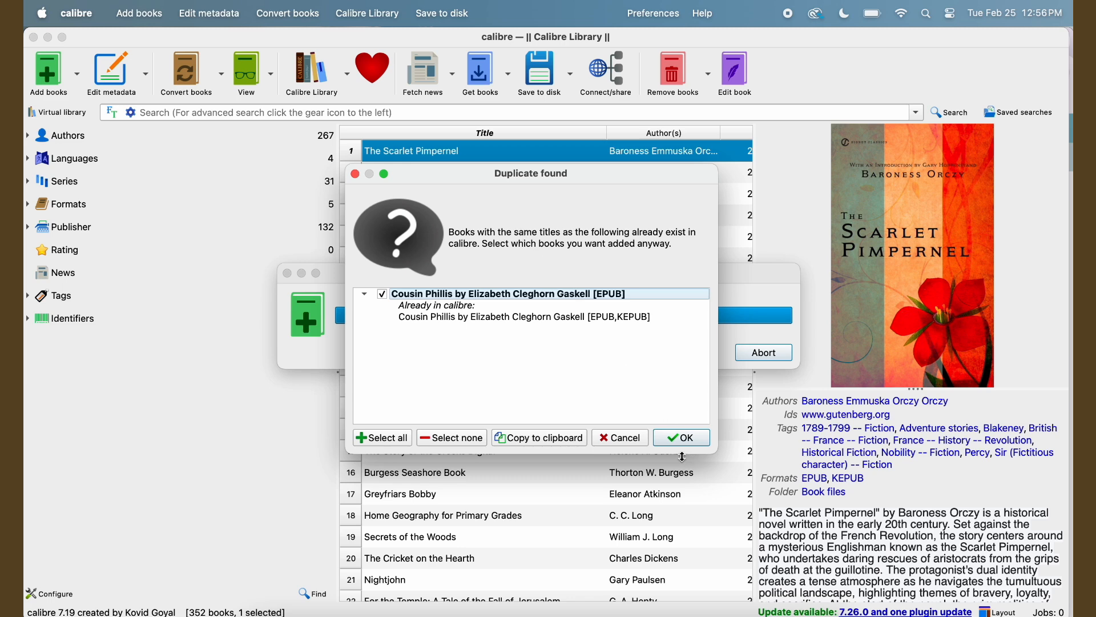
click(680, 437)
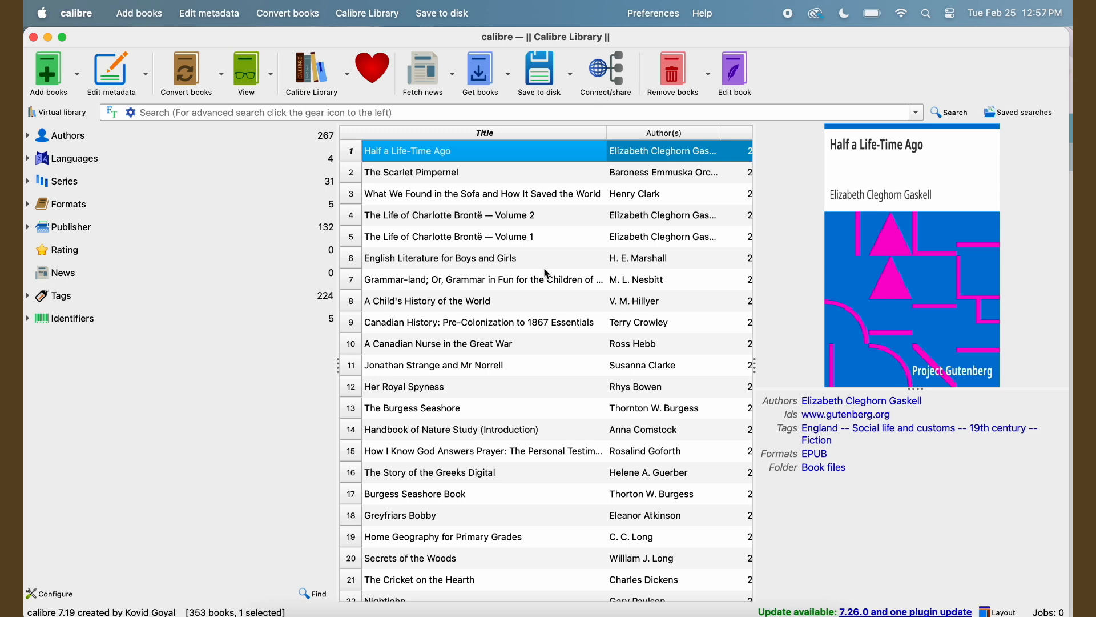
mouse_move(110, 70)
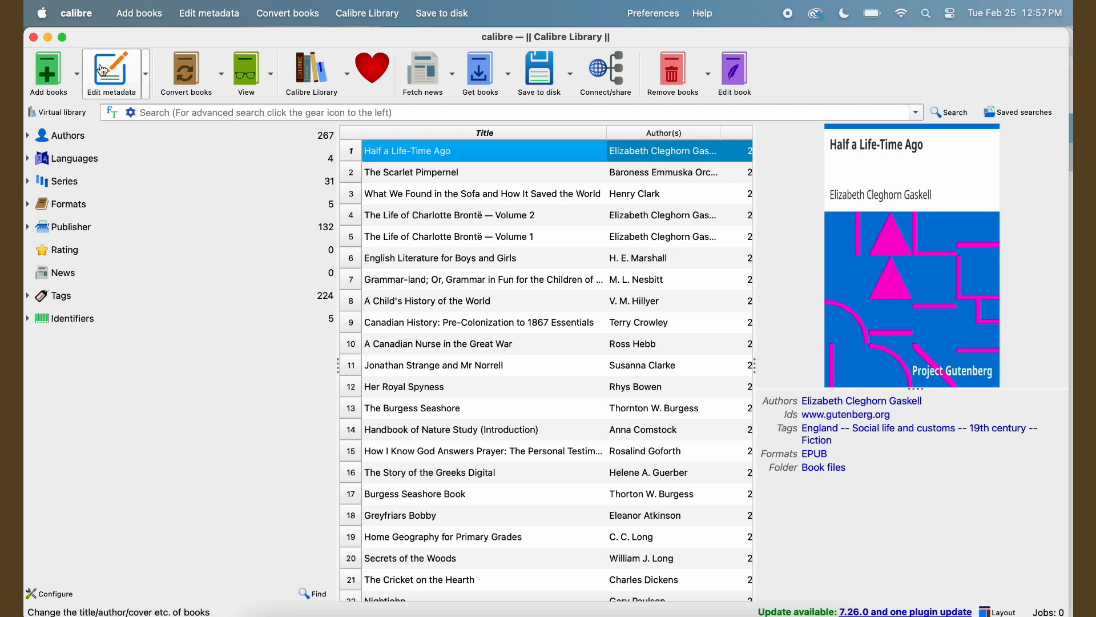
Open Edit metadata for Half a Life-Time Ago to view its cover, tags and comments.
click(110, 70)
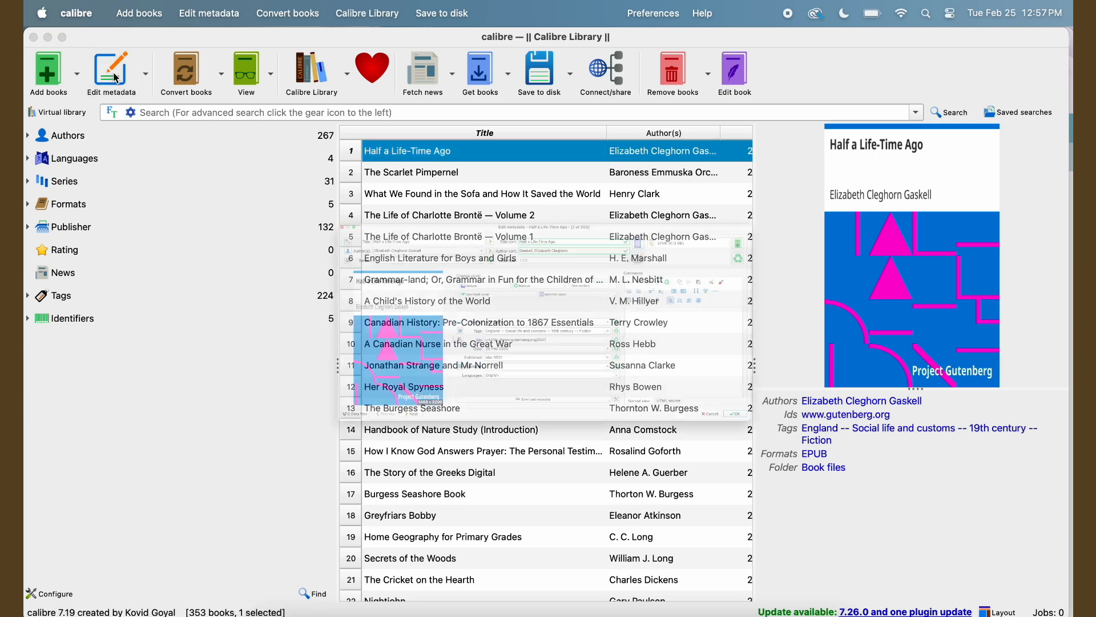
click(112, 67)
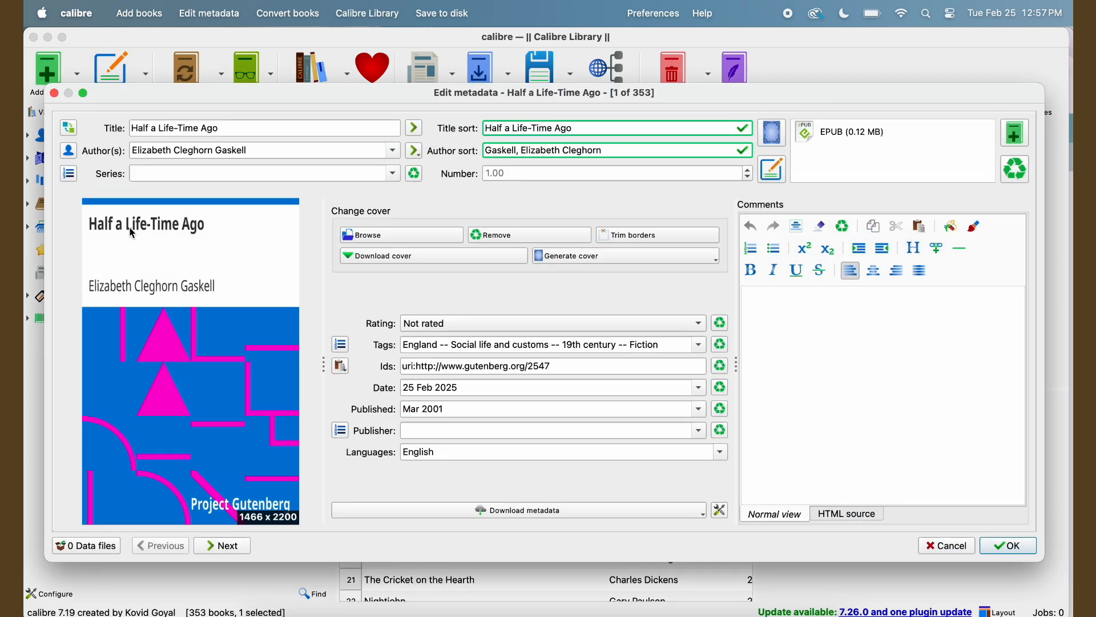
mouse_move(131, 180)
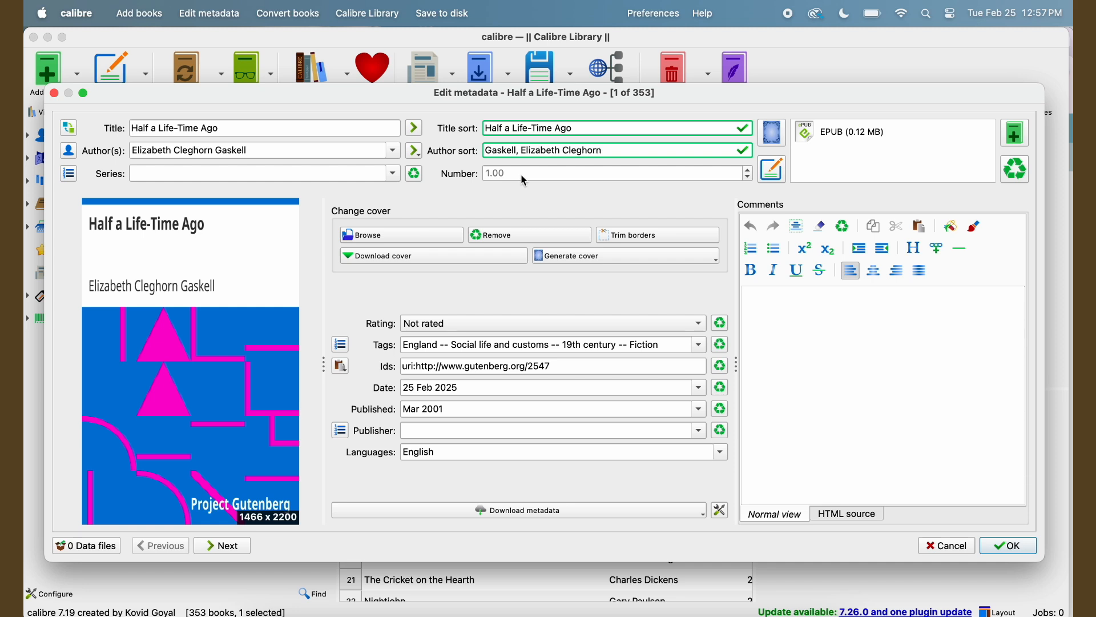
mouse_move(219, 239)
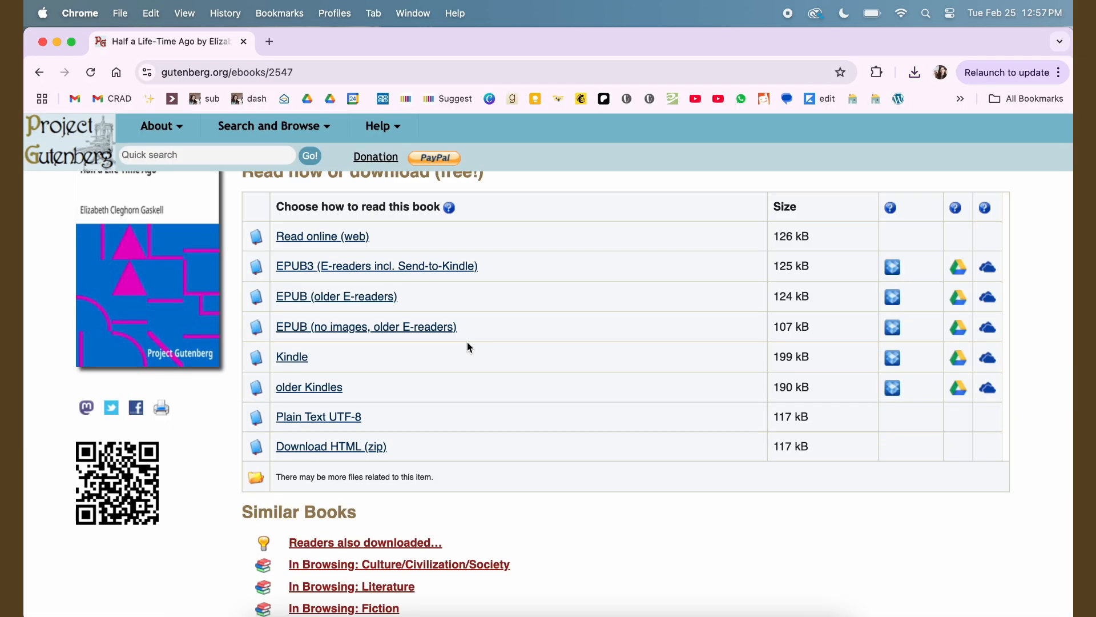
Scroll the Half a Life-Time Ago ebook page down to its About this eBook summary.
scroll(down, 3)
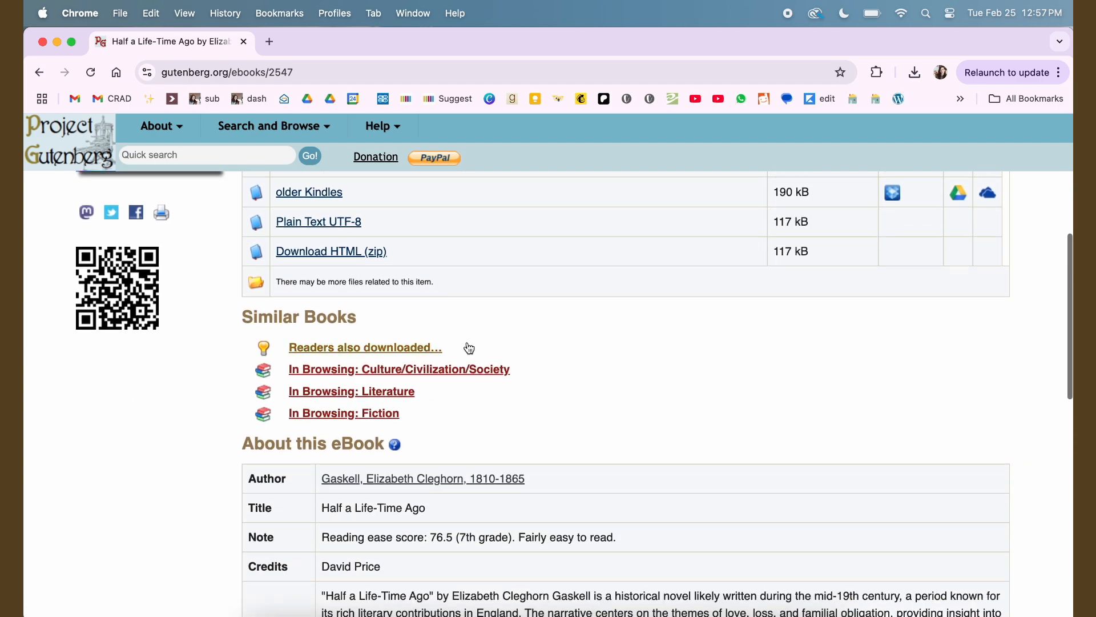
scroll(down, 3)
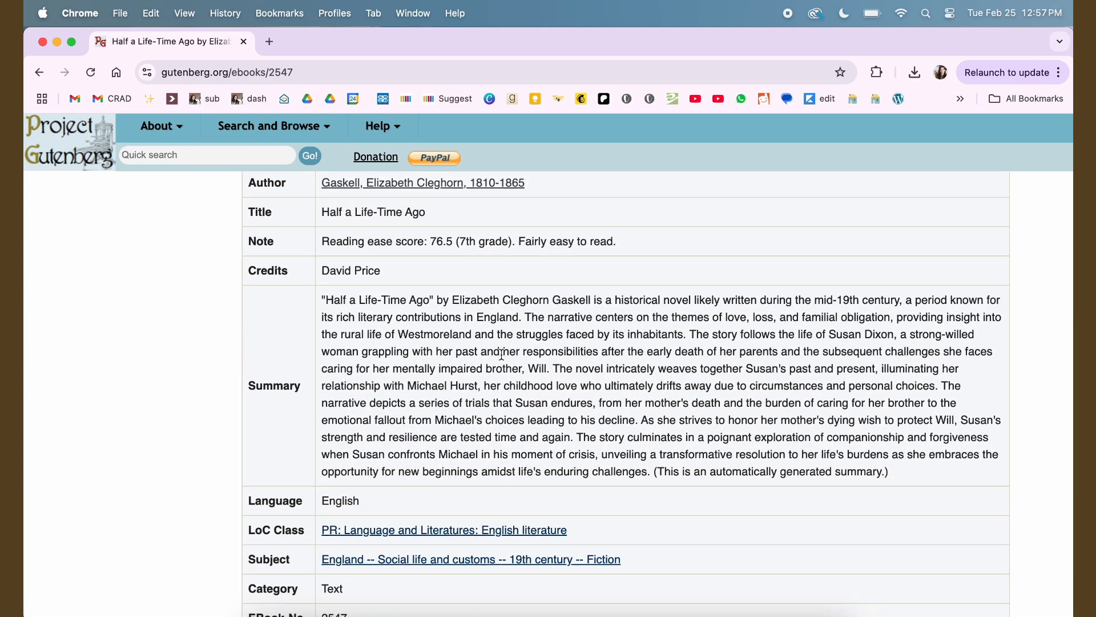
mouse_move(651, 472)
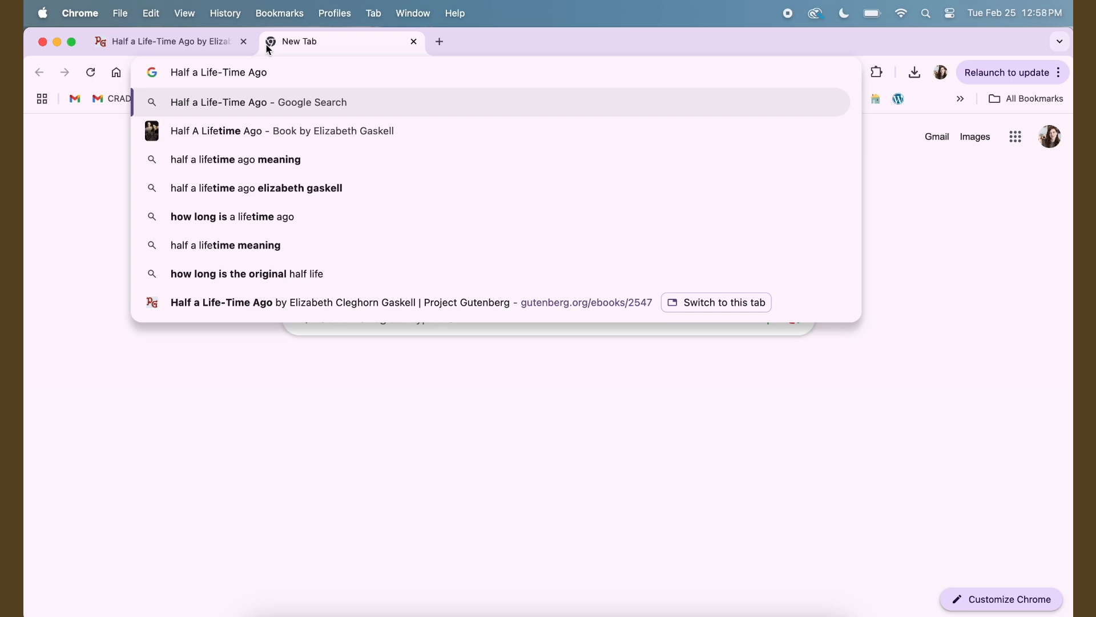
Search Google Images for Half a Lifetime Ago by Elizabeth Gaskell and browse the covers.
click(235, 159)
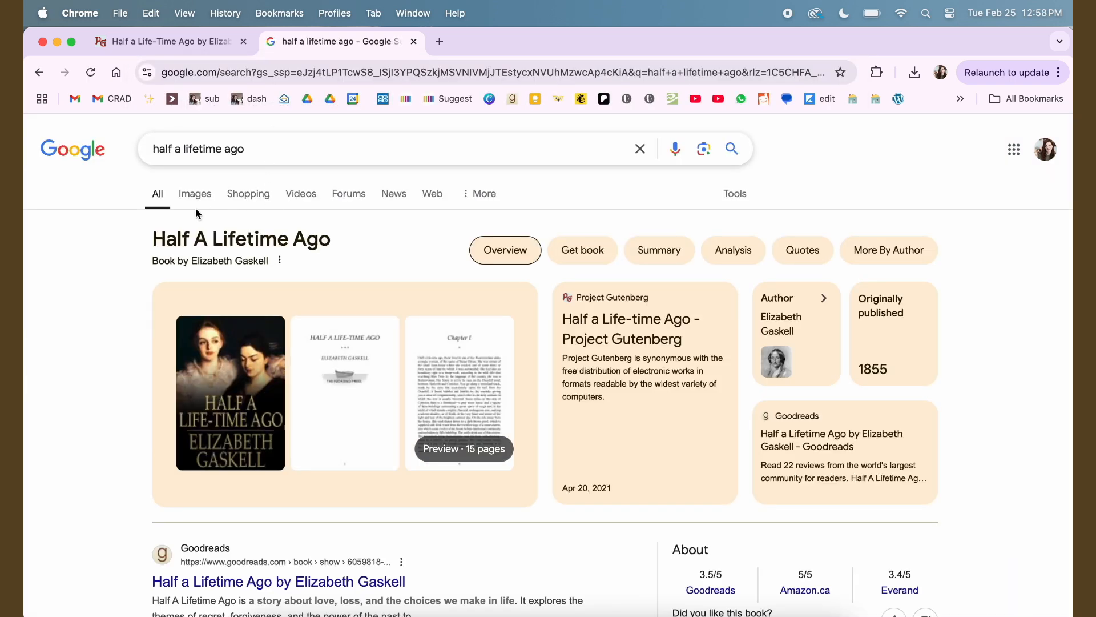
click(194, 193)
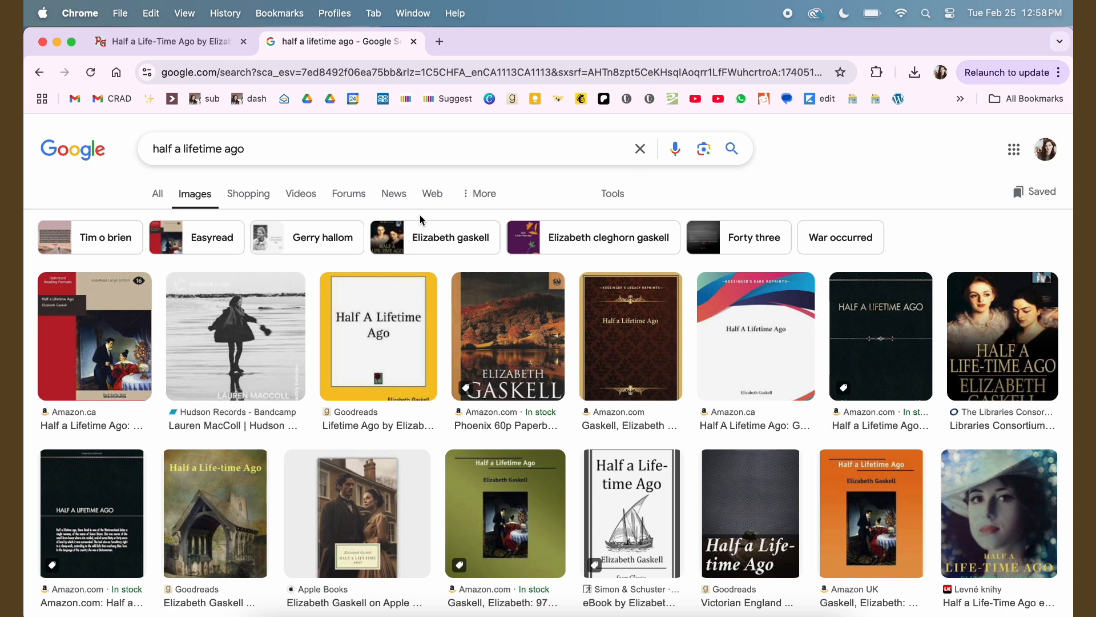
mouse_move(610, 237)
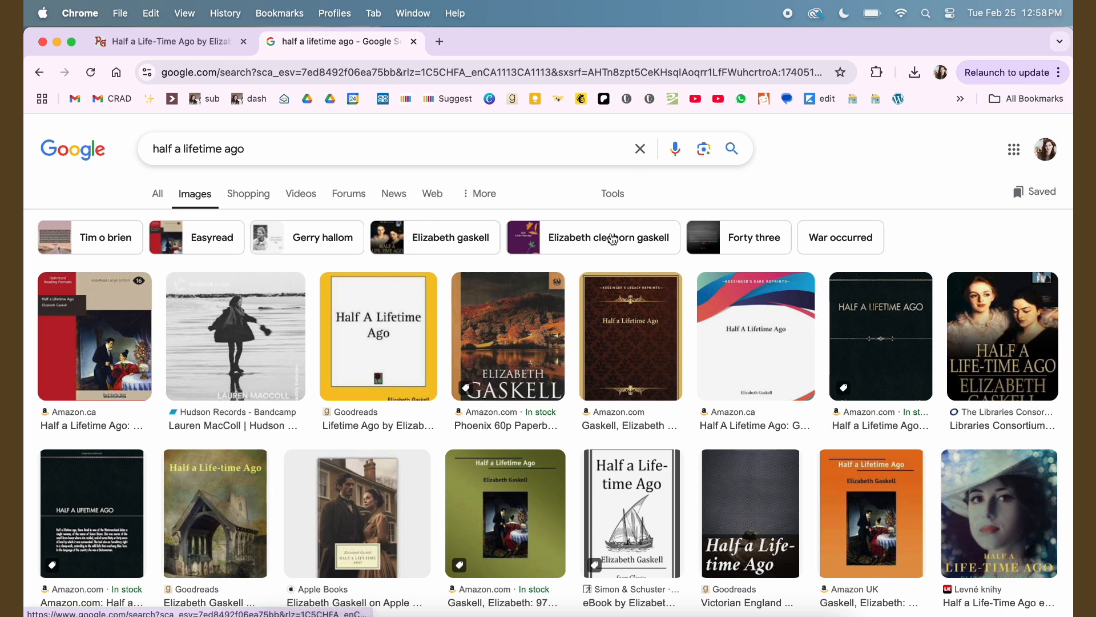
scroll(down, 3)
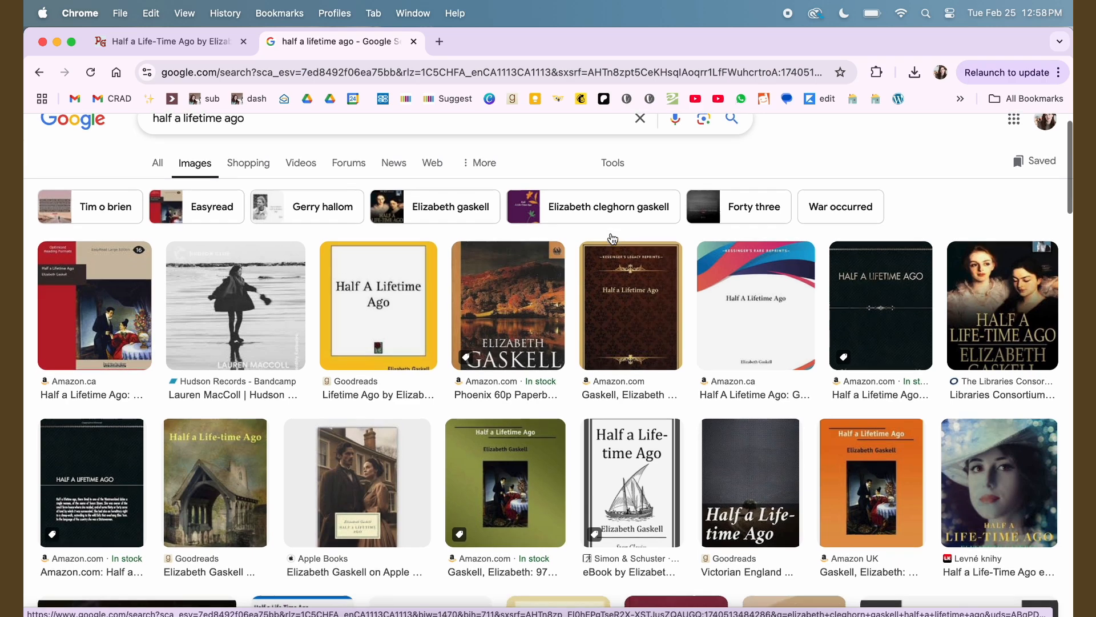
scroll(down, 3)
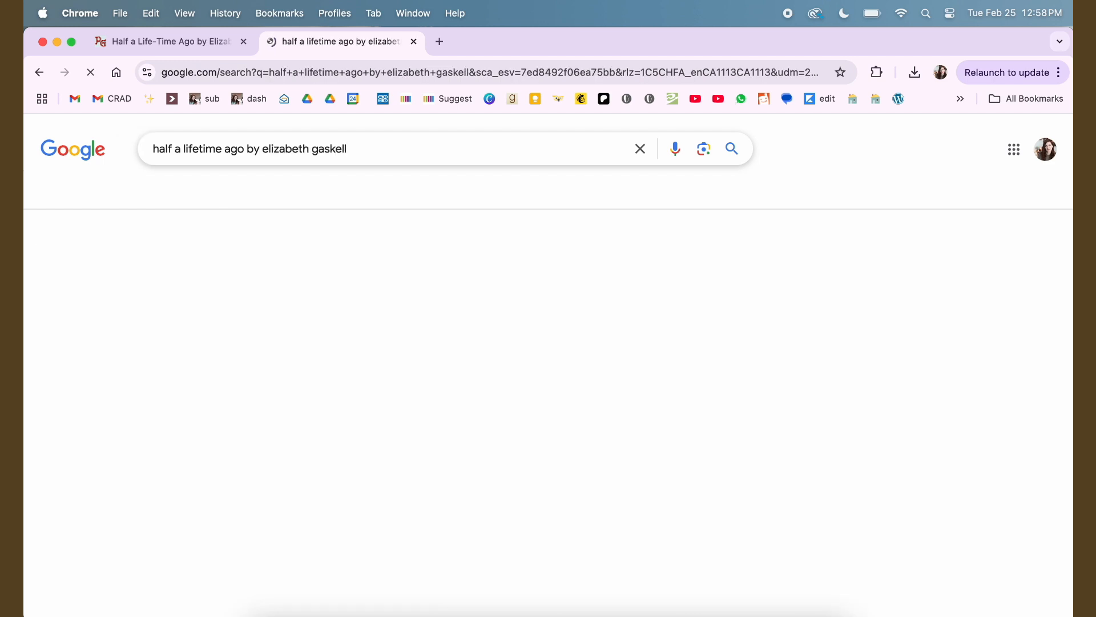
click(194, 193)
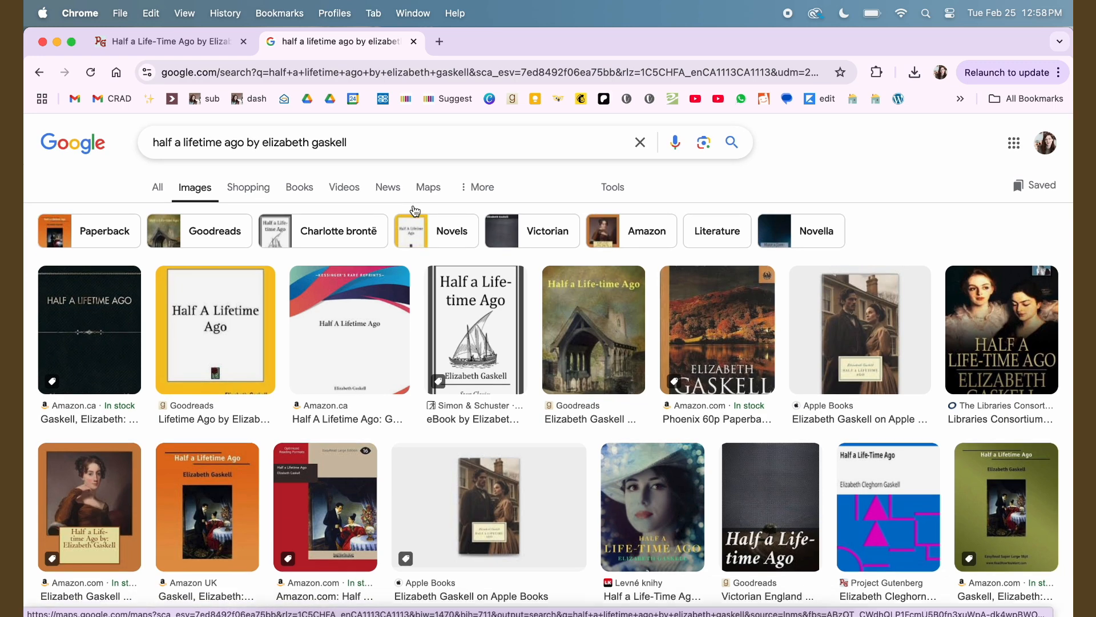
scroll(down, 3)
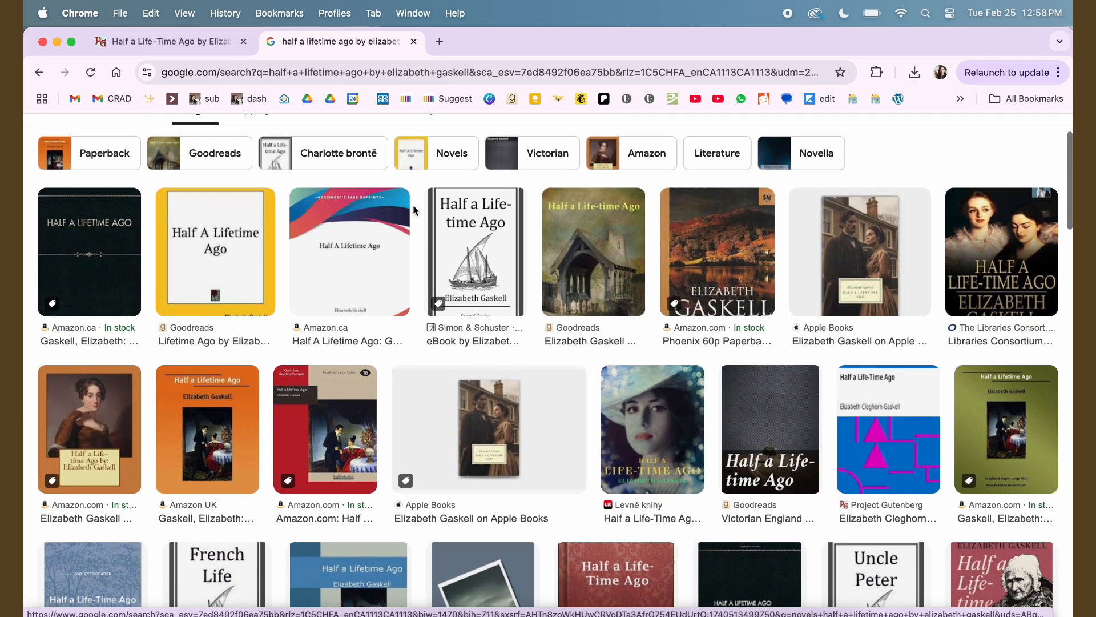
scroll(down, 3)
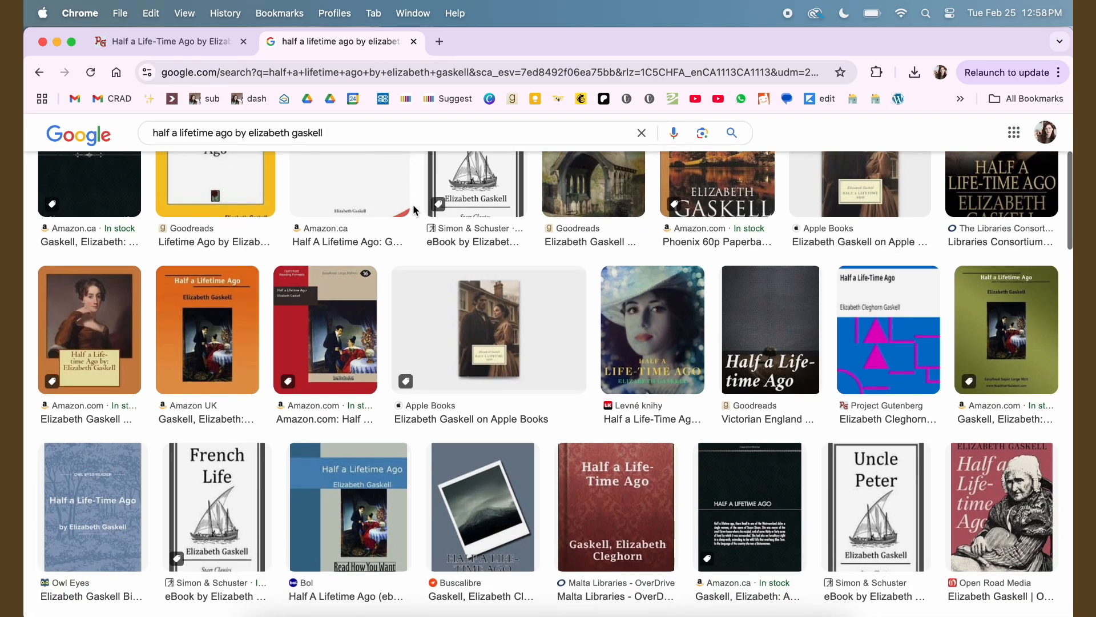
Preview the Open Road Media and Manybooks covers, then bring up options for the Apple Books cover.
click(1000, 504)
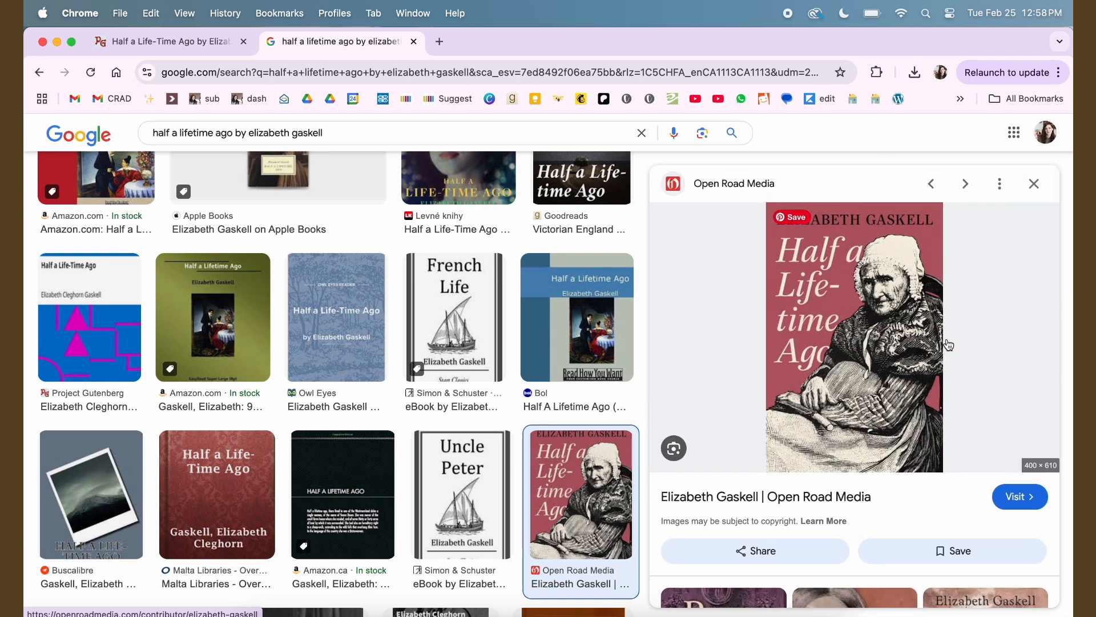
click(1034, 183)
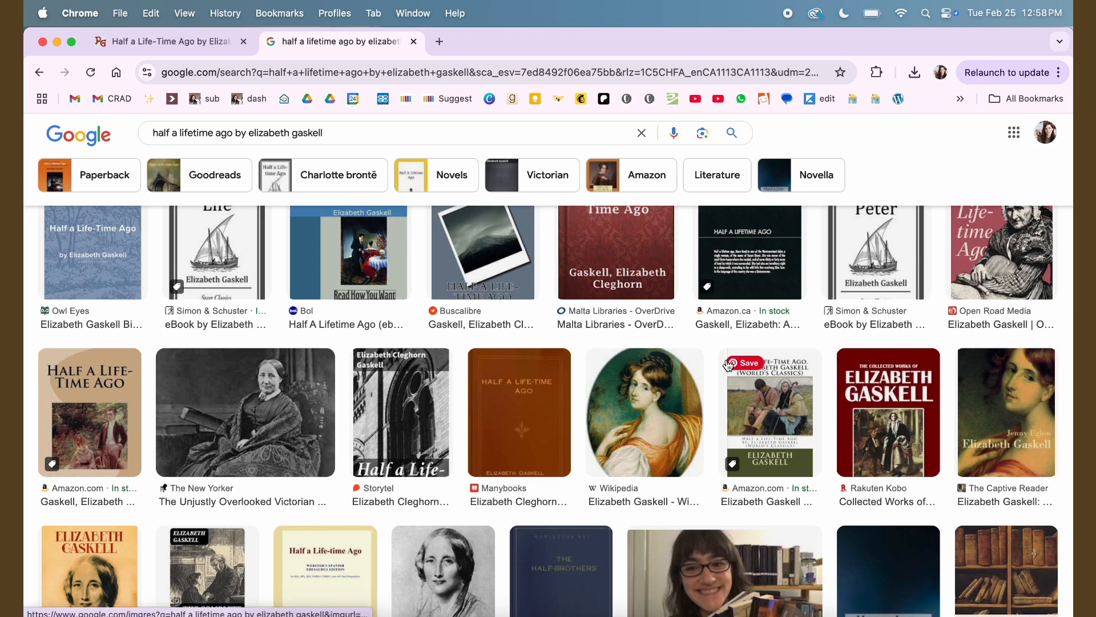
scroll(down, 3)
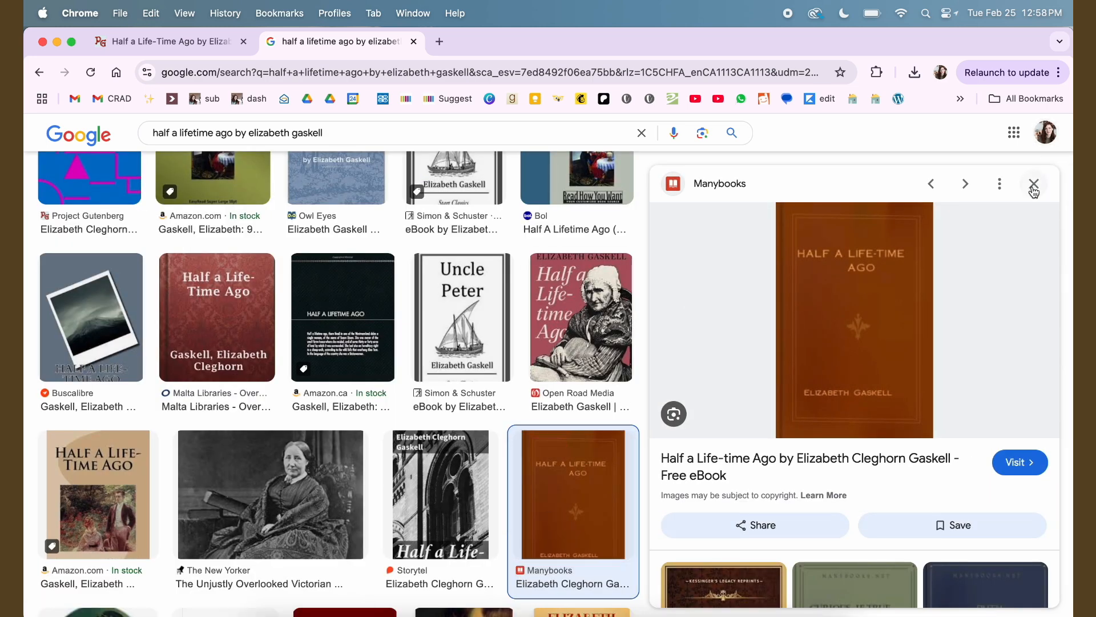
click(1033, 183)
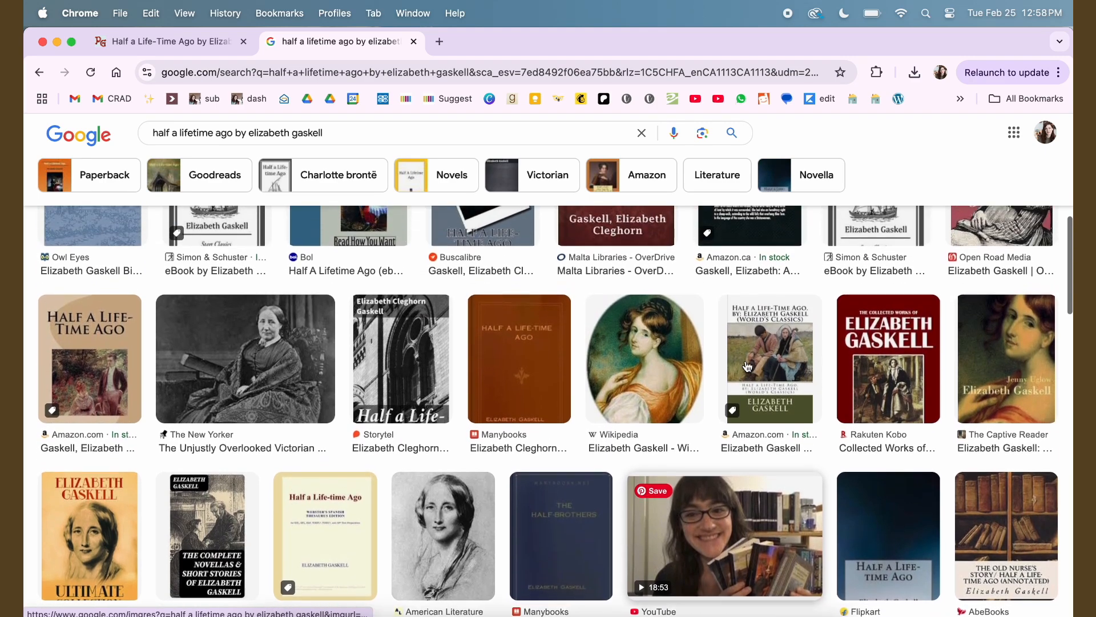
scroll(down, 3)
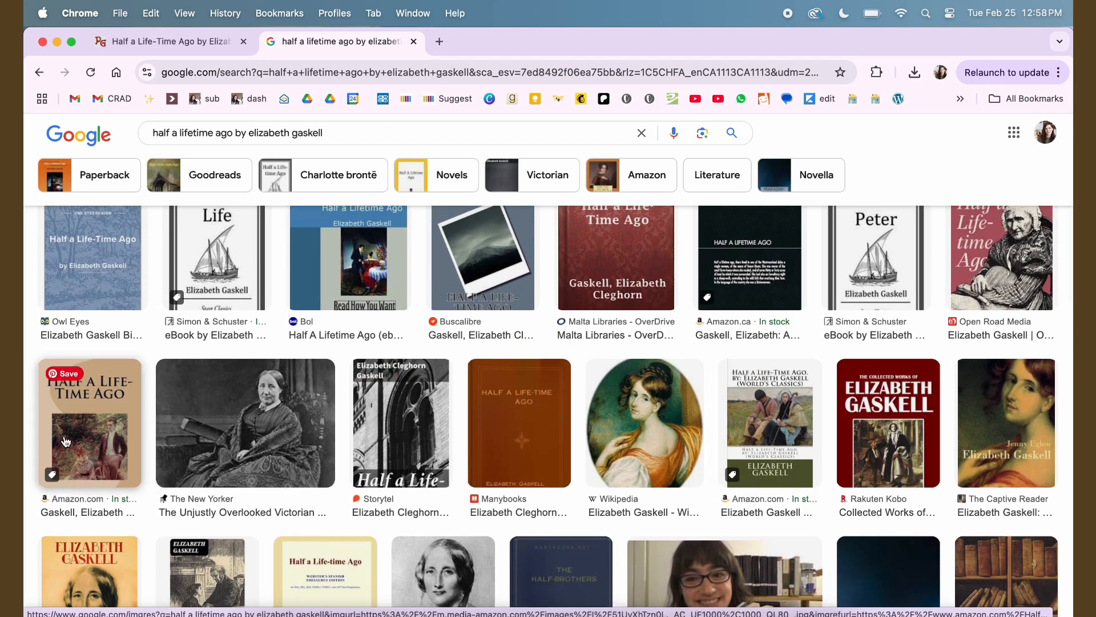
click(90, 422)
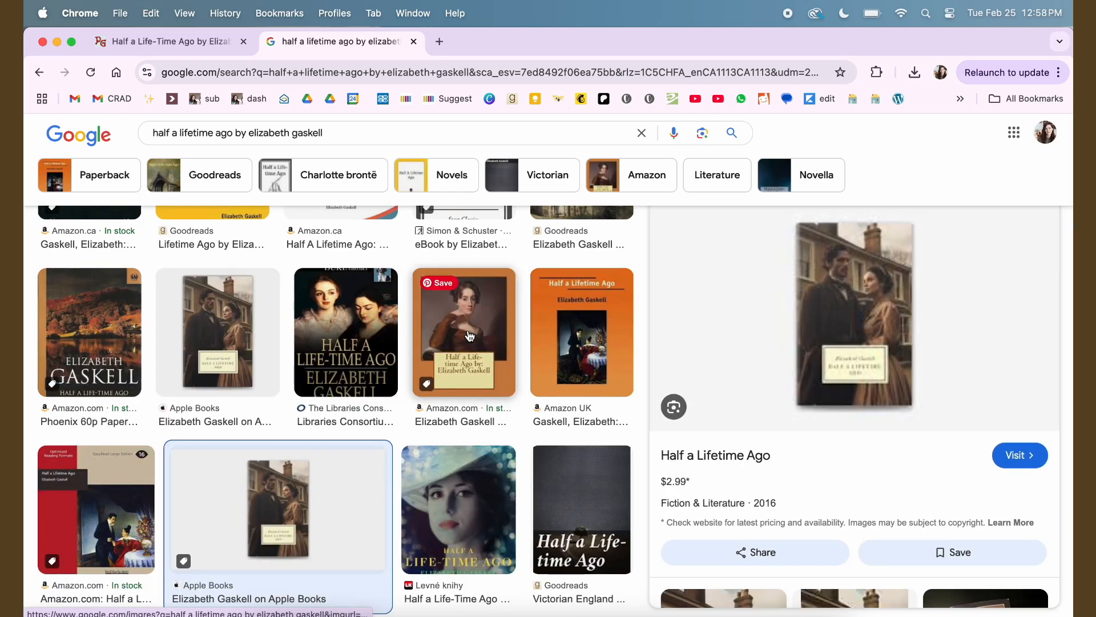
right_click(853, 315)
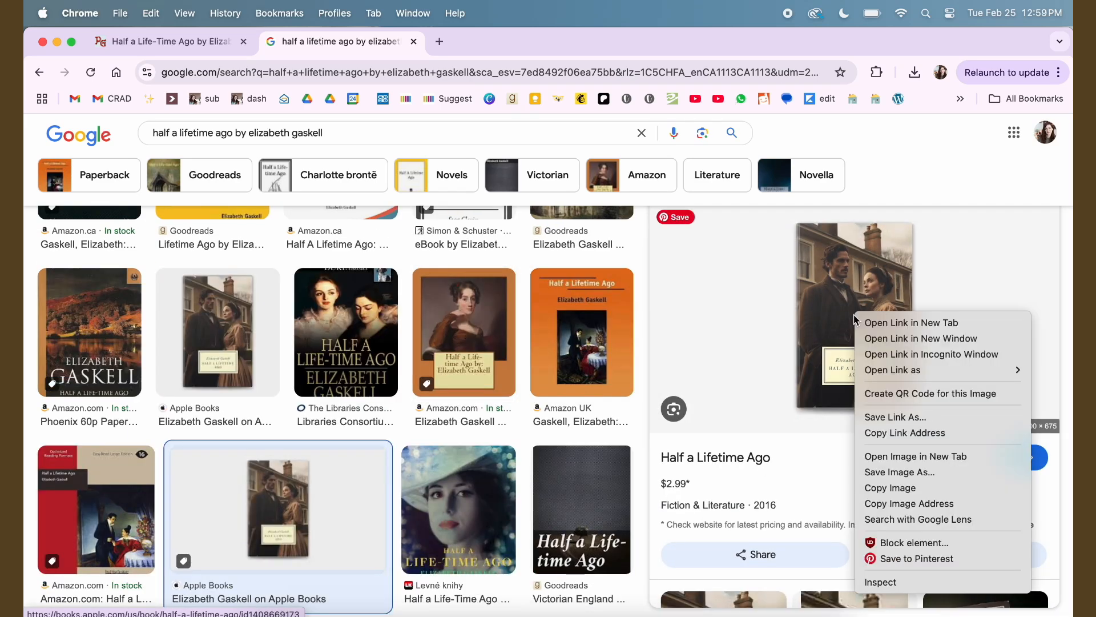
Save the Apple Books cover image and choose 1200x675wz.jpg from Books in calibre.
click(892, 479)
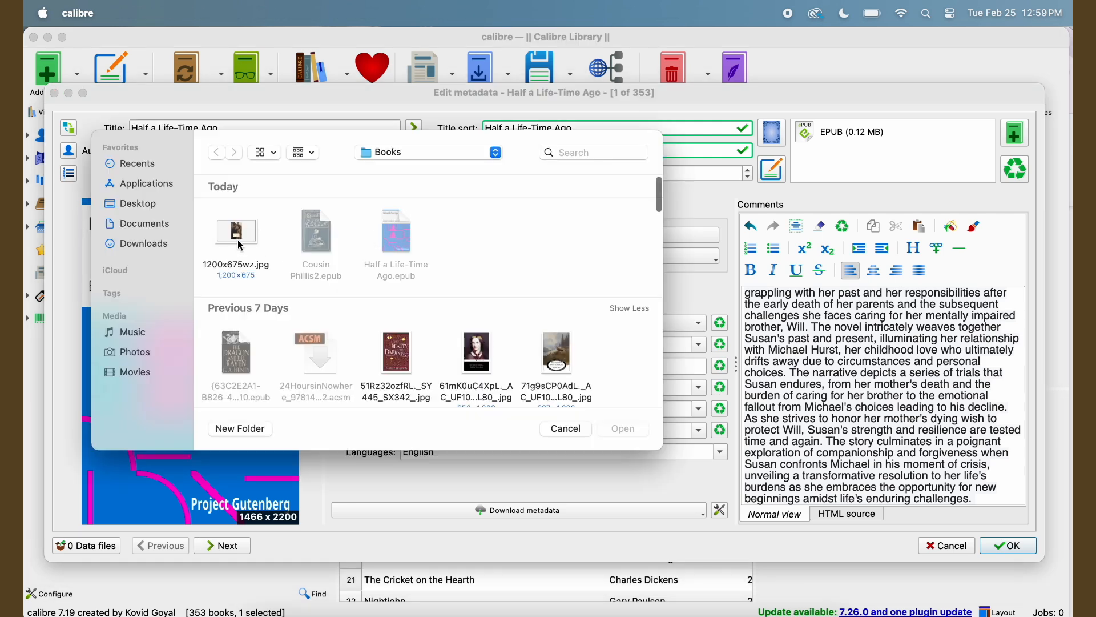
click(235, 231)
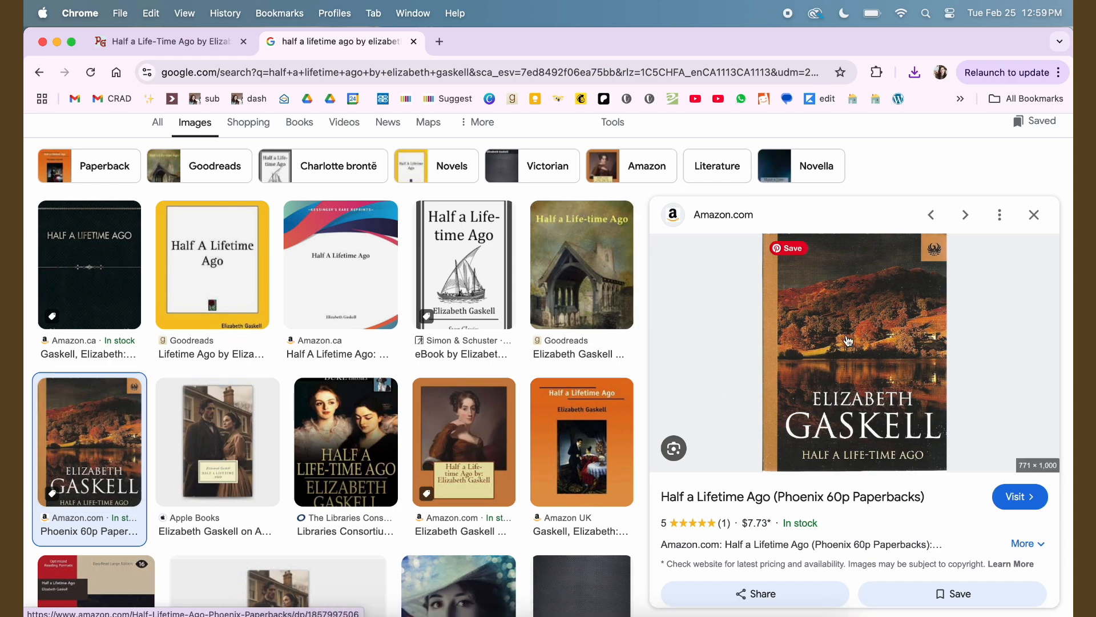
Bring up the image context menu on the Phoenix 60p Paperbacks cover preview.
right_click(847, 340)
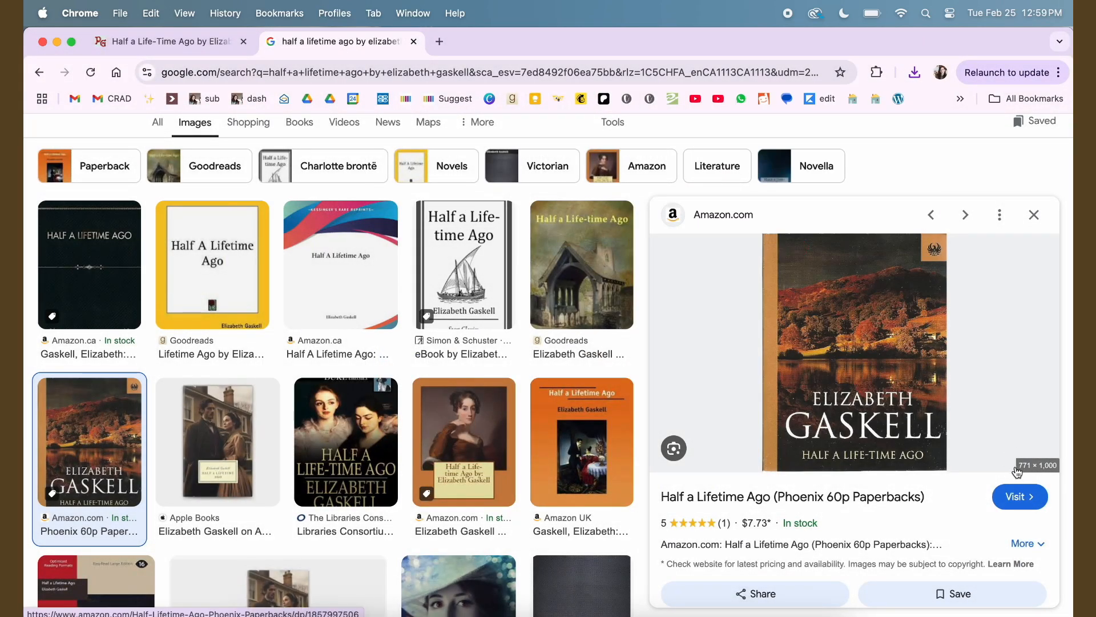
mouse_move(1005, 468)
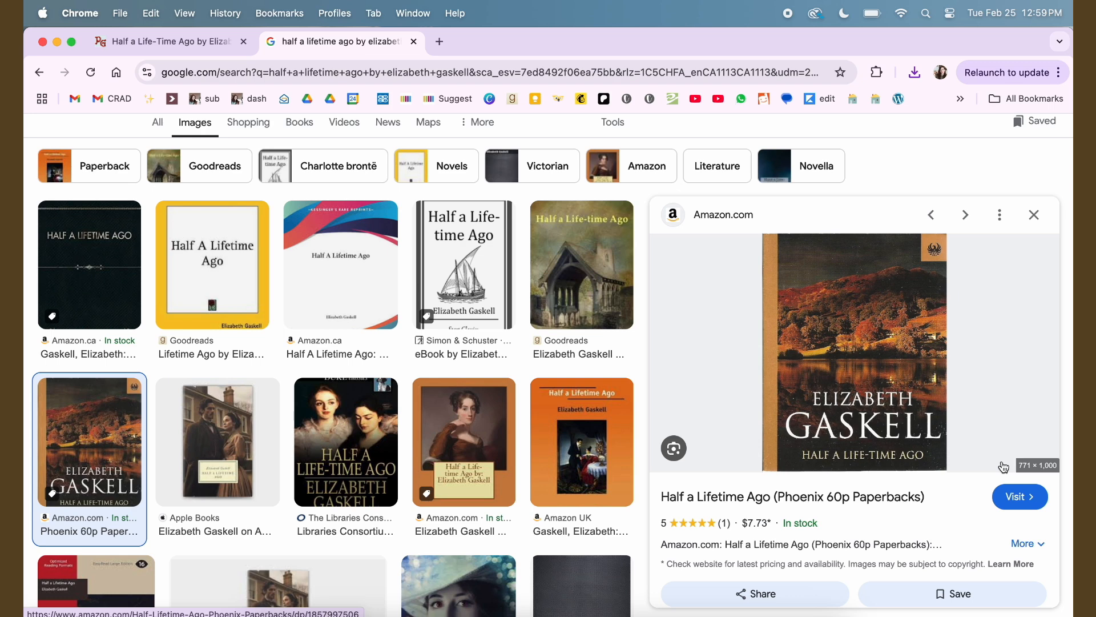
mouse_move(750, 333)
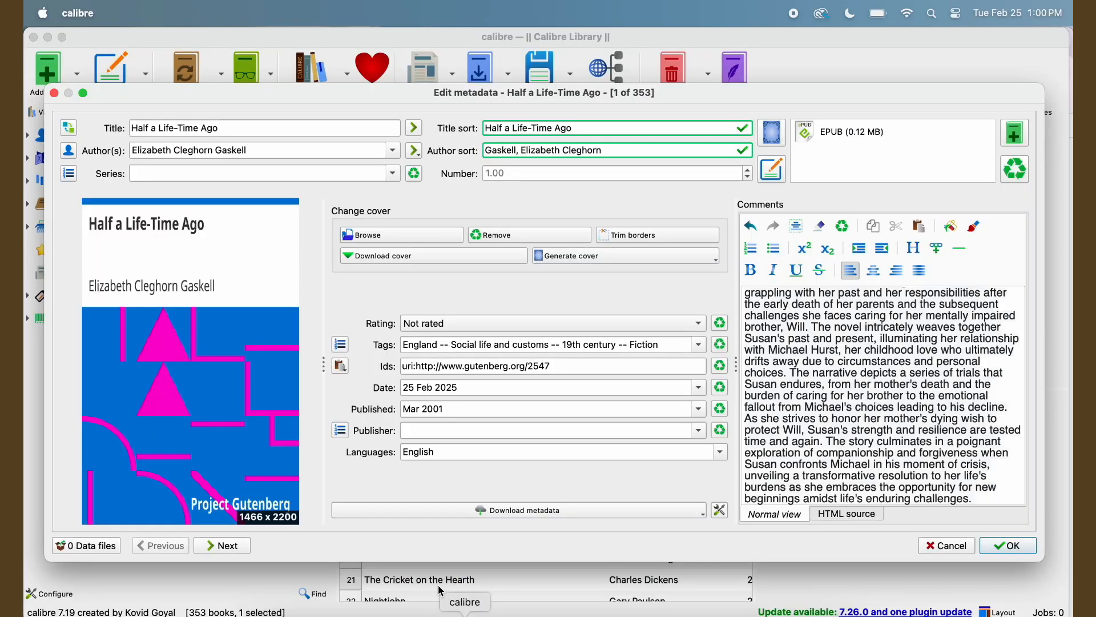
Paste the copied Phoenix cover onto Half a Life-Time Ago and save the metadata.
click(401, 234)
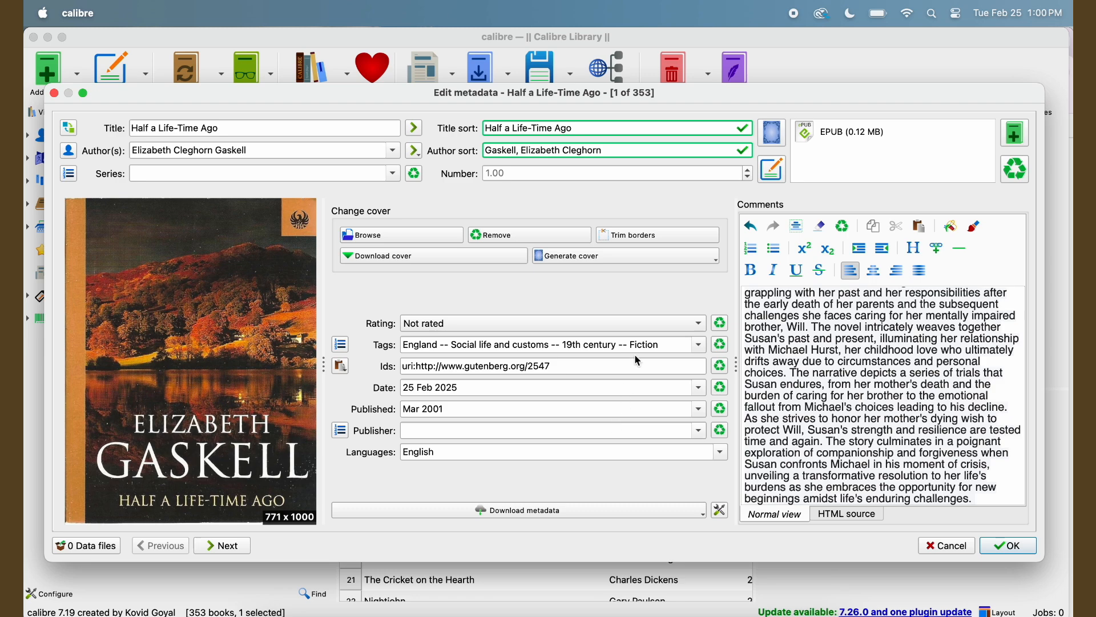
mouse_move(1014, 545)
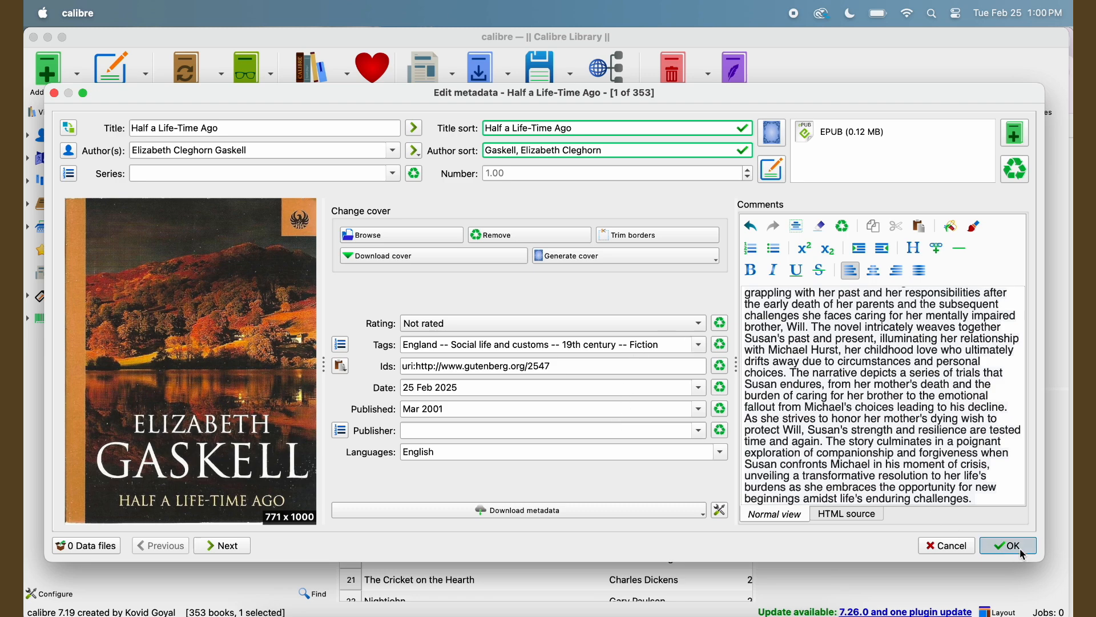
click(1007, 545)
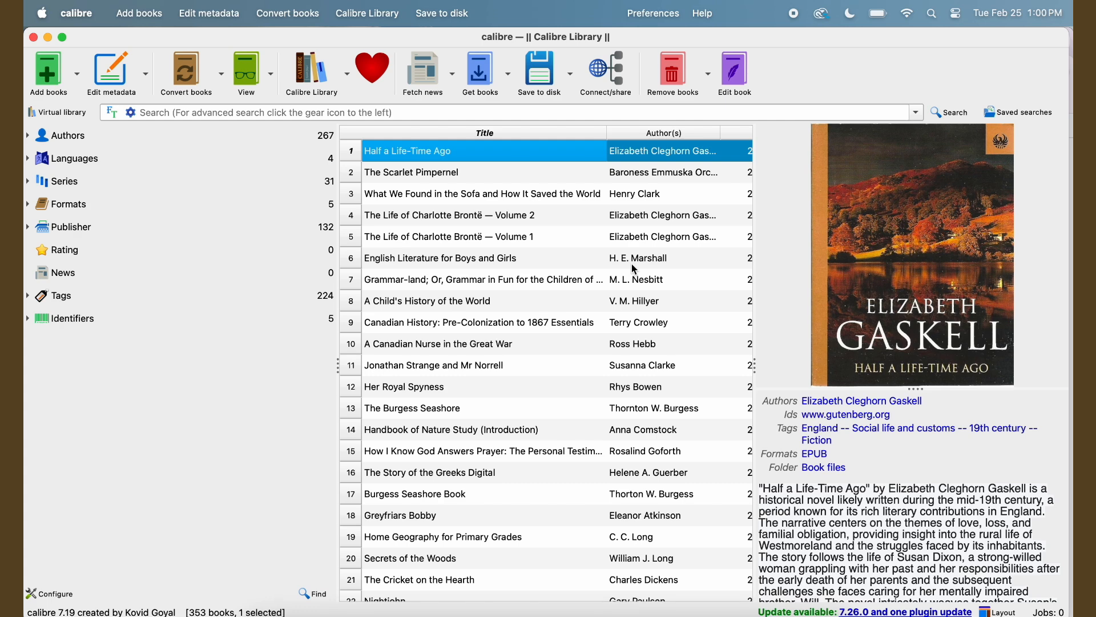
mouse_move(635, 269)
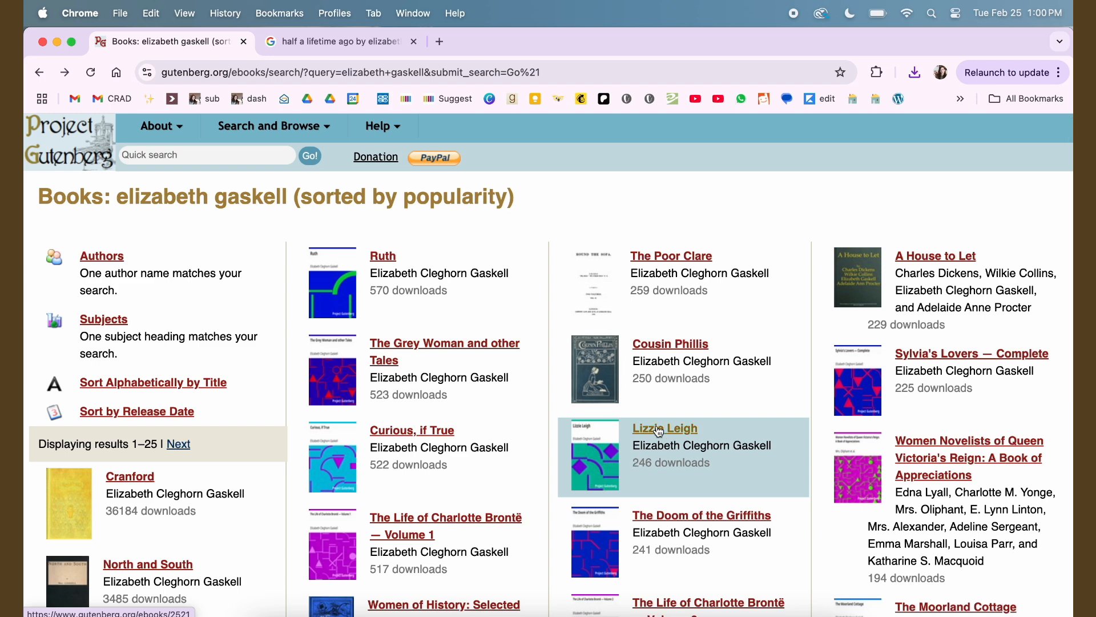
Download Lizzie Leigh's older e-reader EPUB, saving it as 'Lizzie' in the Books folder.
click(664, 427)
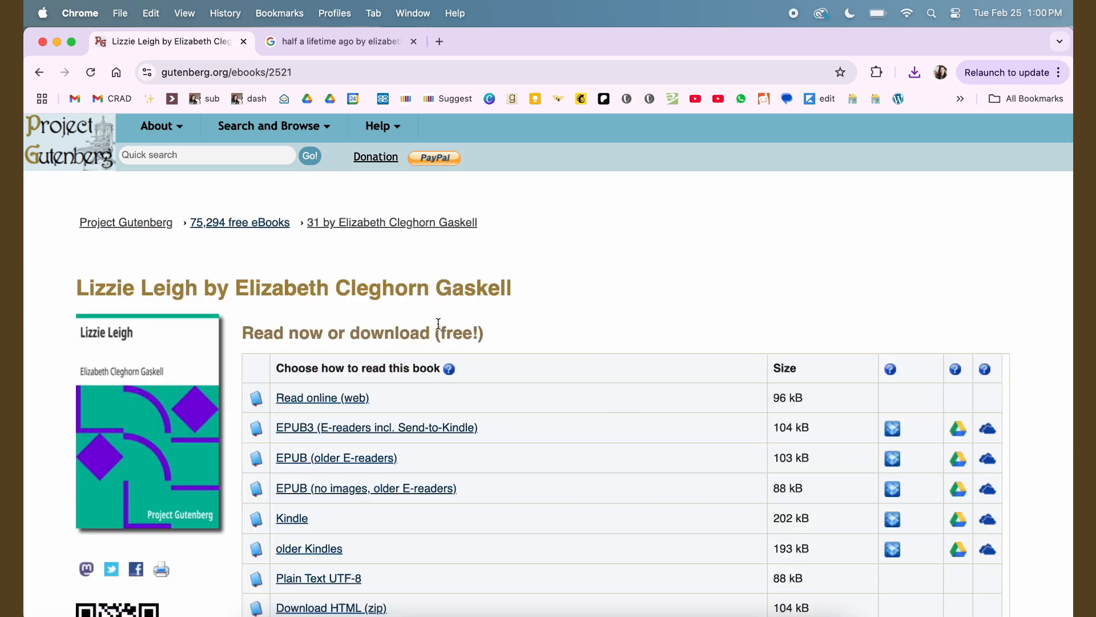
scroll(down, 3)
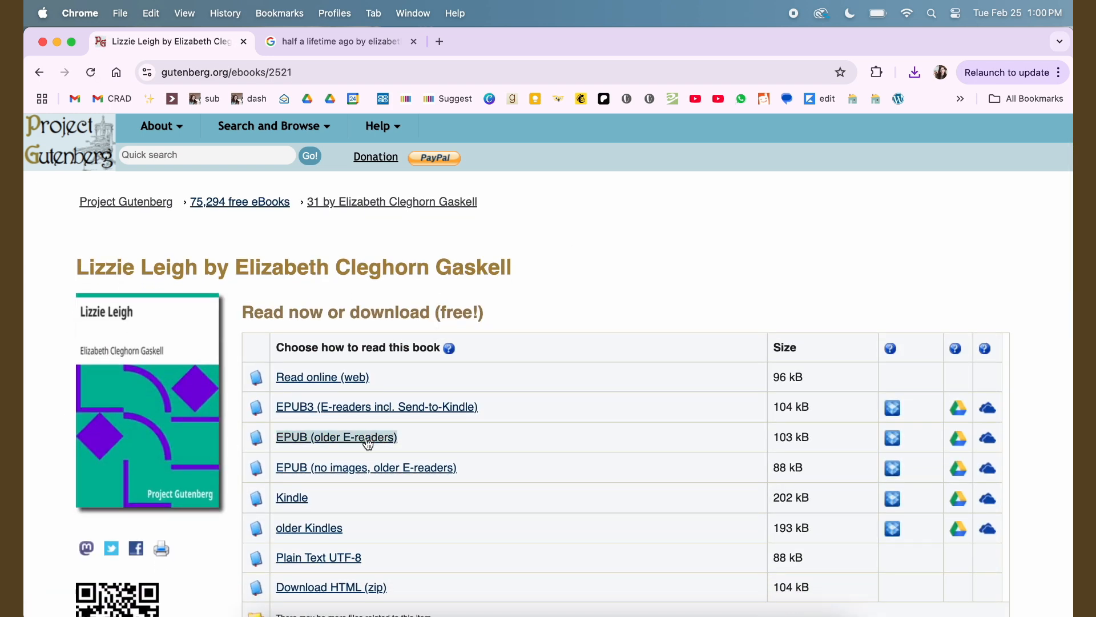
click(337, 436)
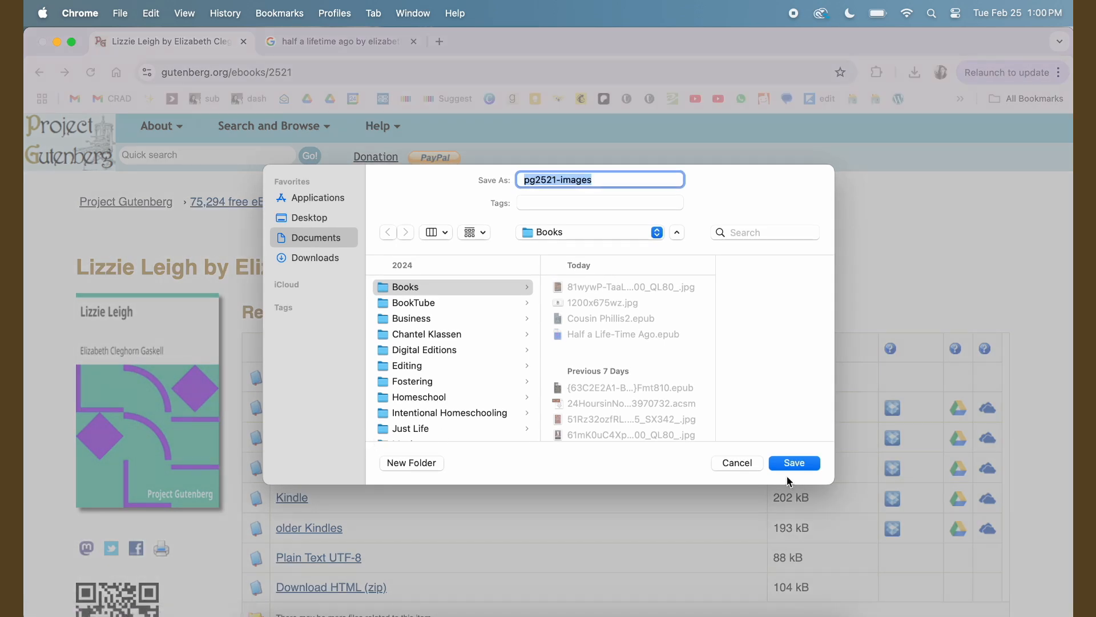
text(Lizzie)
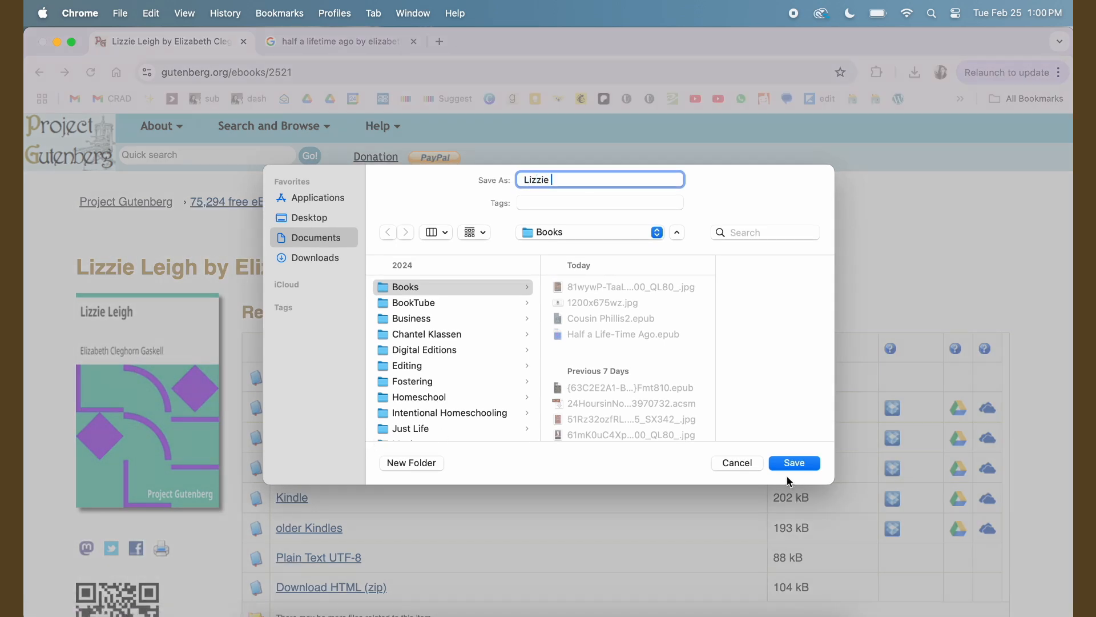
click(793, 463)
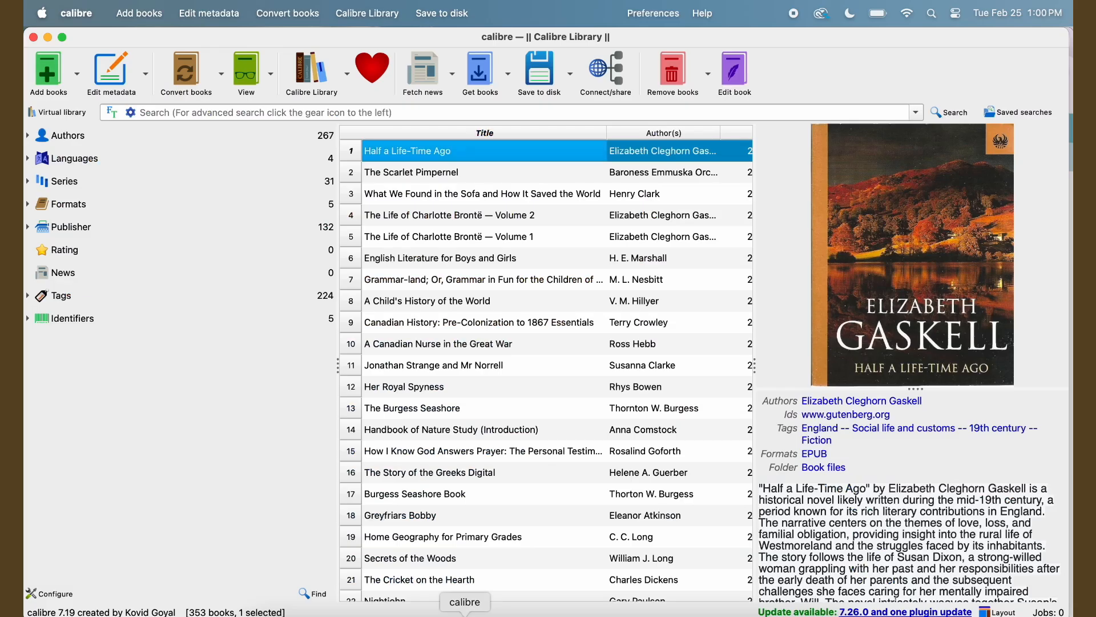
Highlight the summary paragraph on Lizzie Leigh's Project Gutenberg page.
click(47, 73)
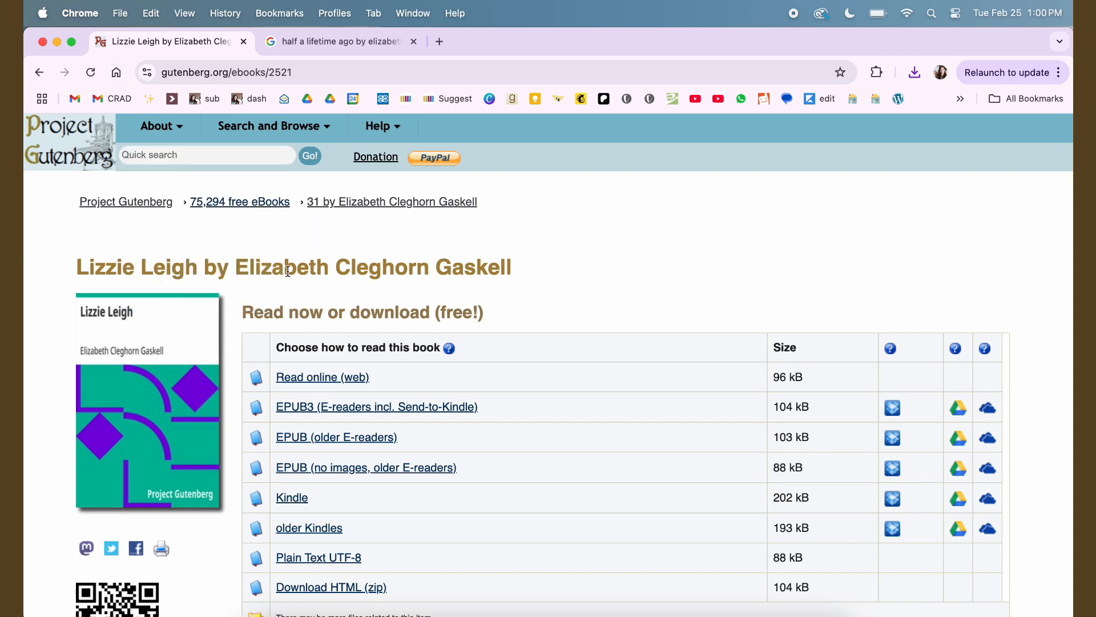
scroll(down, 3)
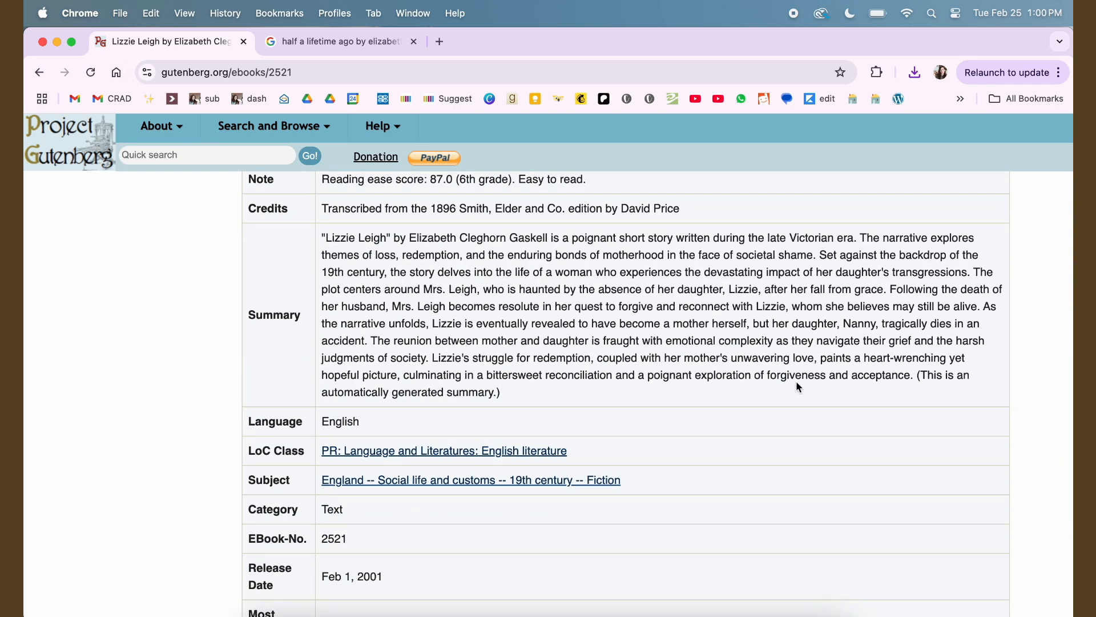
drag(322, 237, 913, 375)
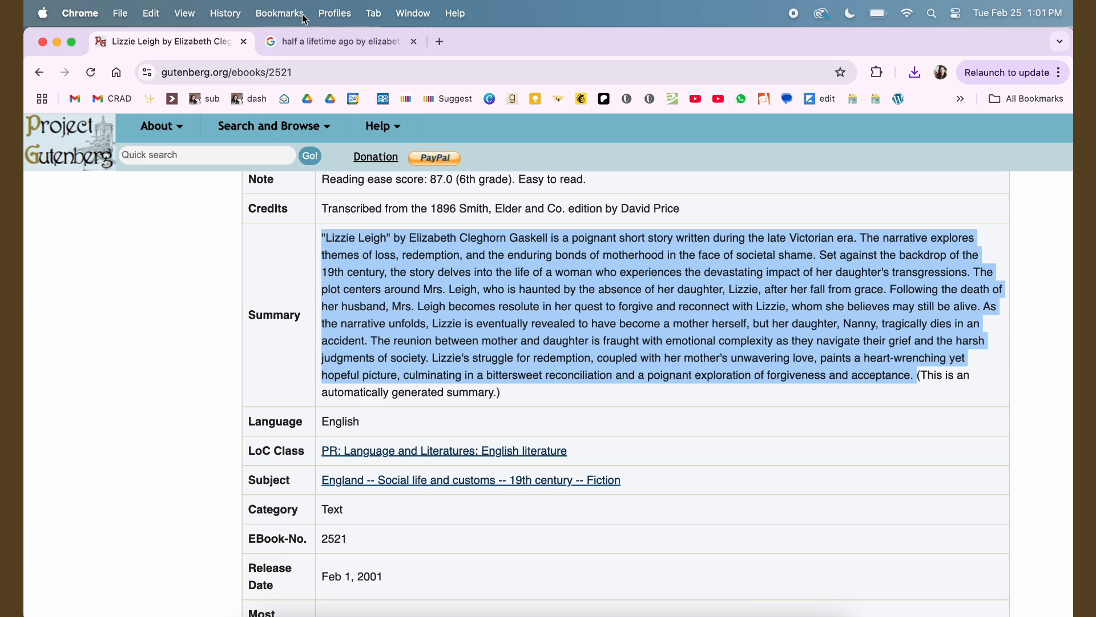
Search Google Images for Lizzie Leigh covers and preview the Goodreads and navy editions.
click(339, 41)
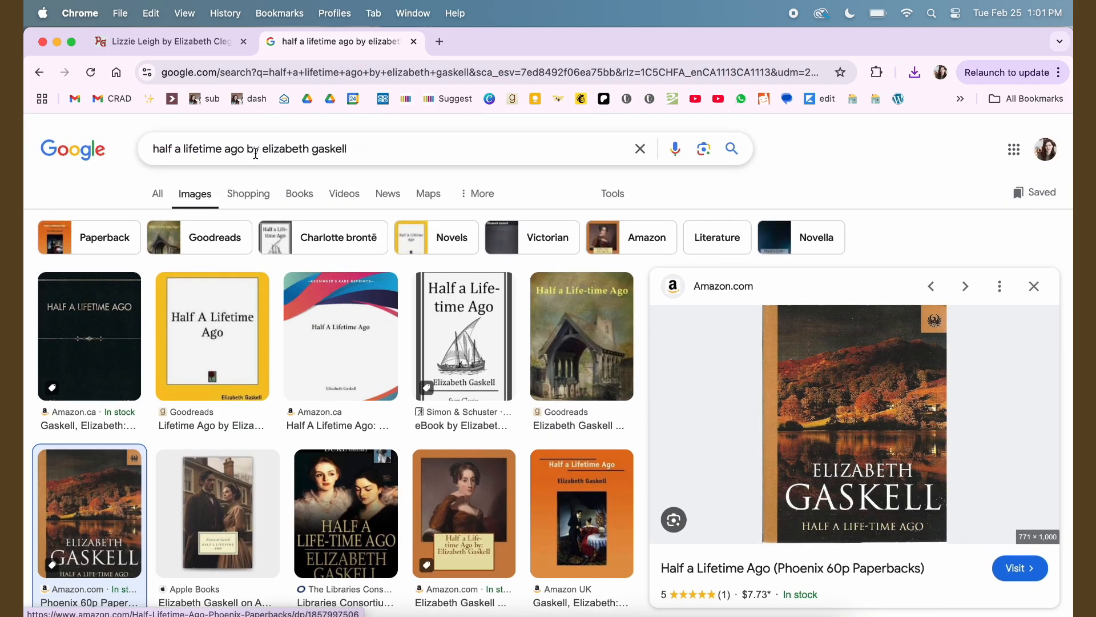
text(lizzie)
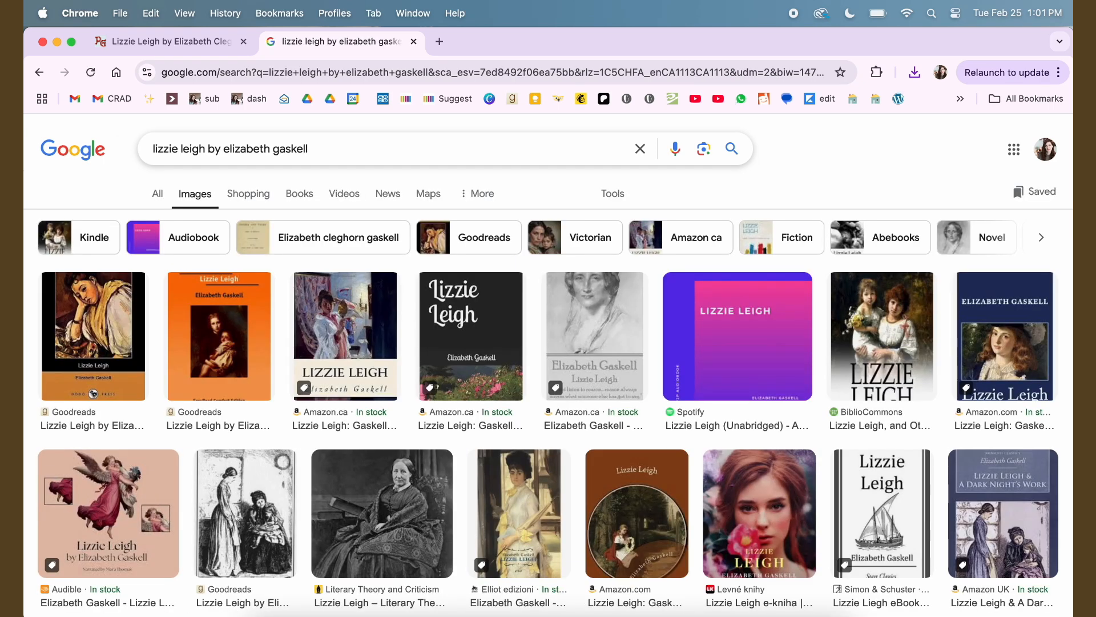
scroll(down, 3)
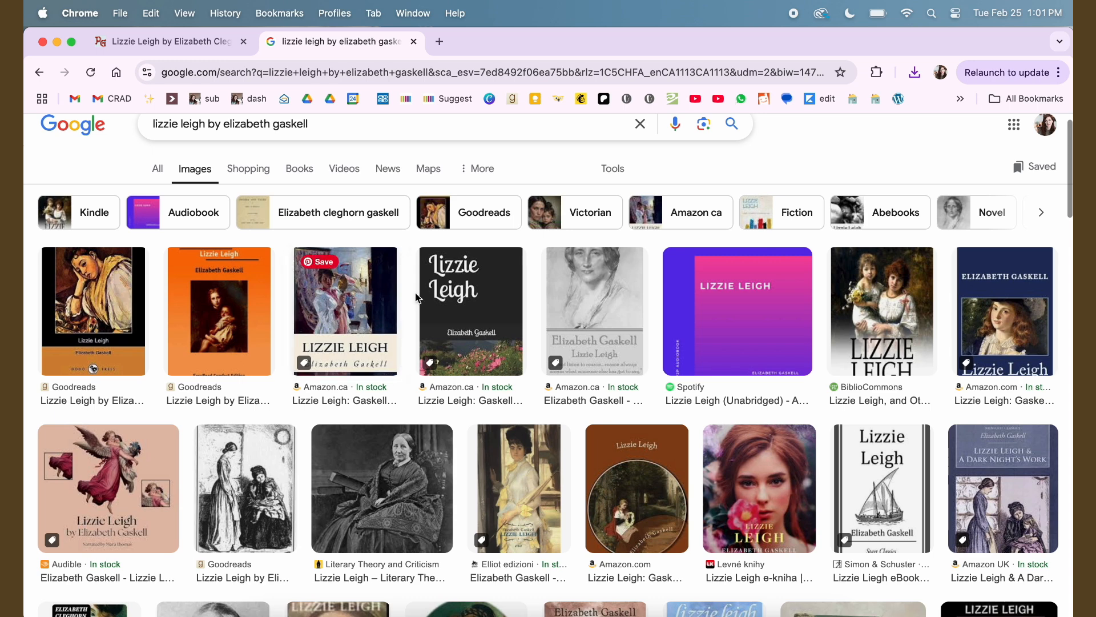
scroll(down, 3)
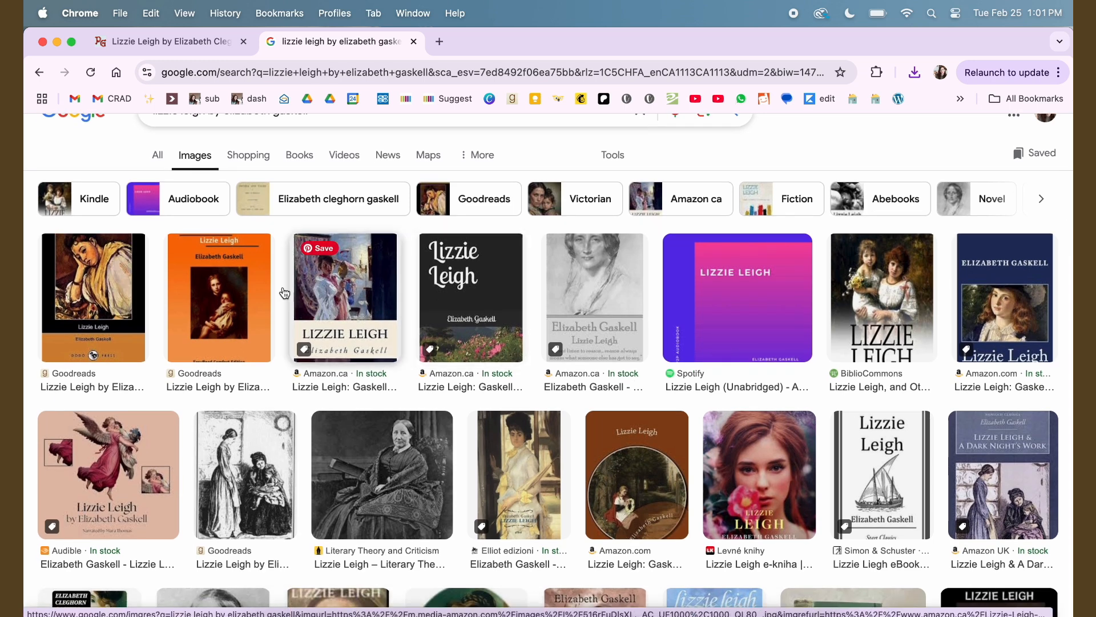
click(93, 297)
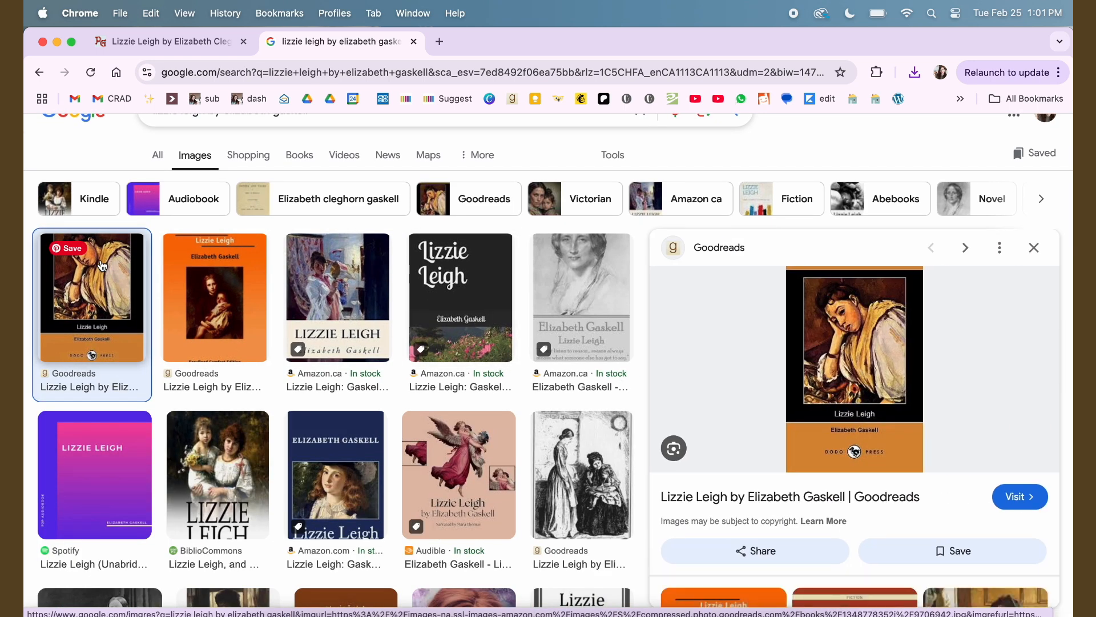
click(215, 297)
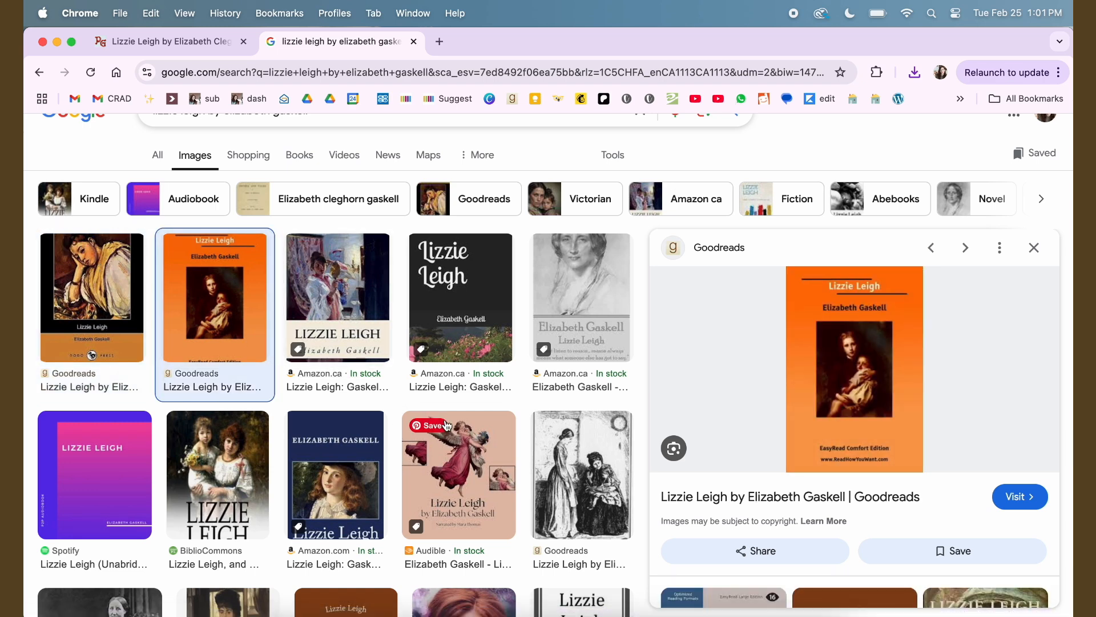
click(335, 474)
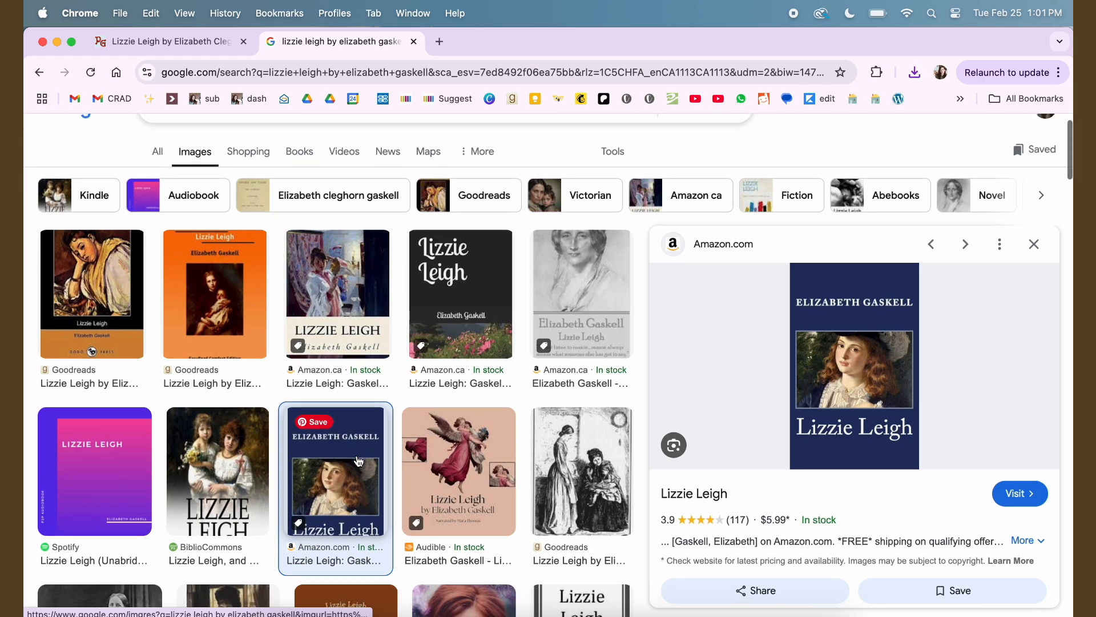
Preview the brown circular-painting, red-haired woman and BookBeat covers.
scroll(down, 3)
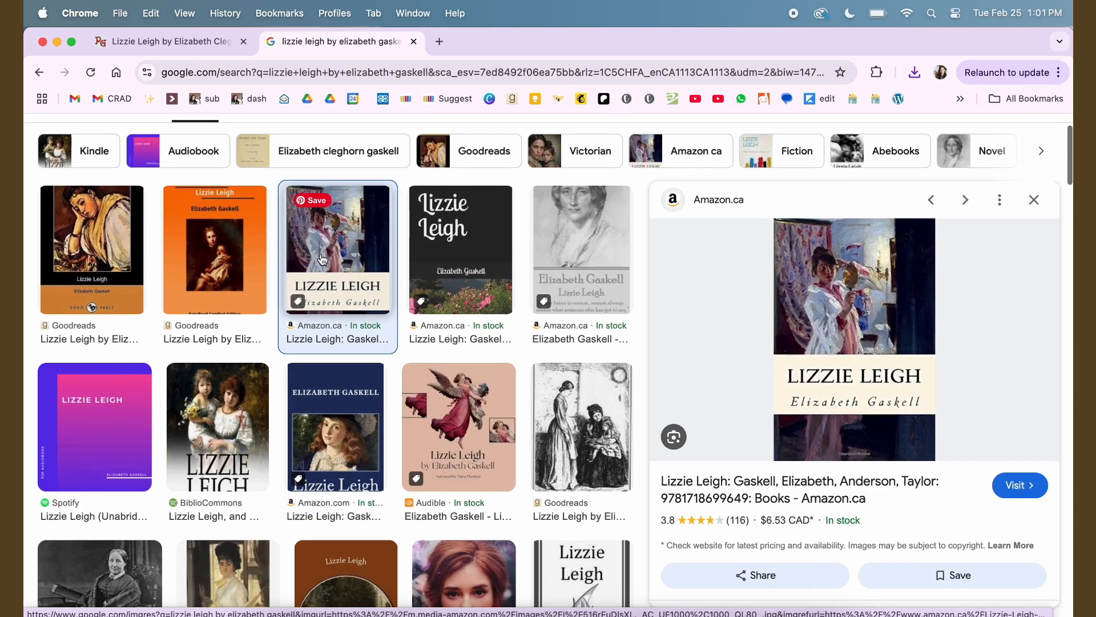
scroll(down, 3)
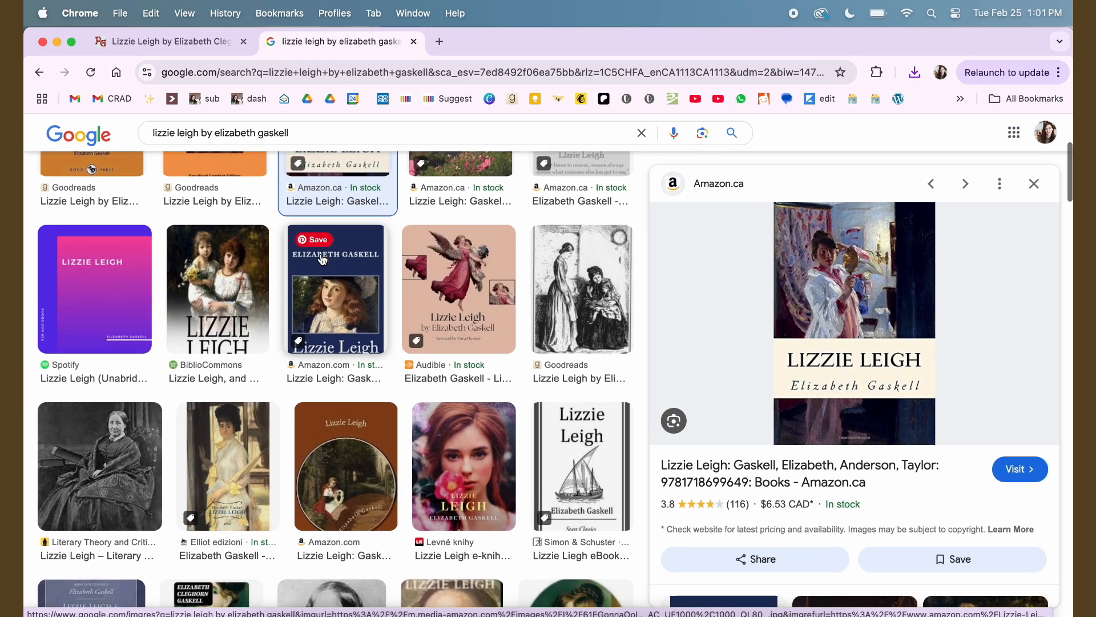
click(345, 458)
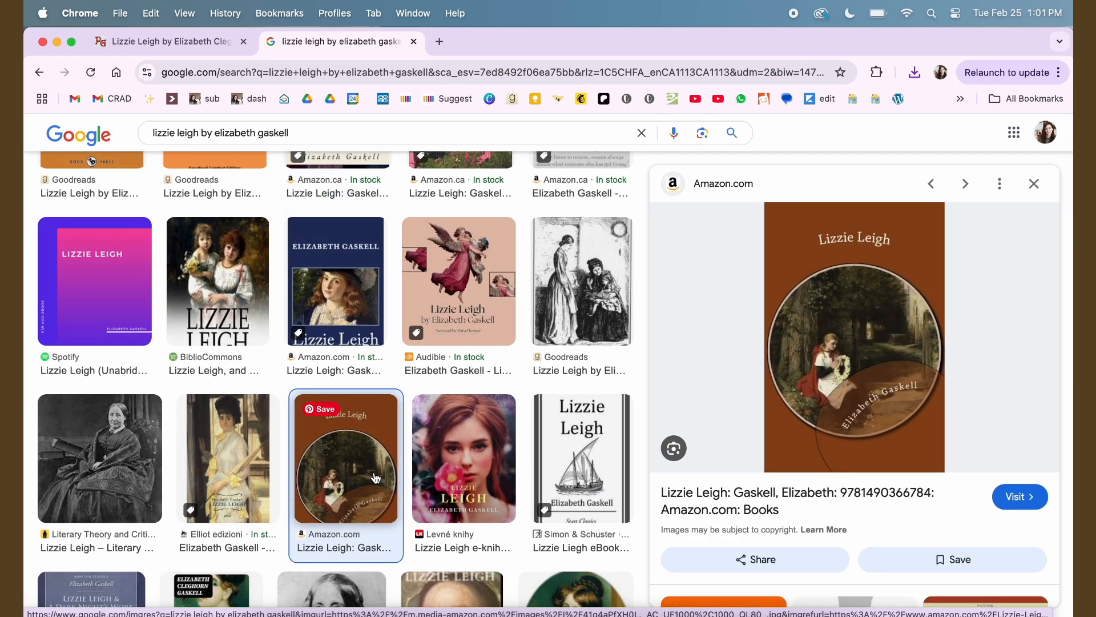
click(463, 458)
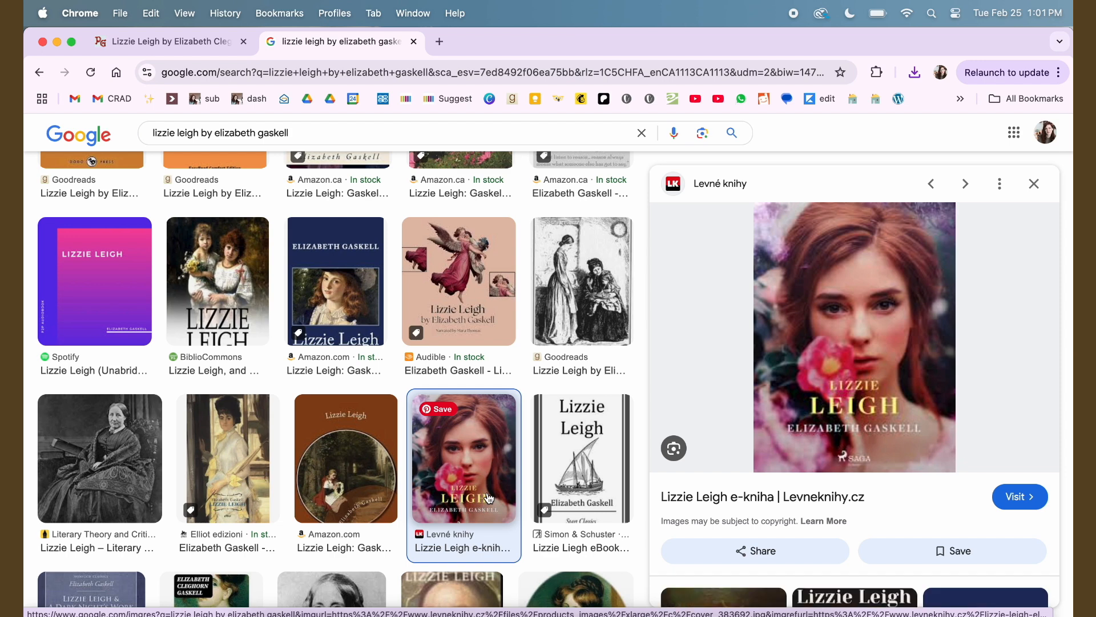
scroll(down, 3)
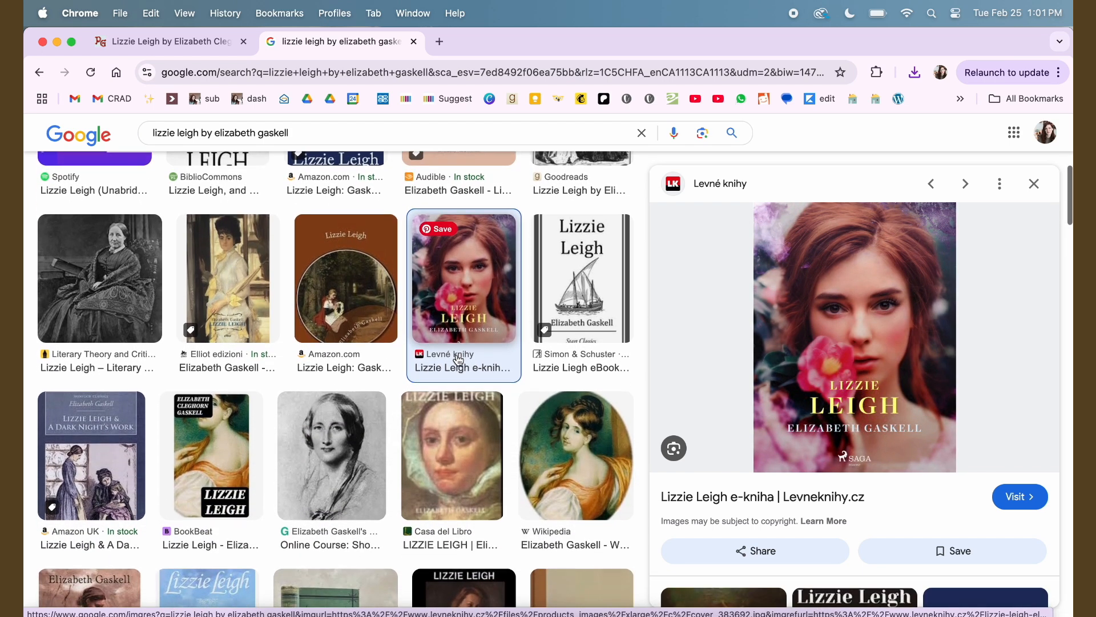
click(211, 455)
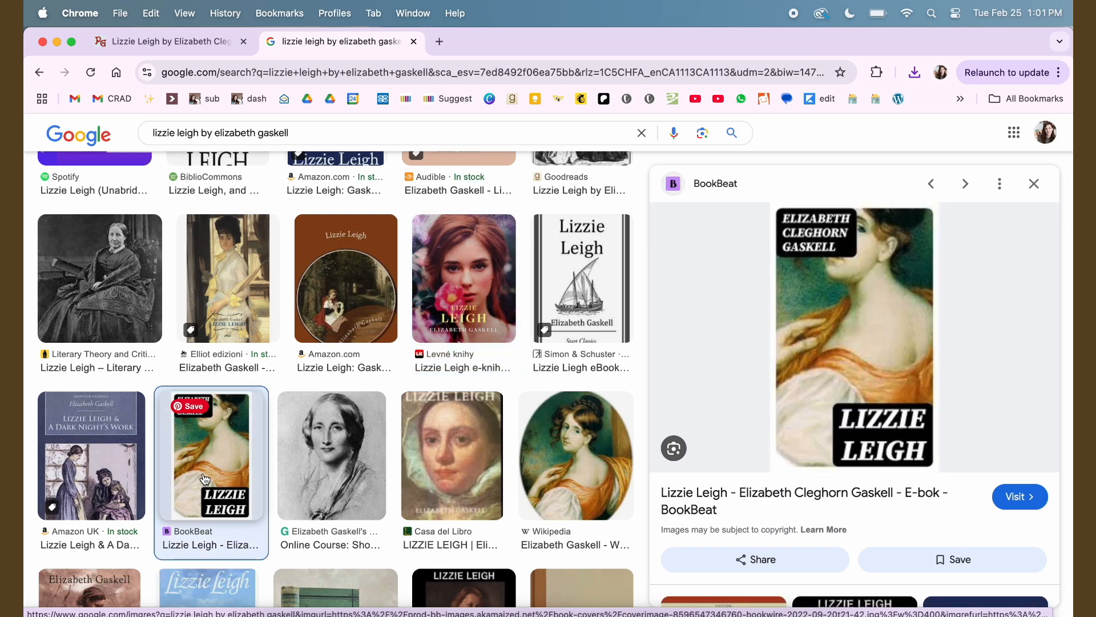
Return to the red-haired woman cover and copy the image.
scroll(down, 3)
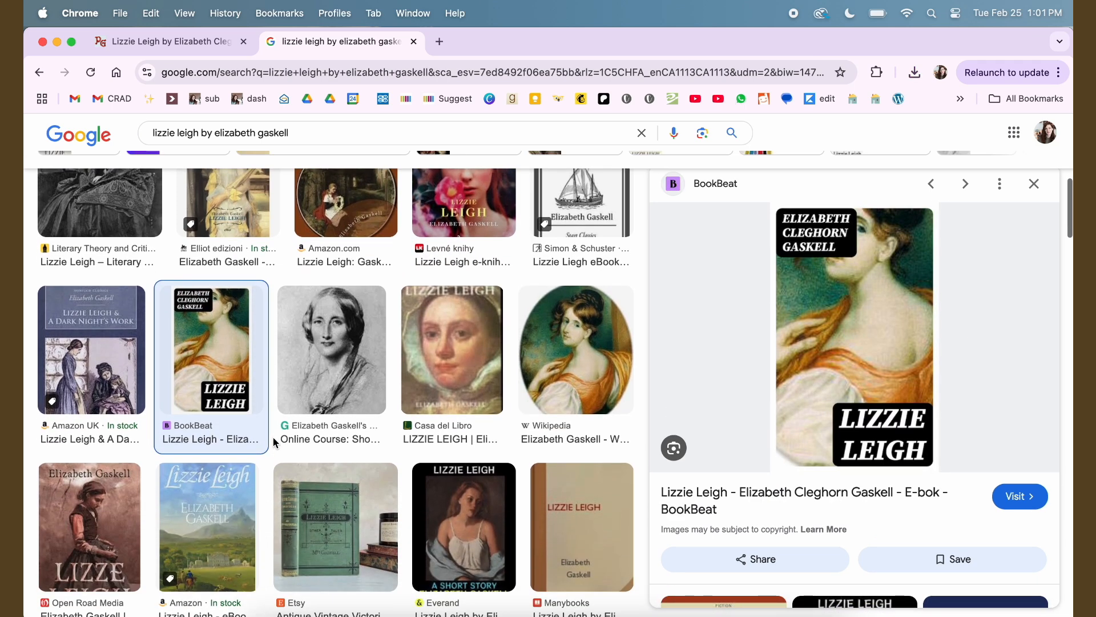
click(90, 493)
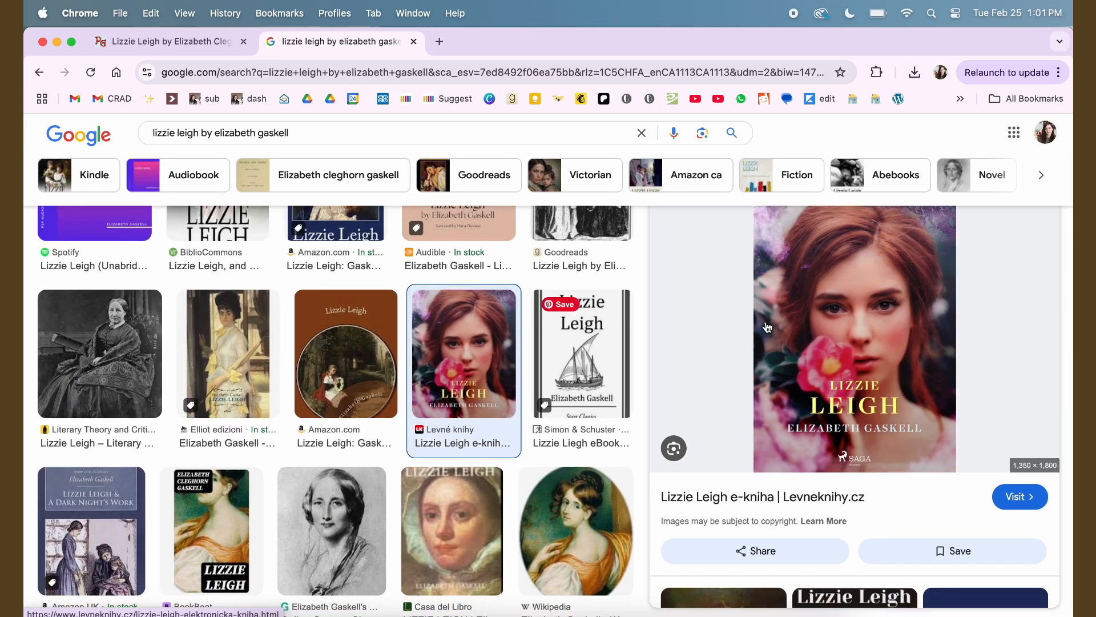
right_click(854, 336)
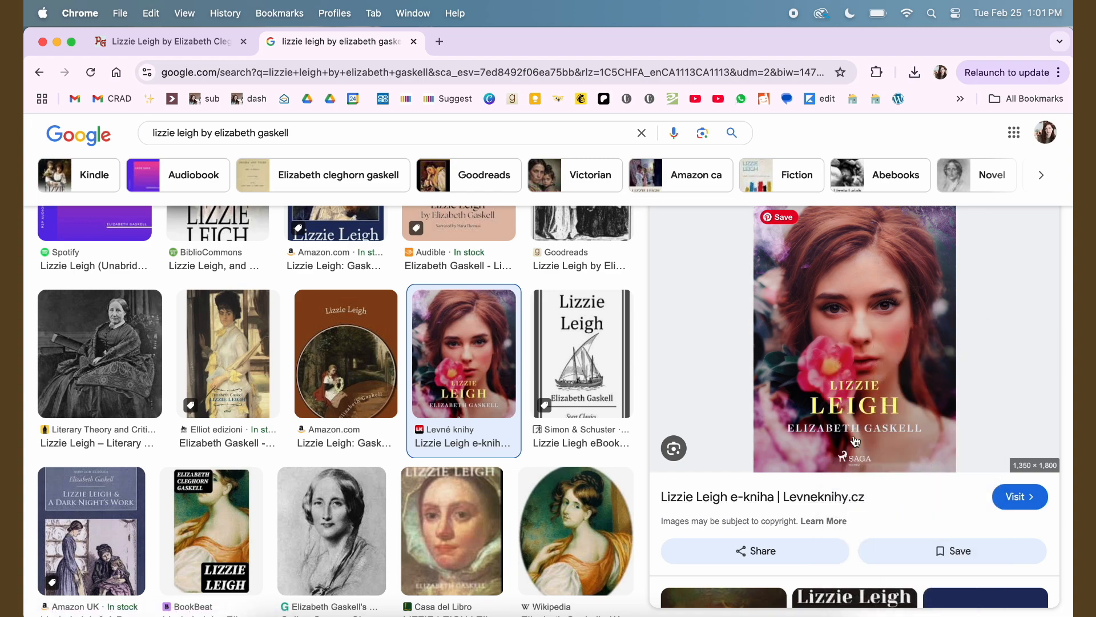
click(914, 72)
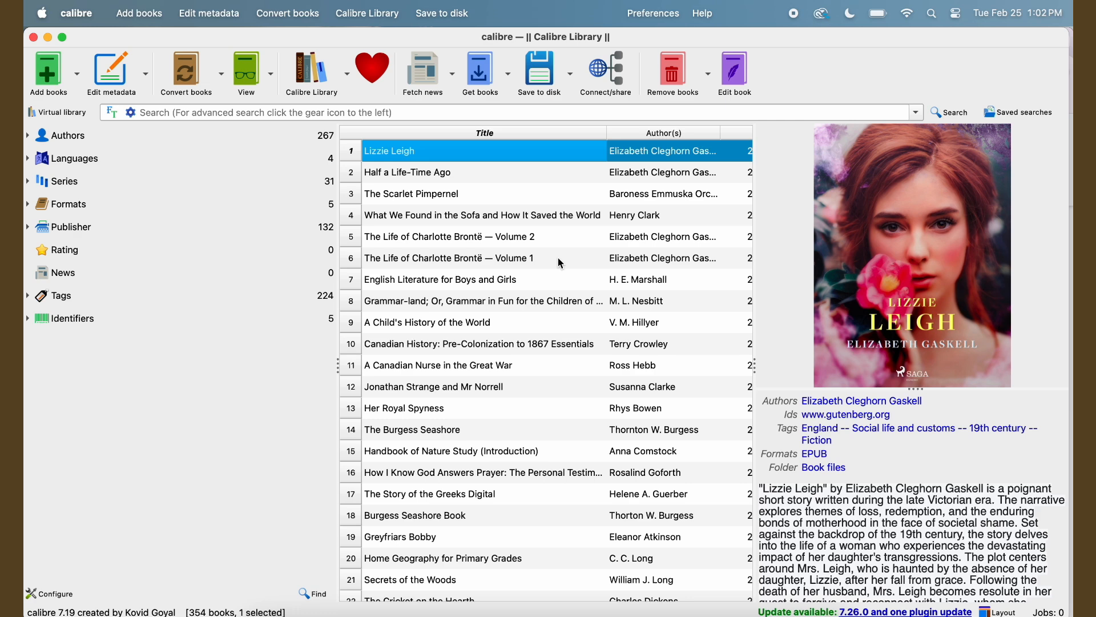
mouse_move(532, 227)
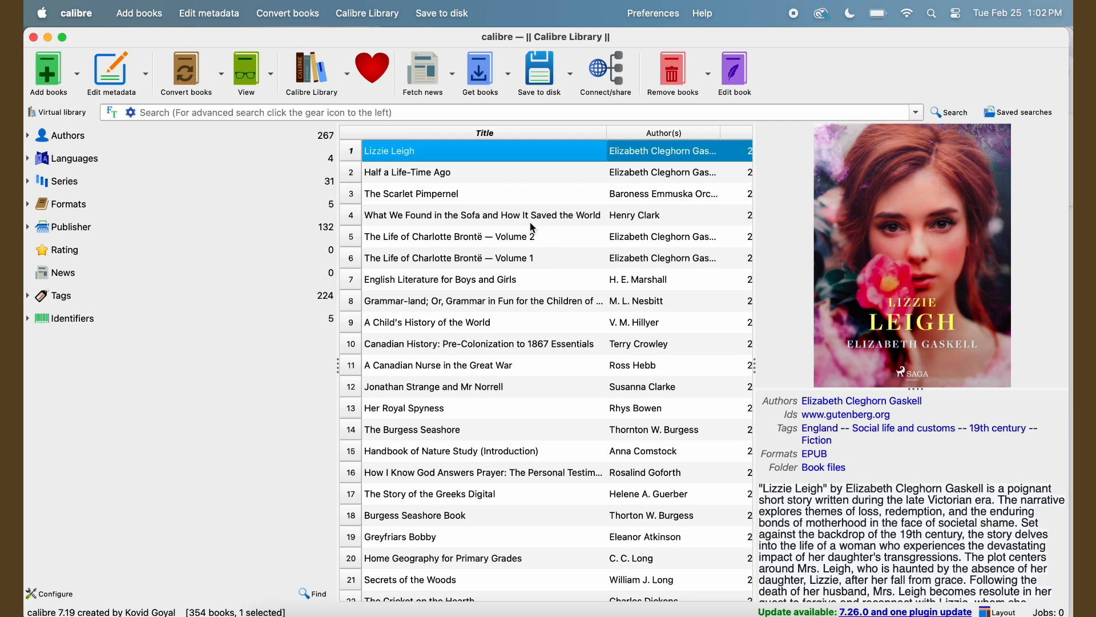
mouse_move(433, 172)
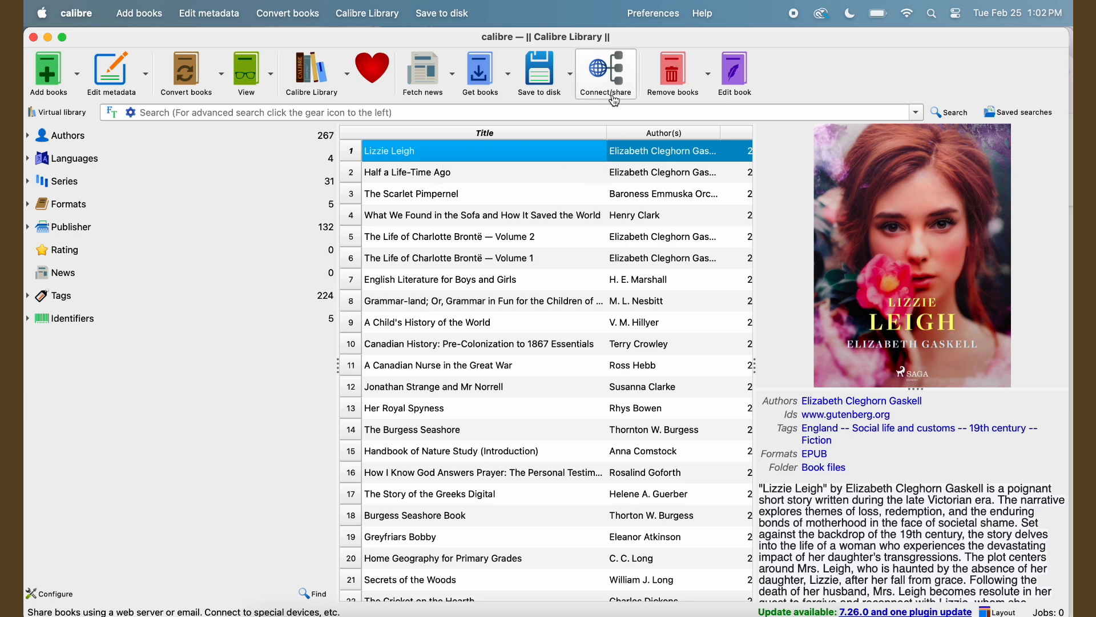
mouse_move(632, 40)
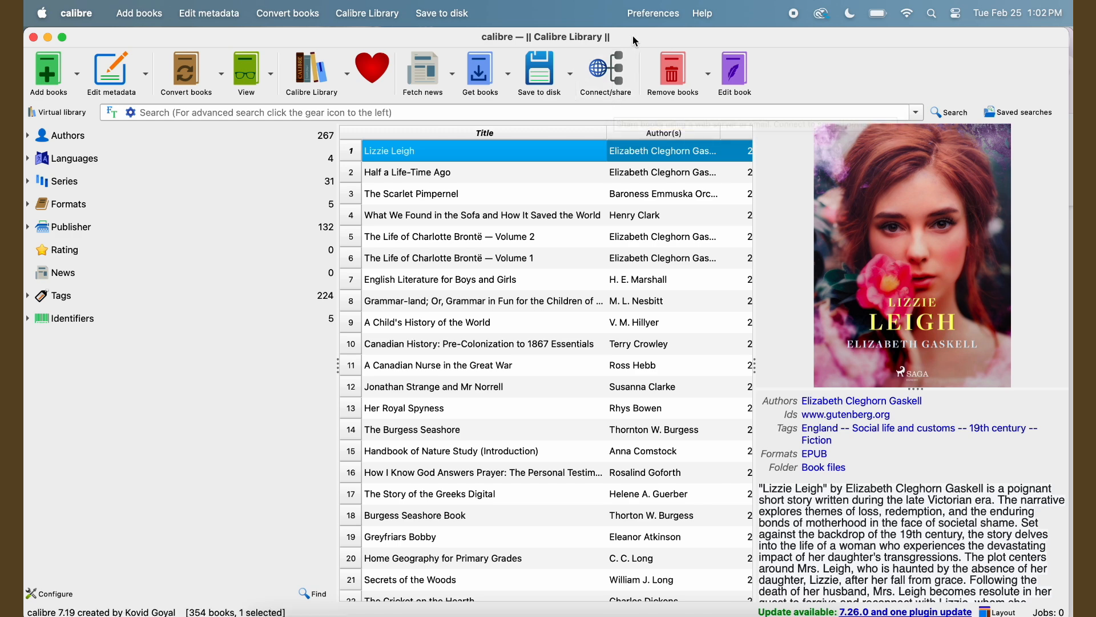
Check the installed plugins list for KePub and KoboTouchExtended, then close it.
click(652, 12)
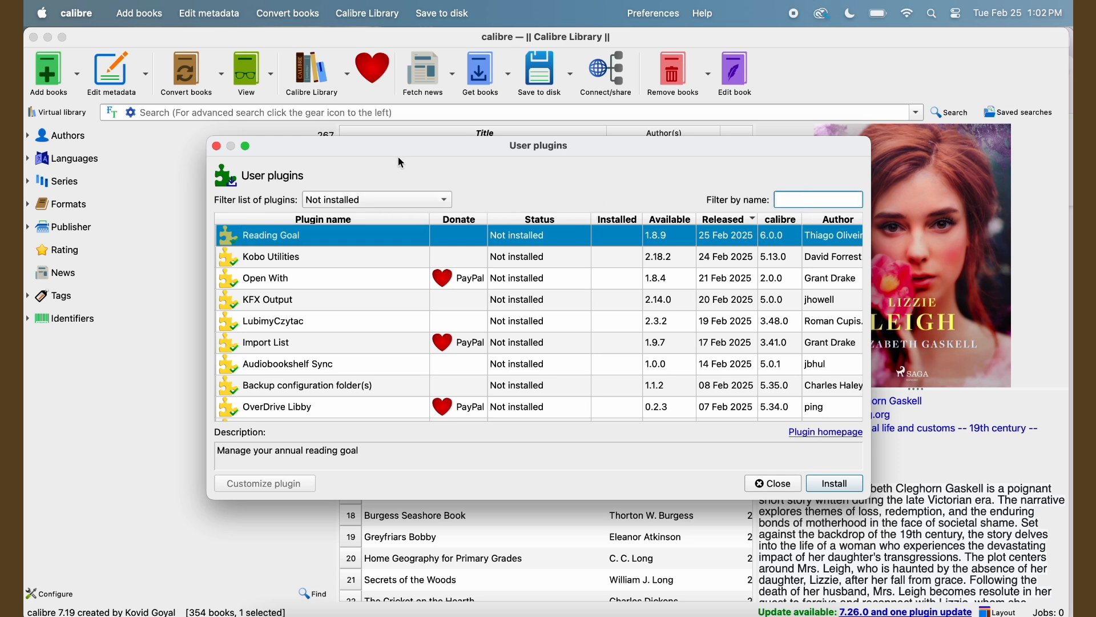
click(376, 199)
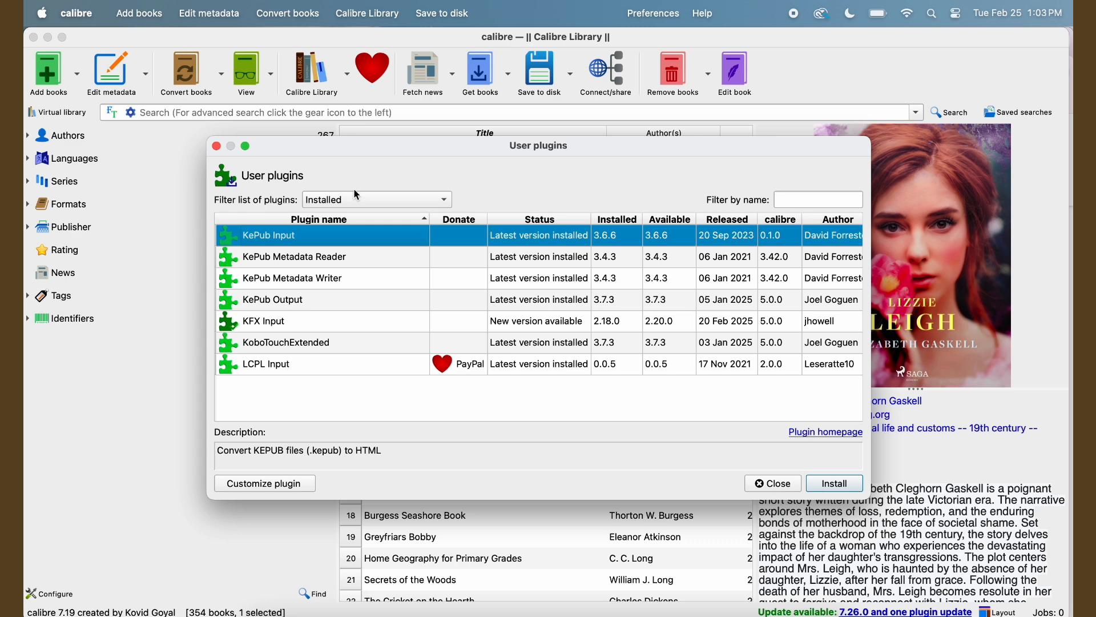
mouse_move(269, 306)
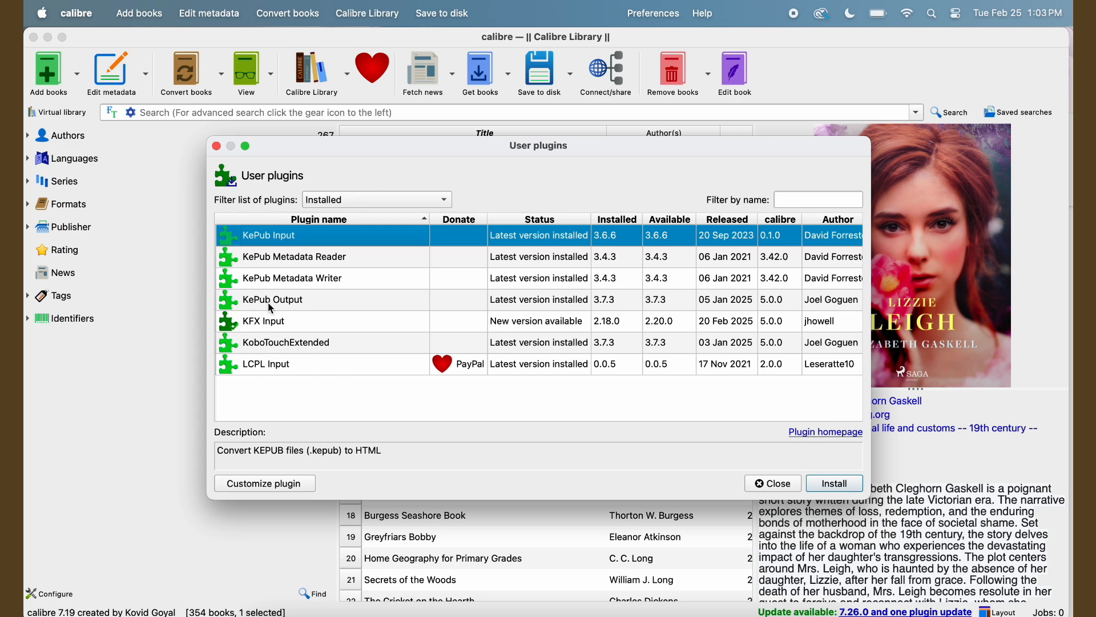
mouse_move(279, 305)
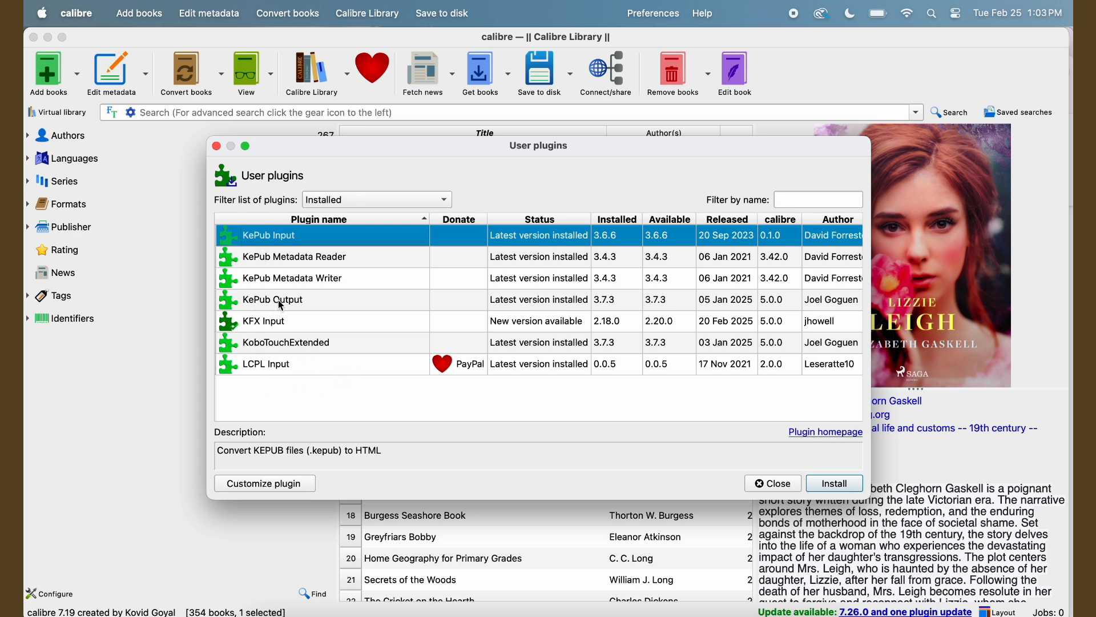
mouse_move(301, 302)
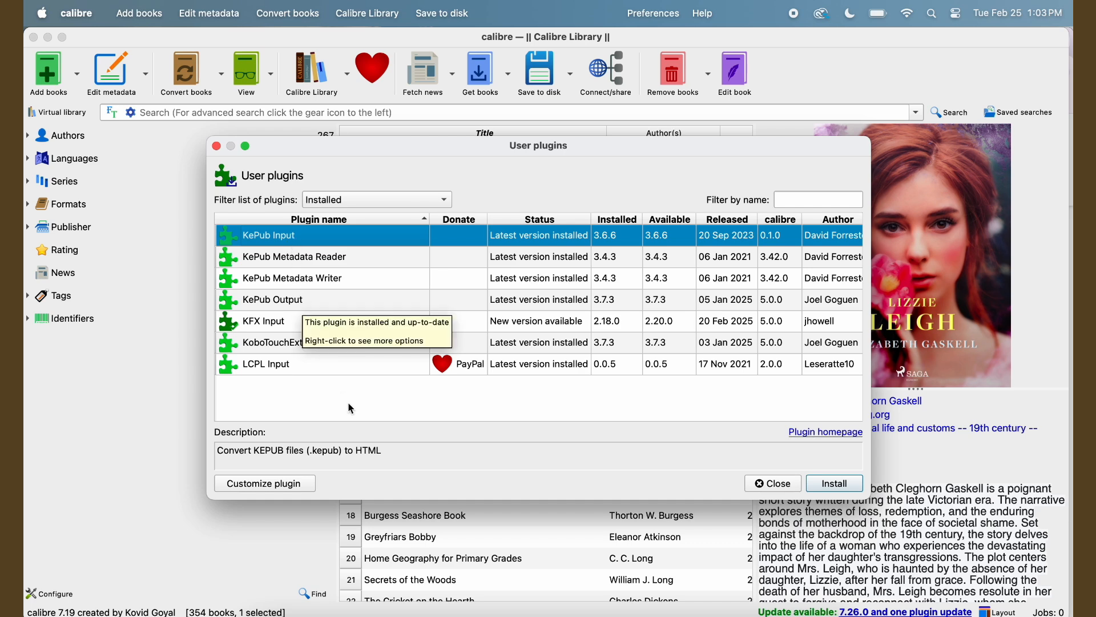
mouse_move(294, 355)
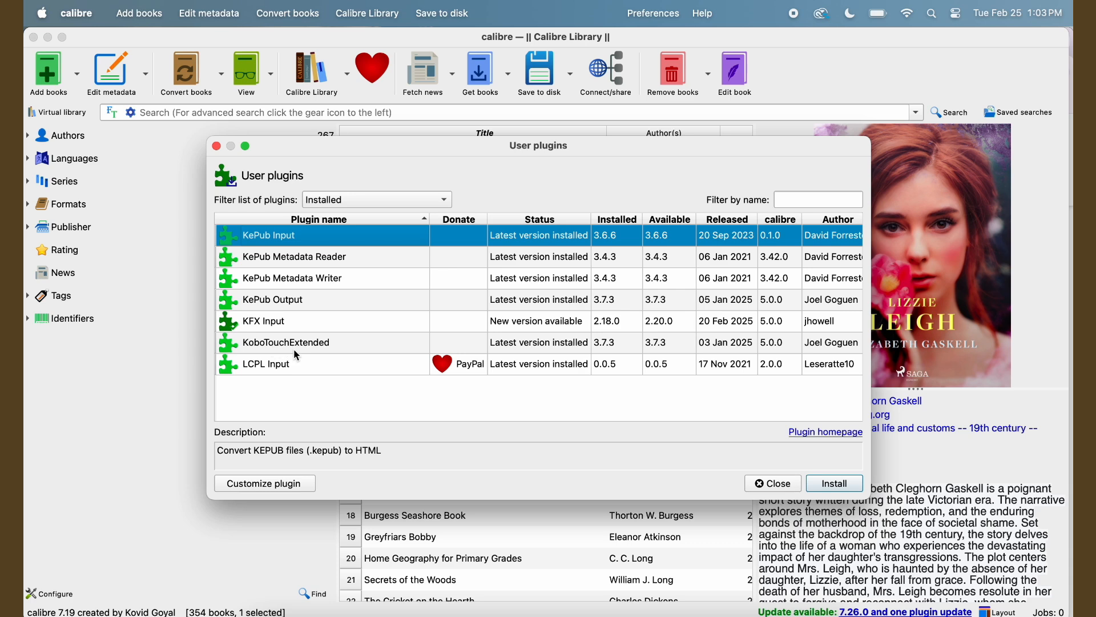
mouse_move(754, 564)
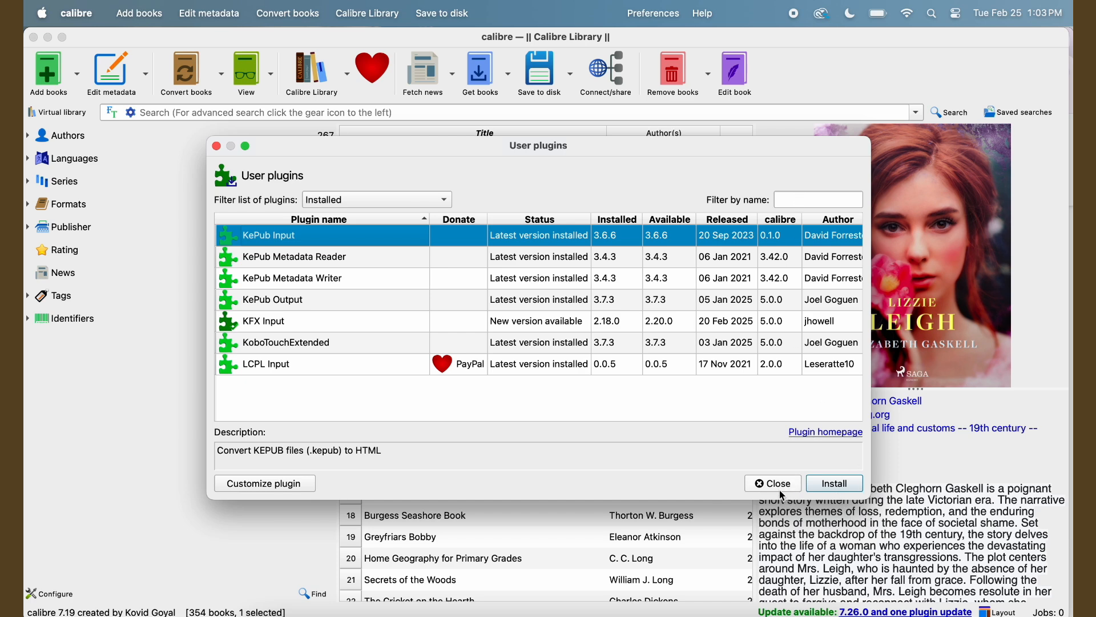
click(772, 483)
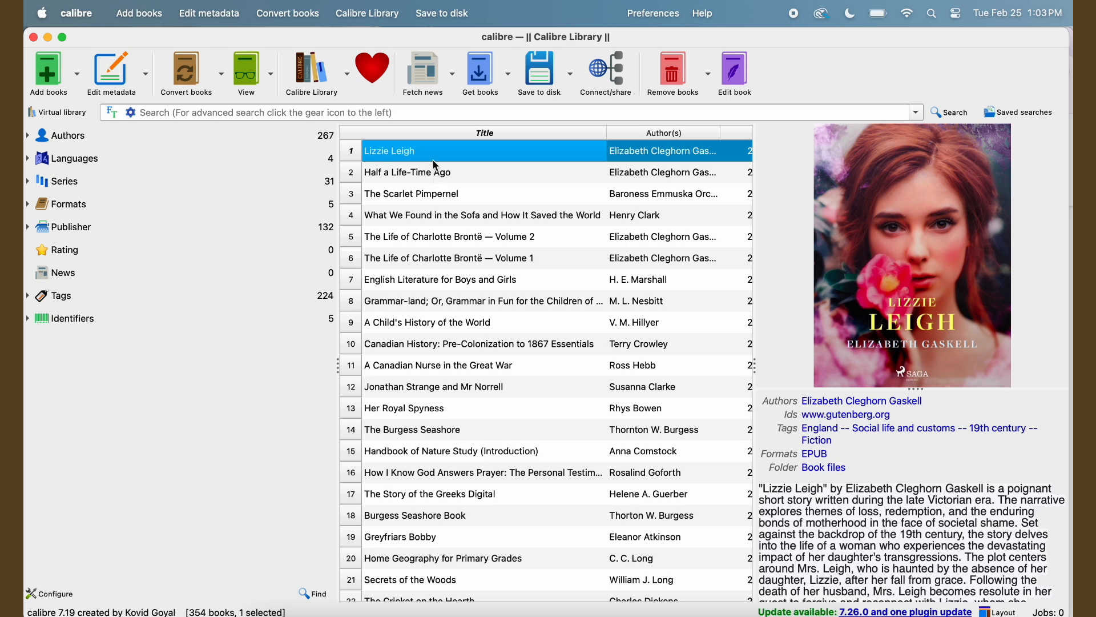
Cmd-click Half a Life-Time Ago to add it to the Lizzie Leigh selection.
click(408, 172)
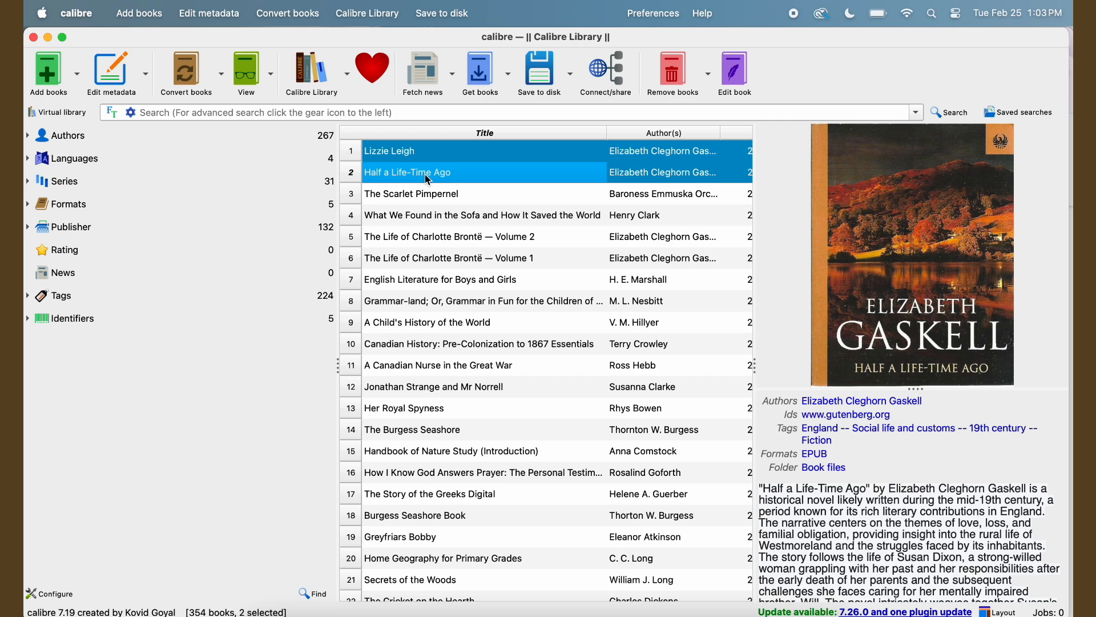
mouse_move(186, 74)
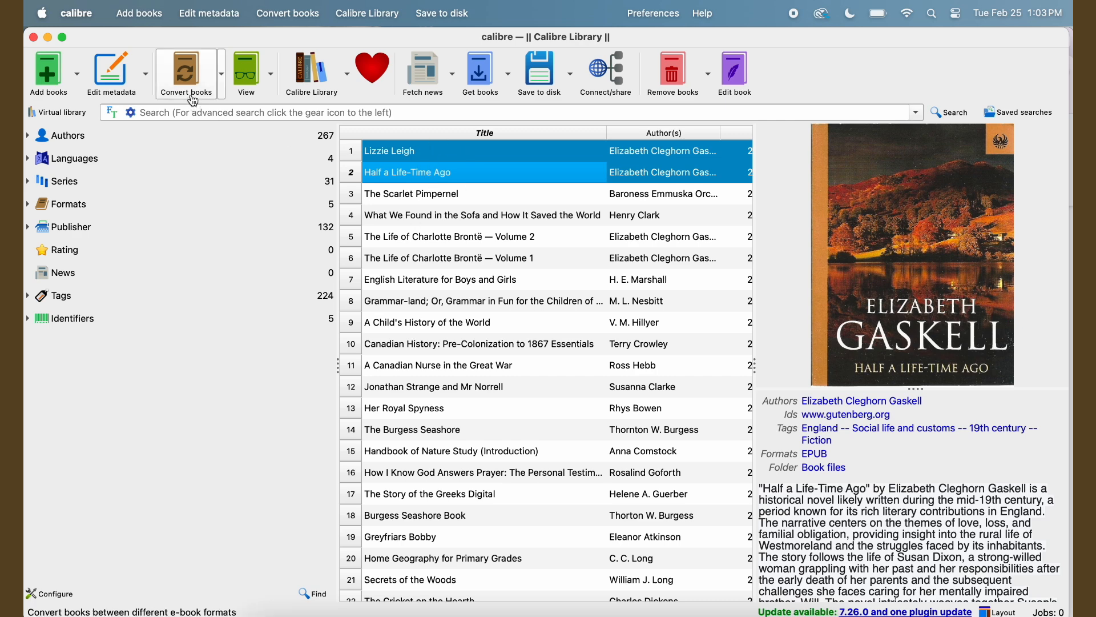
Open Convert books for both titles and browse the Text, Layout and Transform styles options.
click(185, 72)
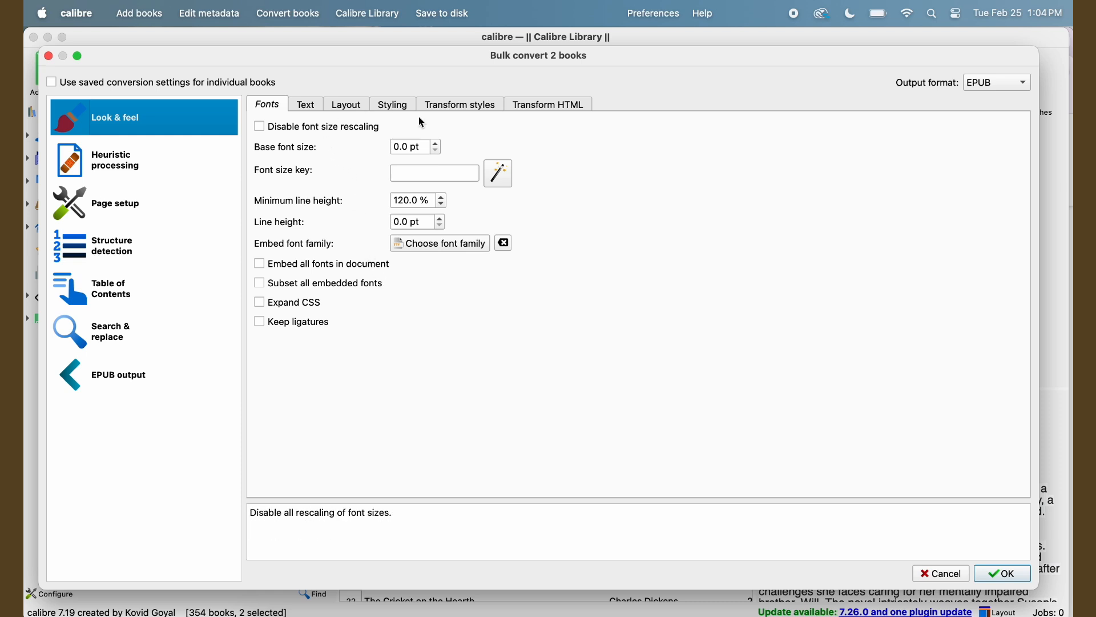
mouse_move(301, 230)
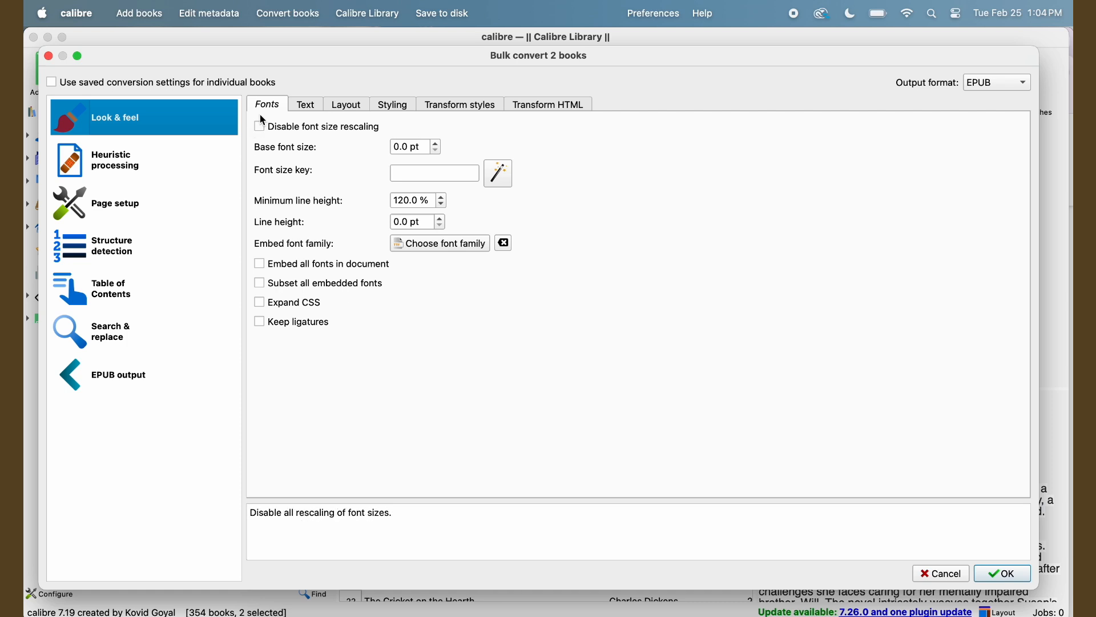
click(304, 104)
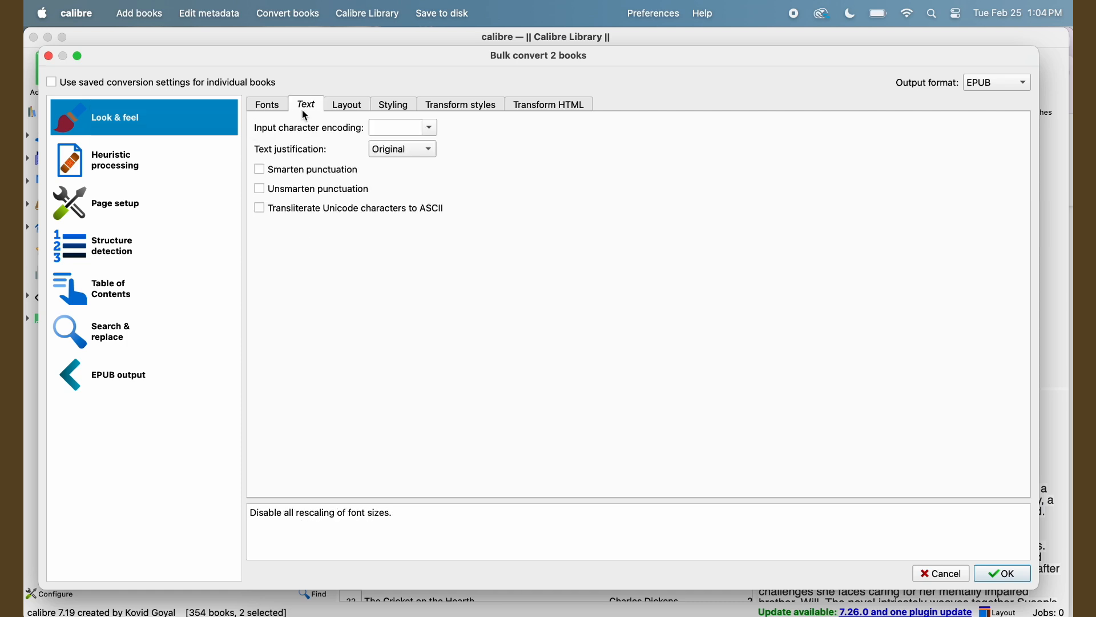
click(346, 104)
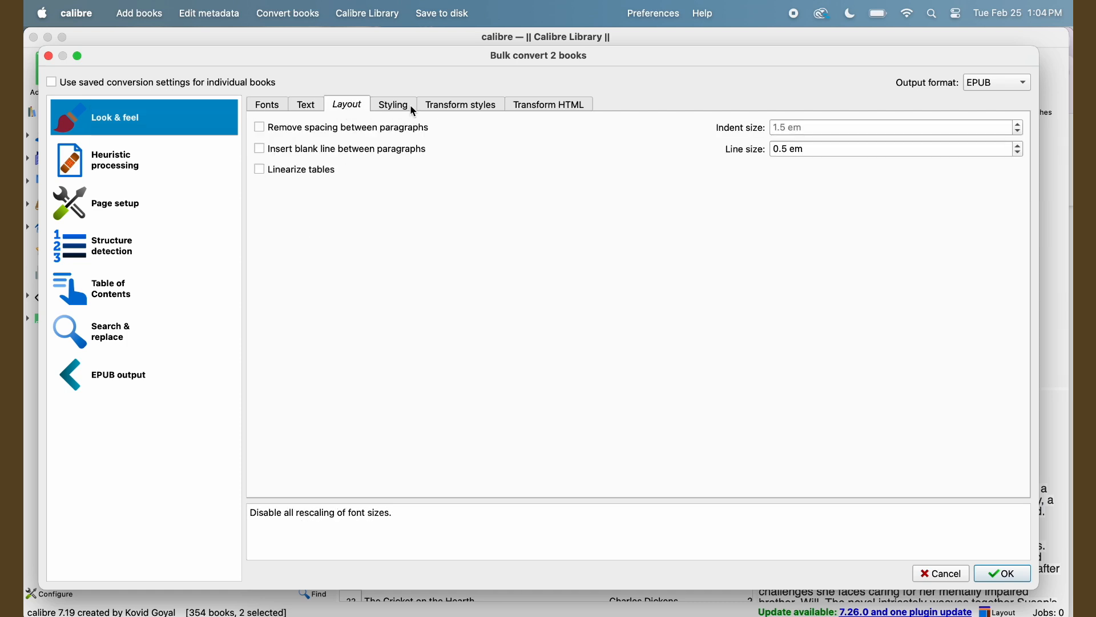
click(459, 104)
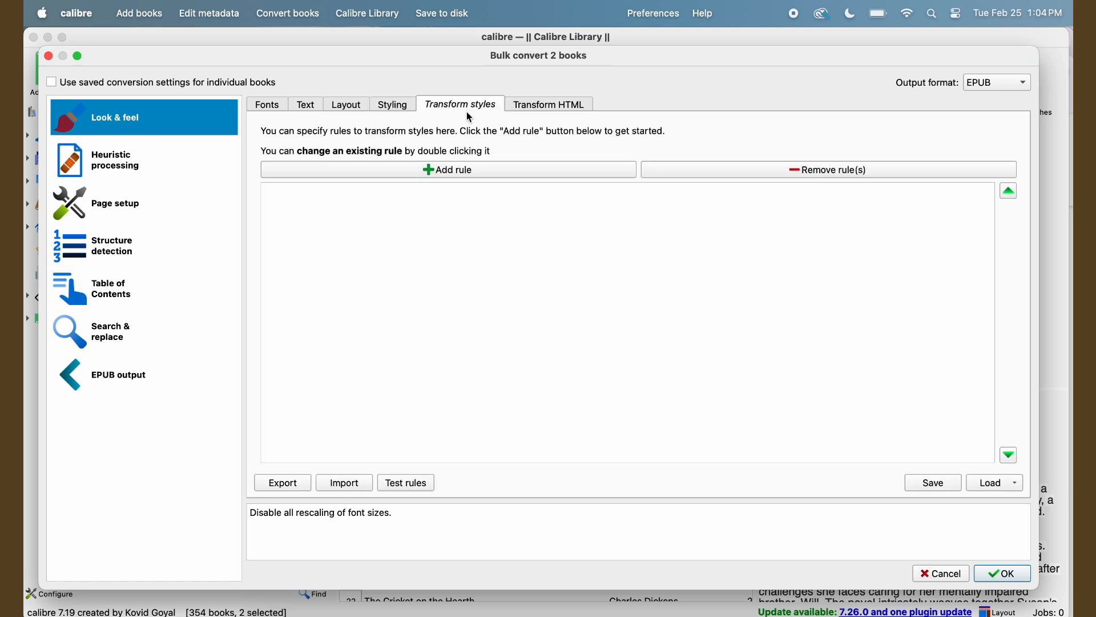
click(266, 103)
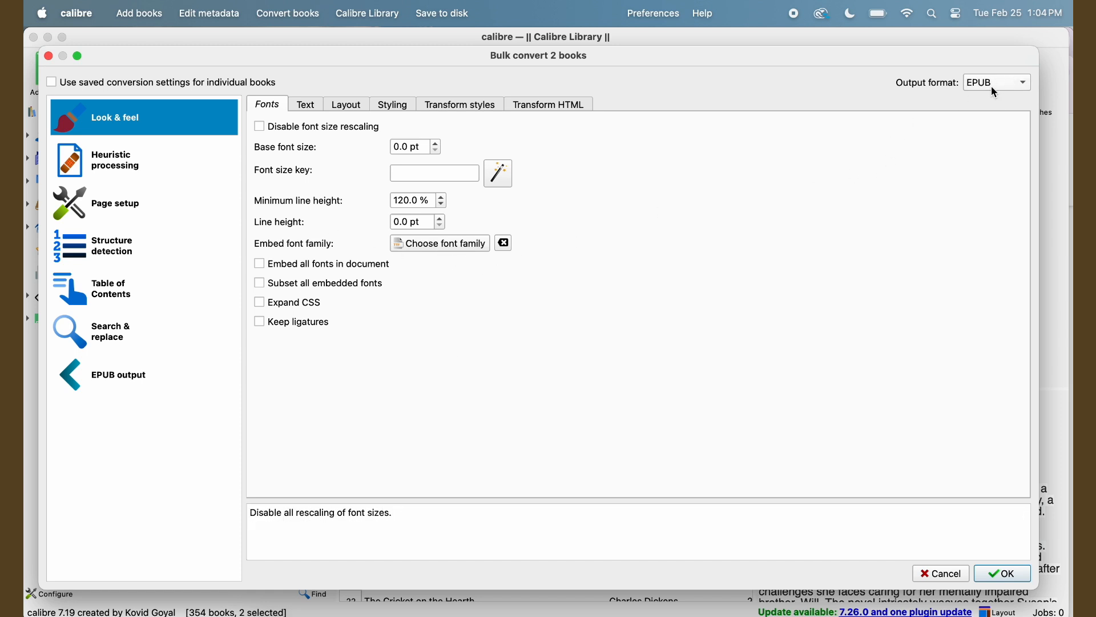
mouse_move(953, 99)
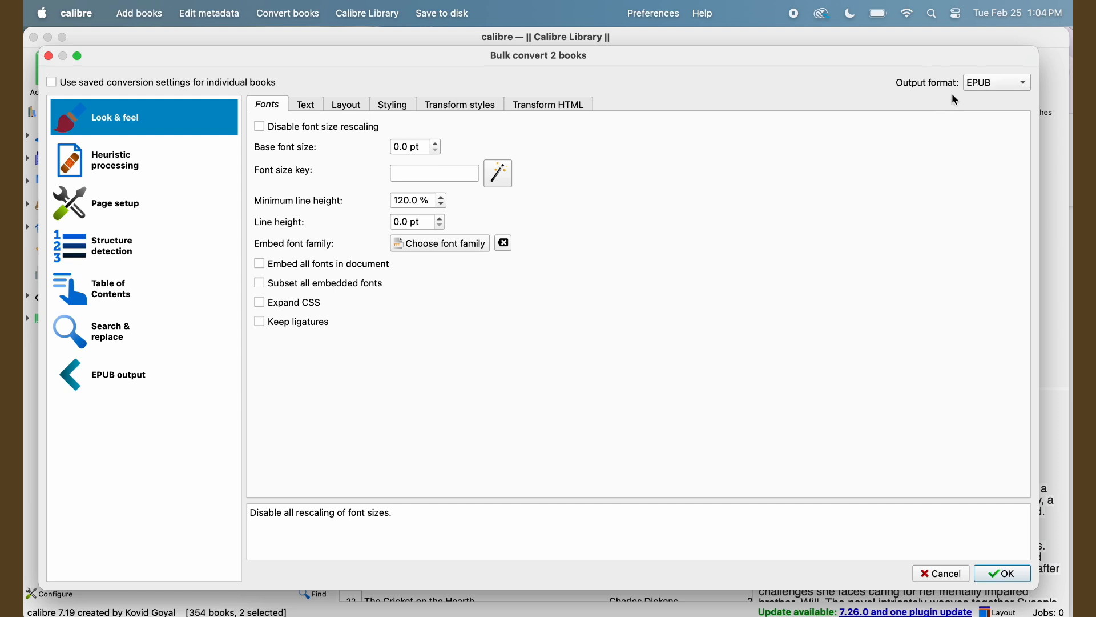
Set the bulk conversion output format to KEPUB and start converting.
click(996, 82)
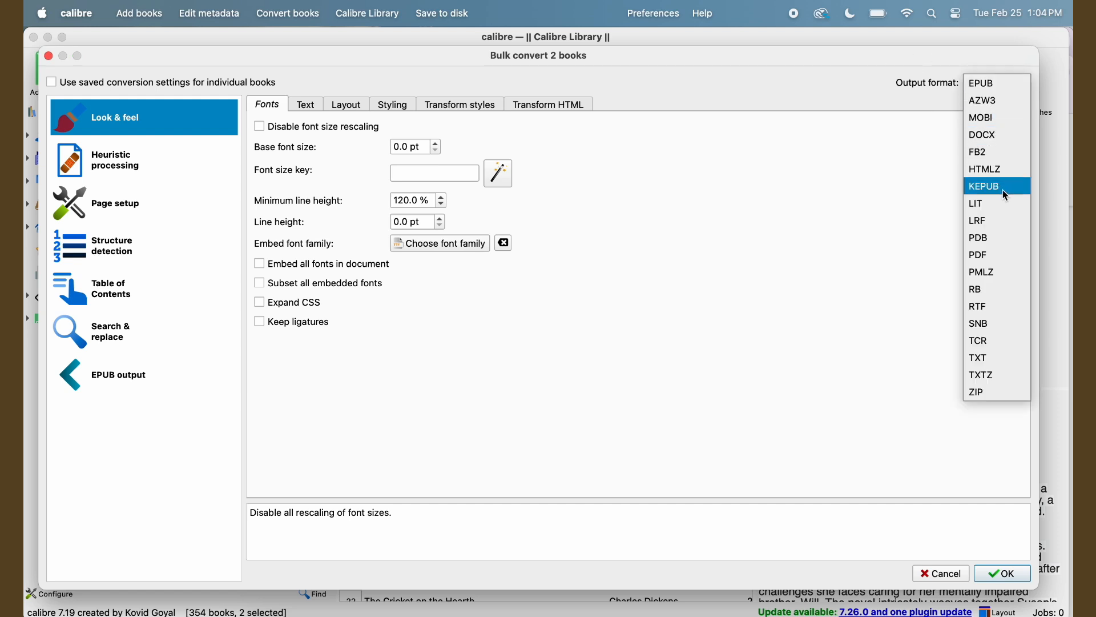
click(984, 186)
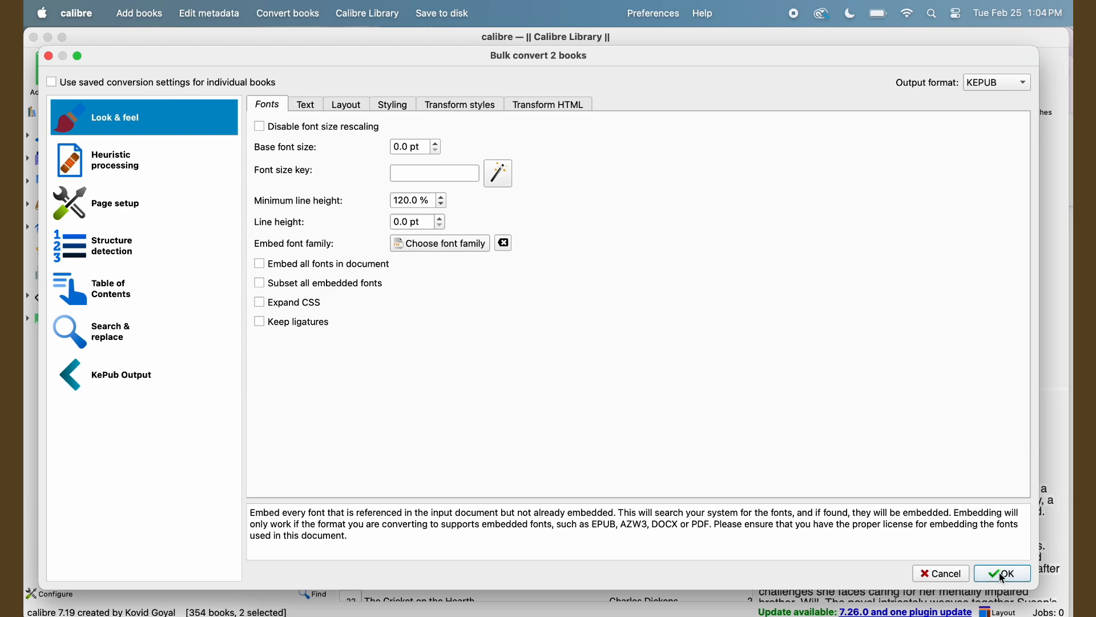
click(1003, 572)
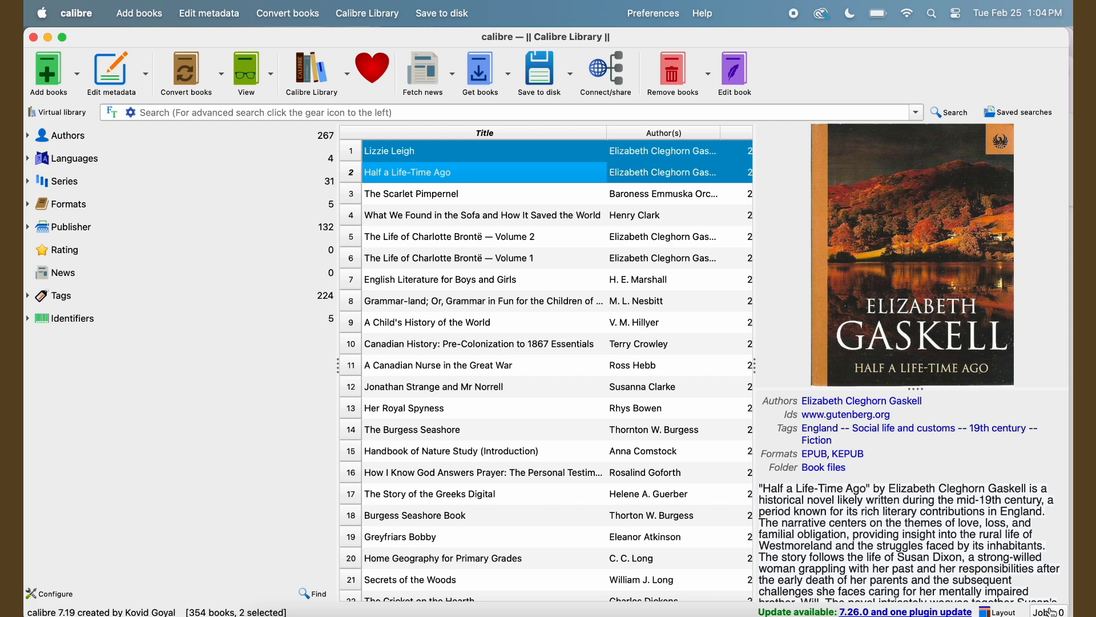
mouse_move(723, 302)
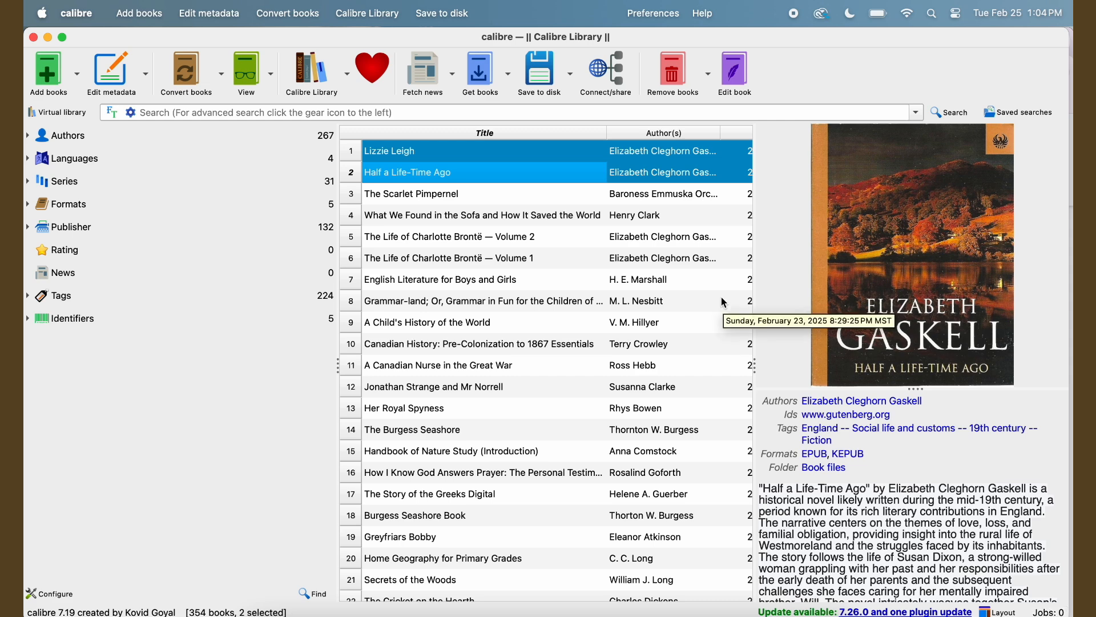
mouse_move(571, 174)
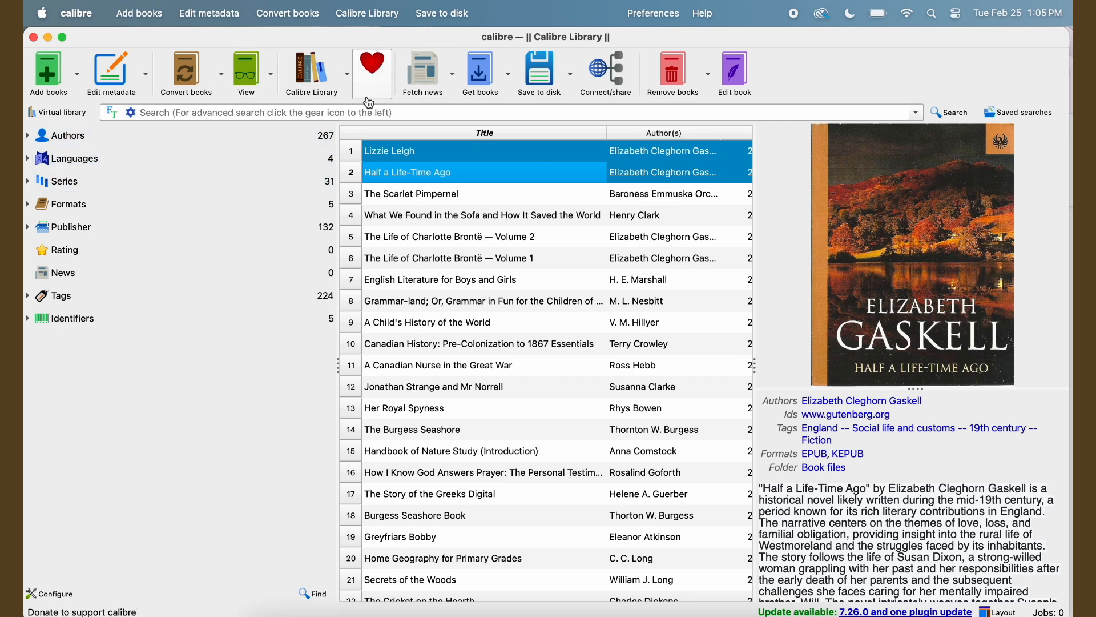
mouse_move(445, 343)
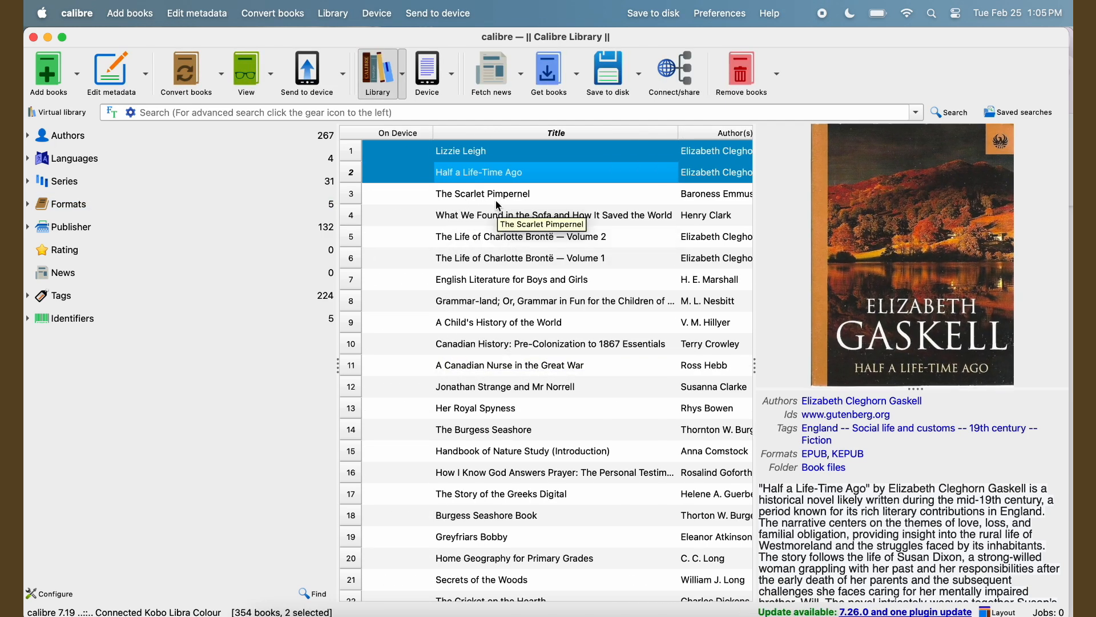
Send both books to the Kobo, then select Half a Life-Time Ago and the next book.
click(427, 72)
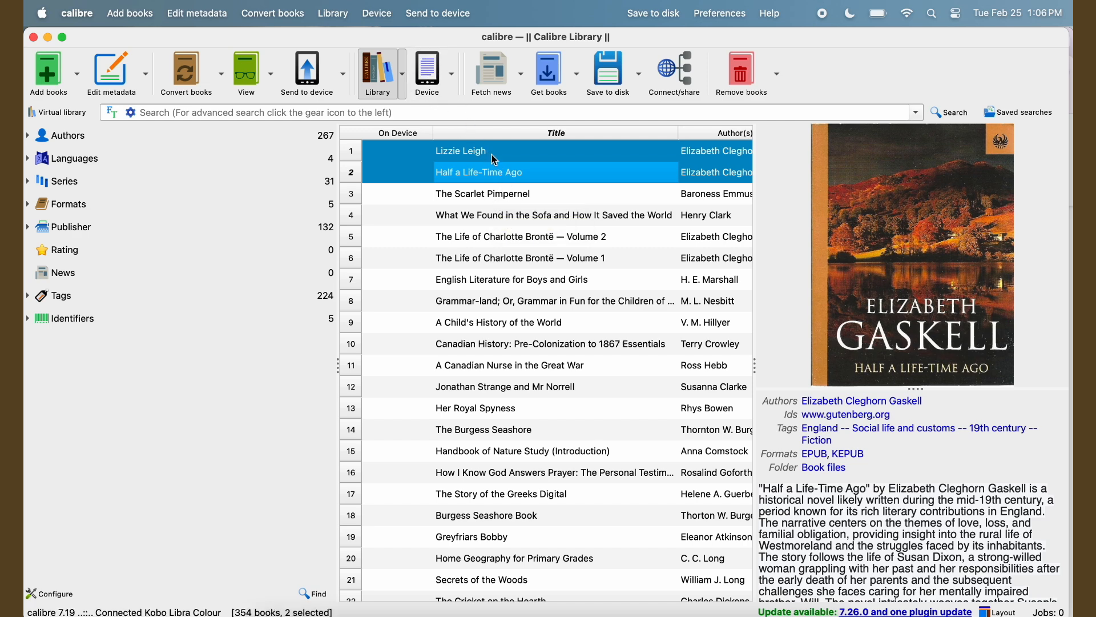
mouse_move(503, 153)
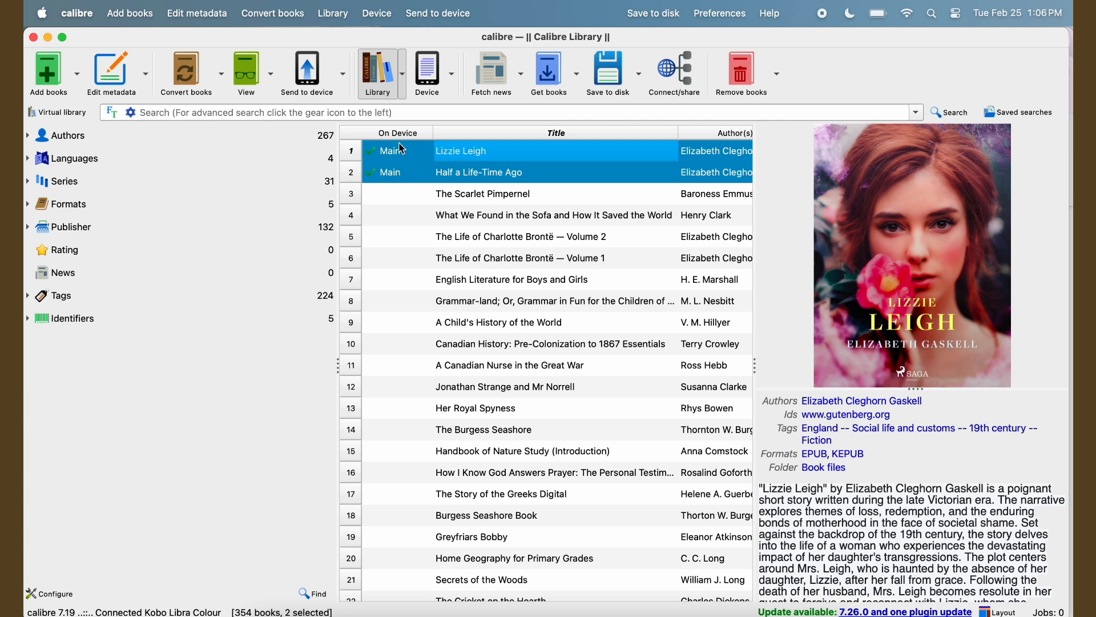
click(479, 172)
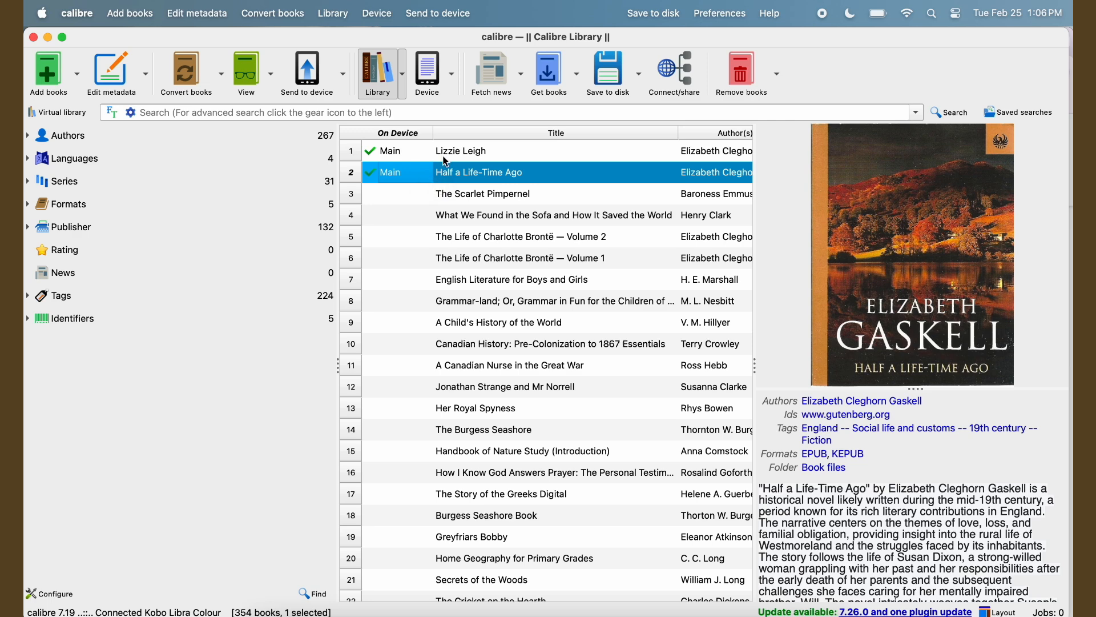
click(482, 193)
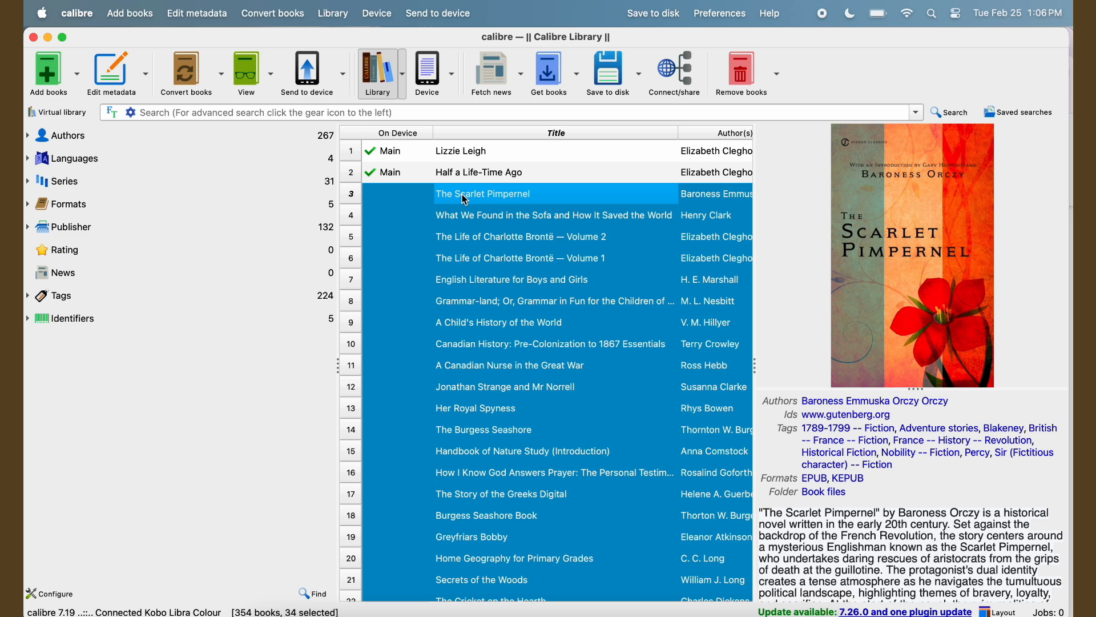
mouse_move(467, 201)
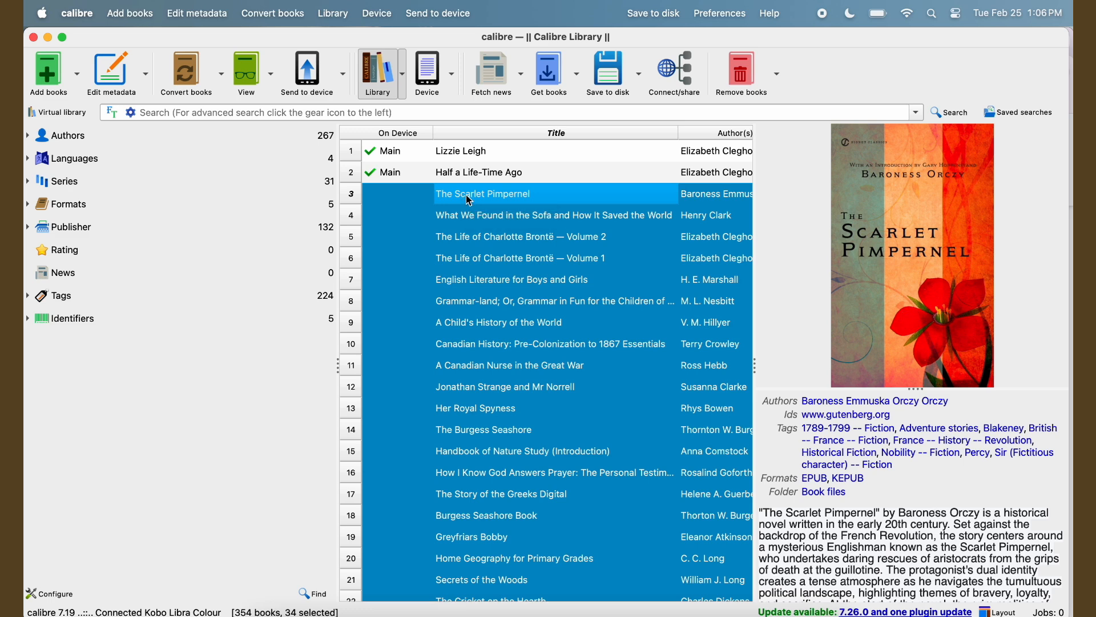
Send the remaining selected books to the Kobo, then reselect only Lizzie Leigh.
click(427, 72)
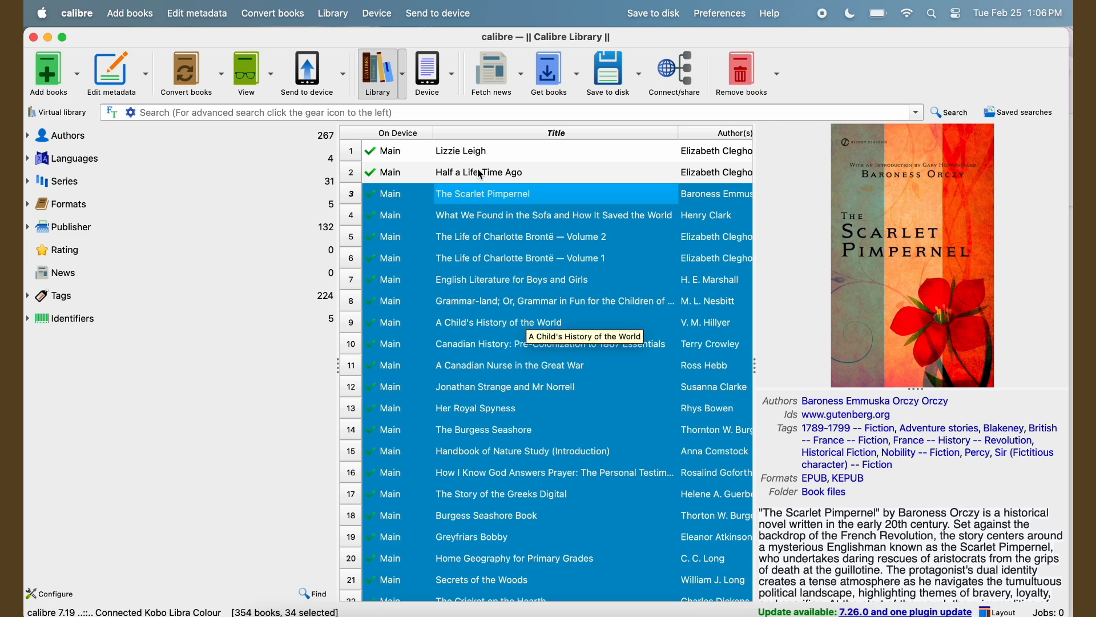
click(478, 172)
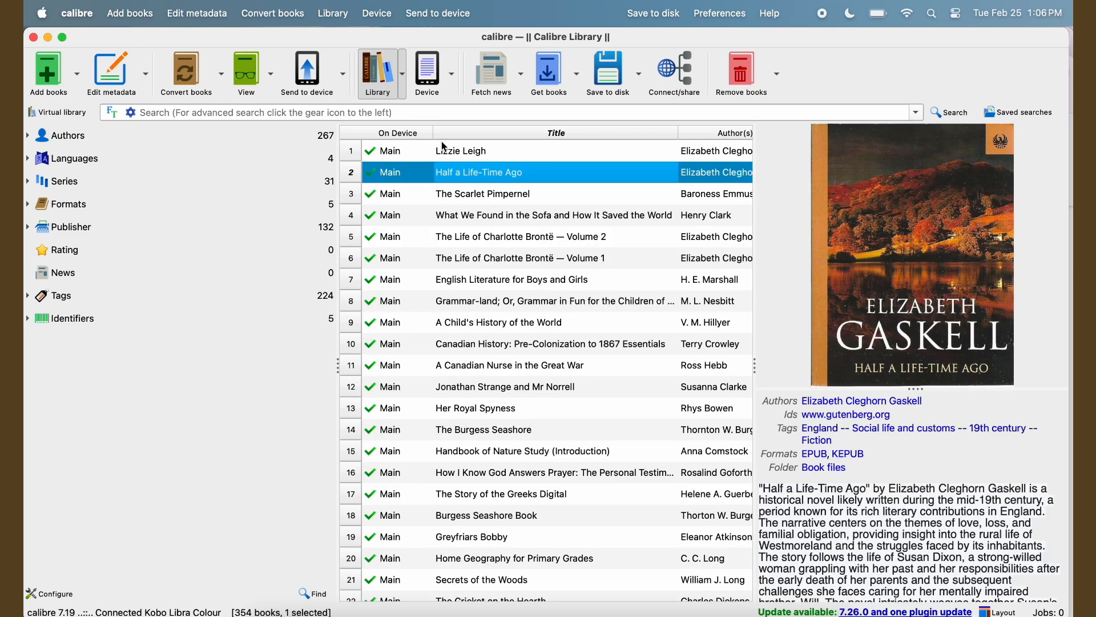
click(460, 150)
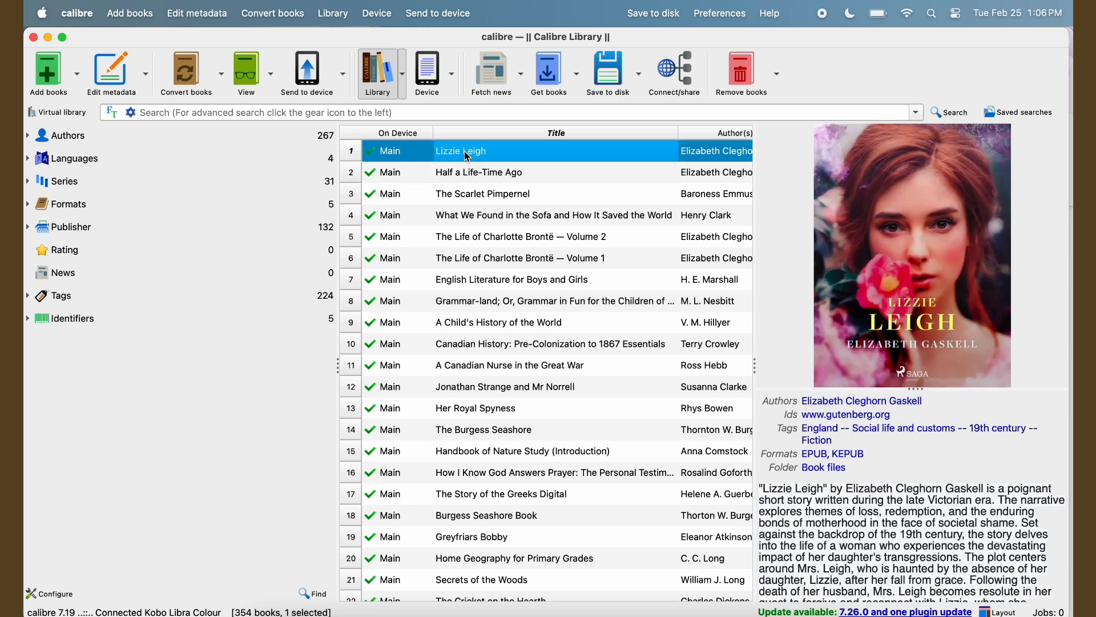
click(450, 73)
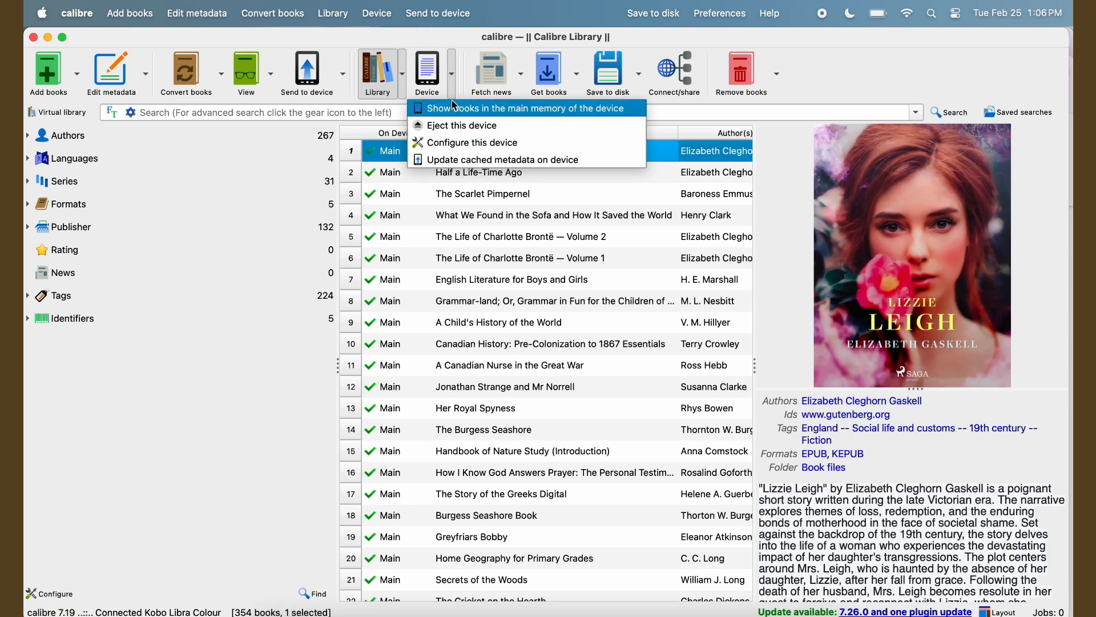